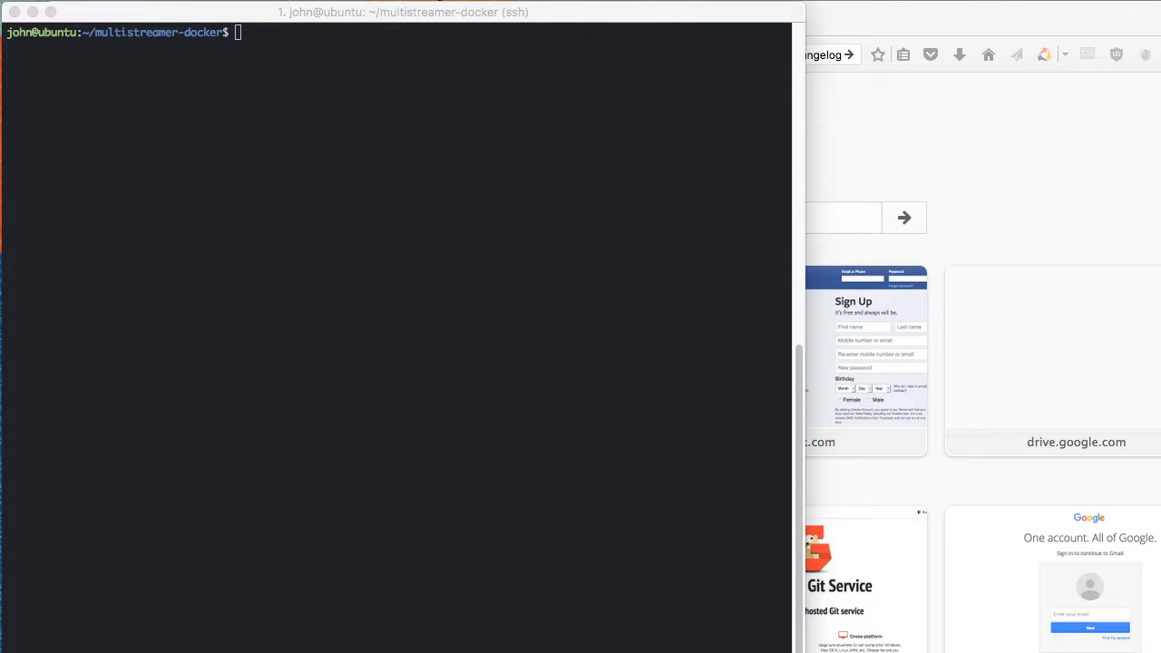
mouse_move(397, 369)
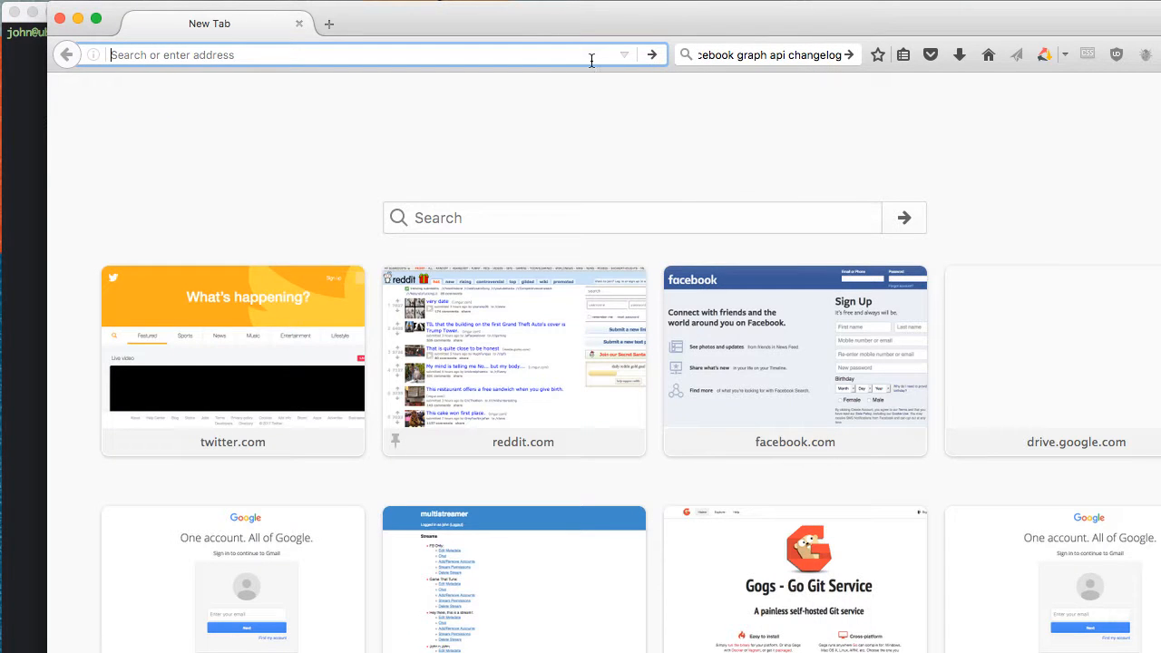
Open the docker-multistreamer GitHub repository and check its 3 releases, latest 5.2.4-1.
type("github.com/")
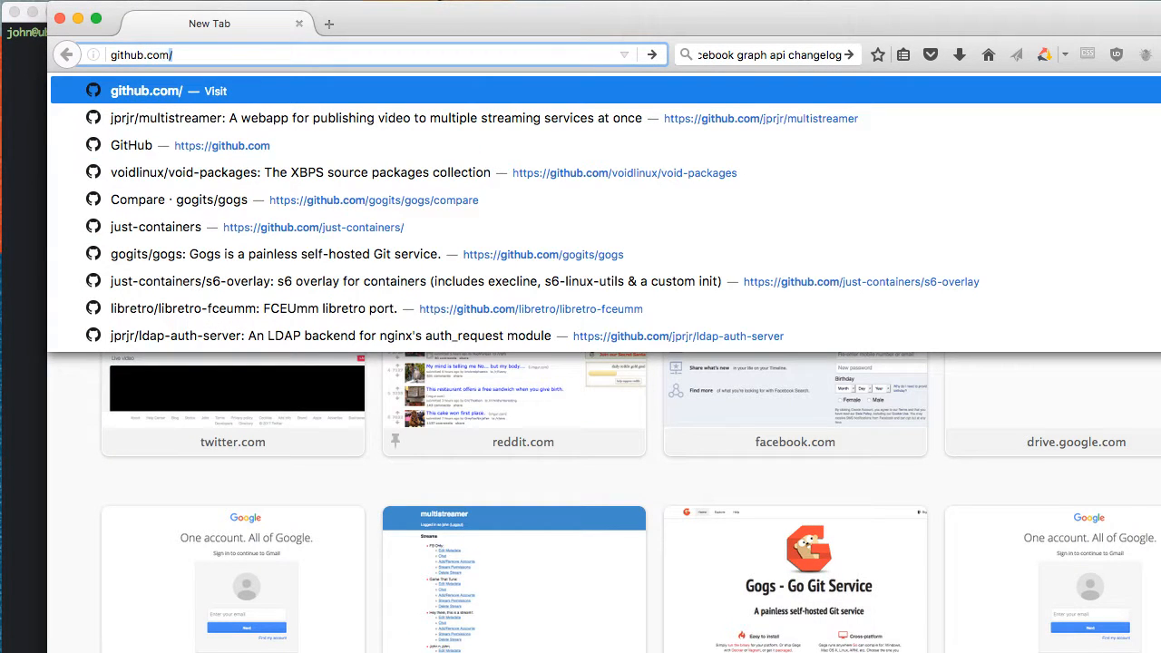
type("https://github.com/jprjr/multistream")
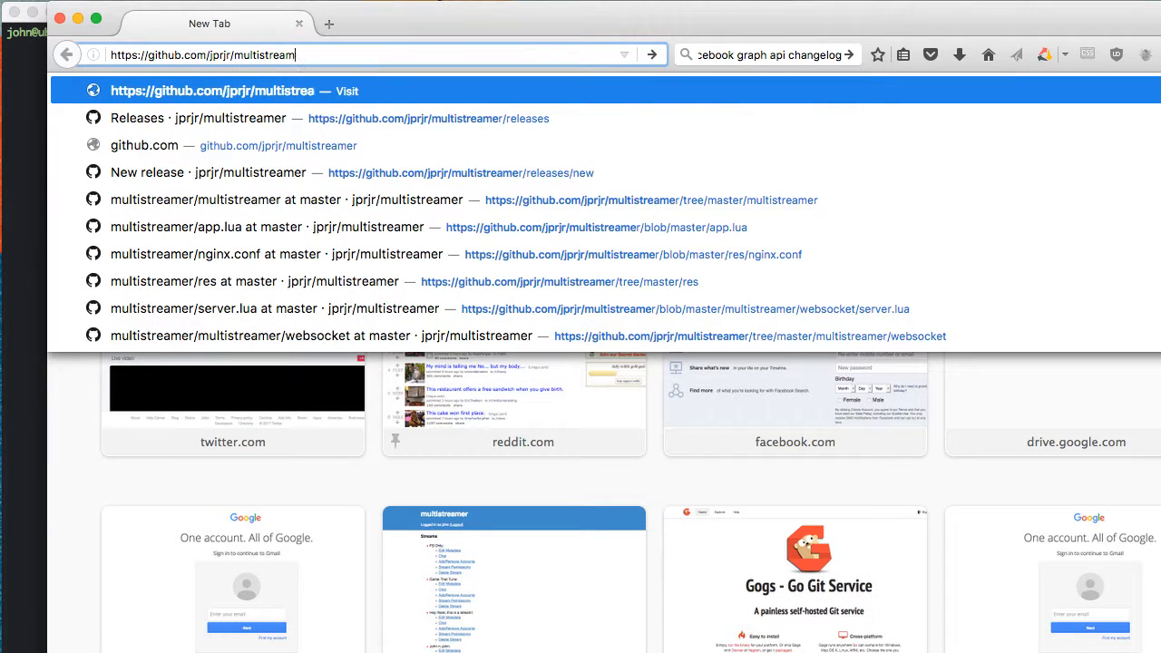
type("docker-gitlab/")
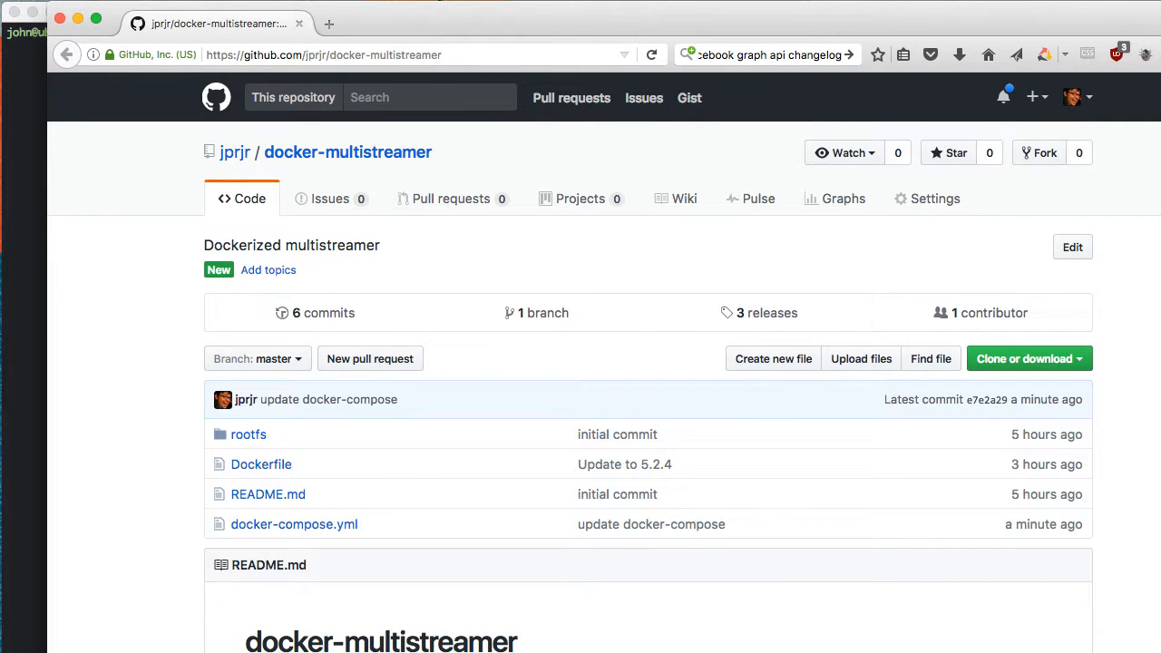
mouse_move(628, 309)
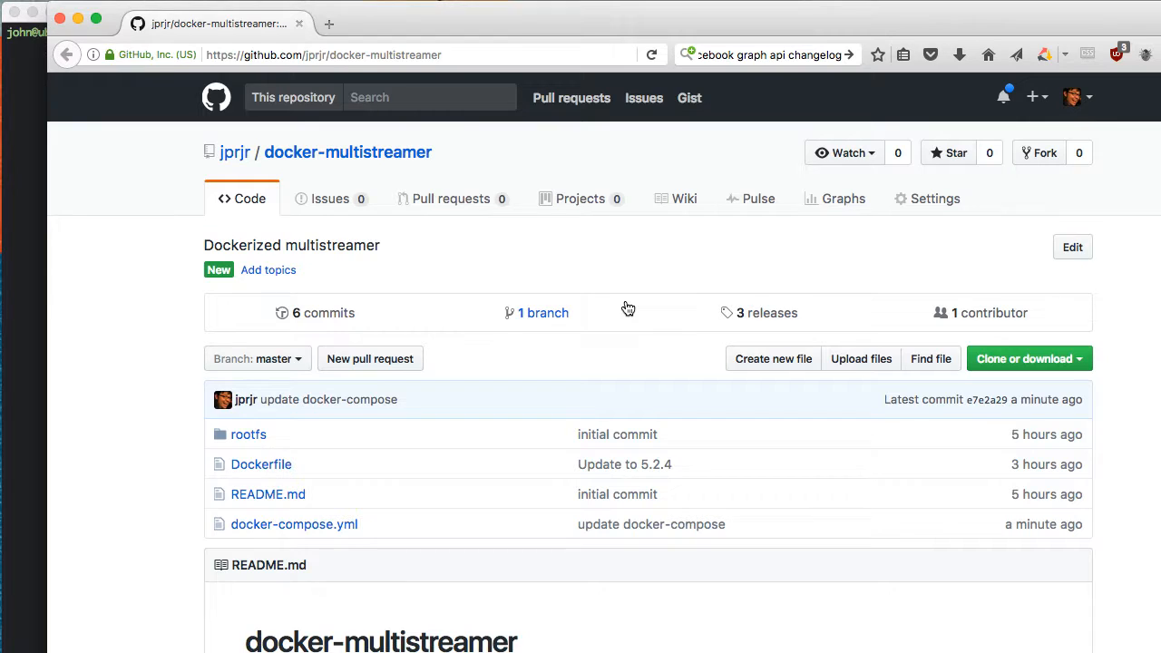
mouse_move(708, 327)
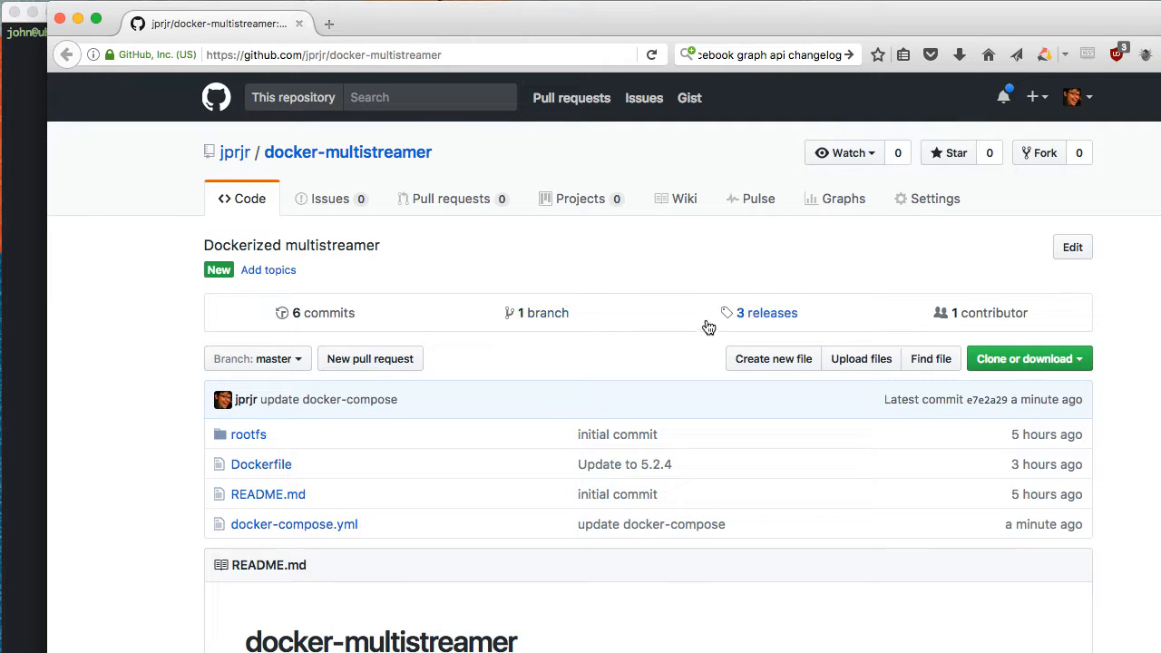
left_click(767, 312)
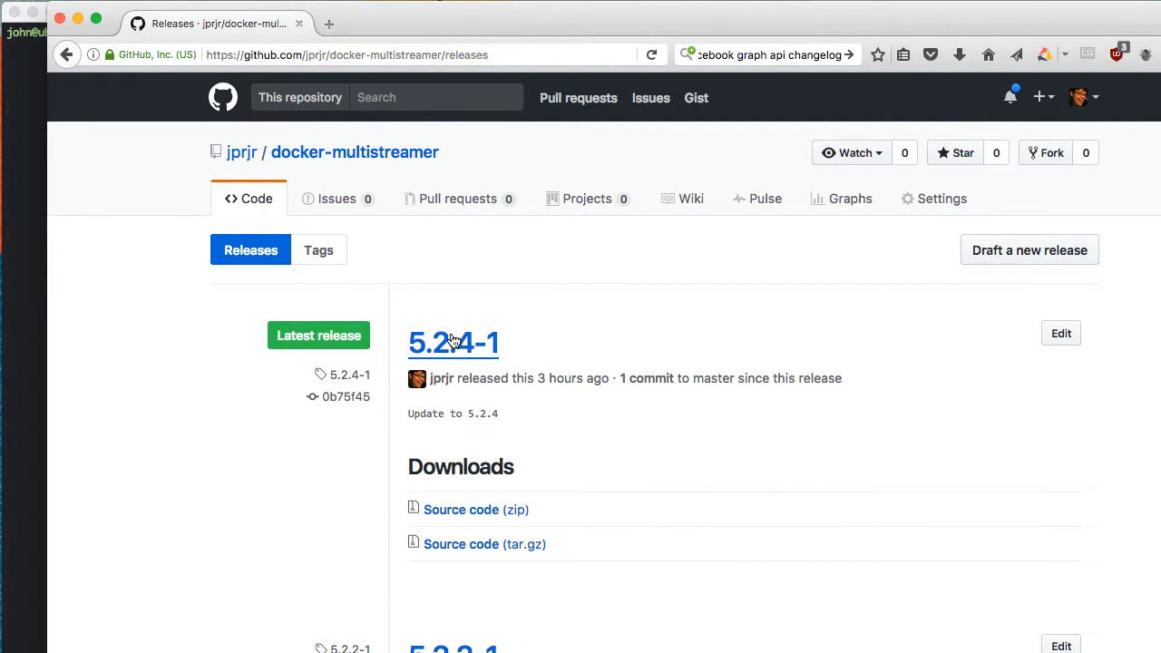
left_click(347, 151)
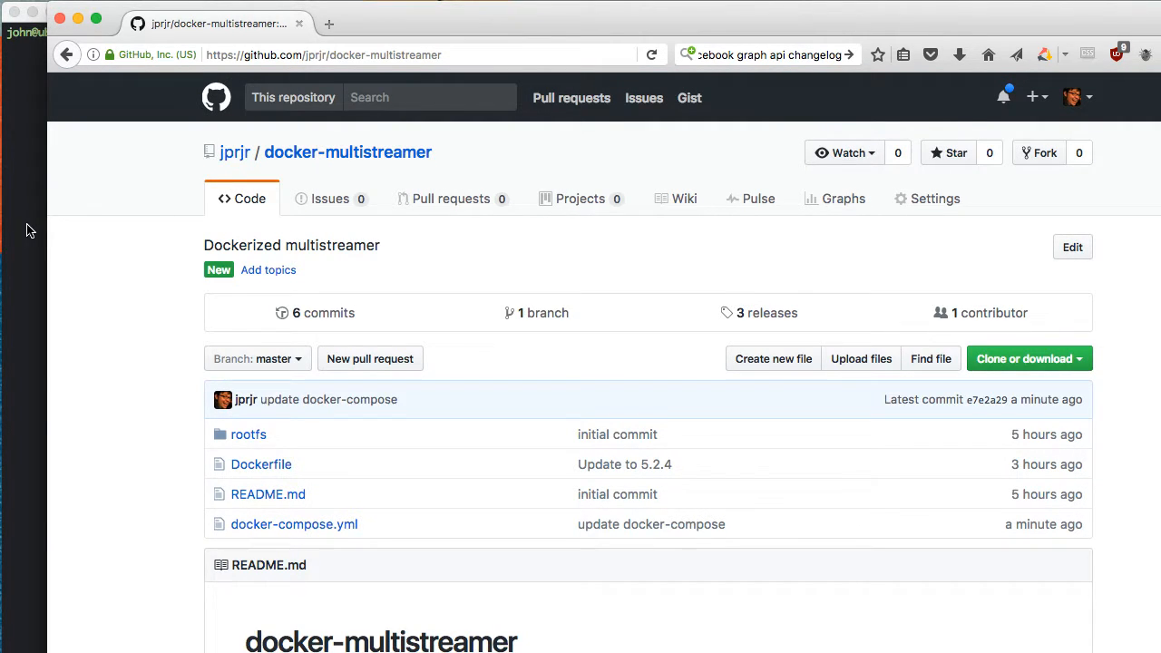
mouse_move(254, 456)
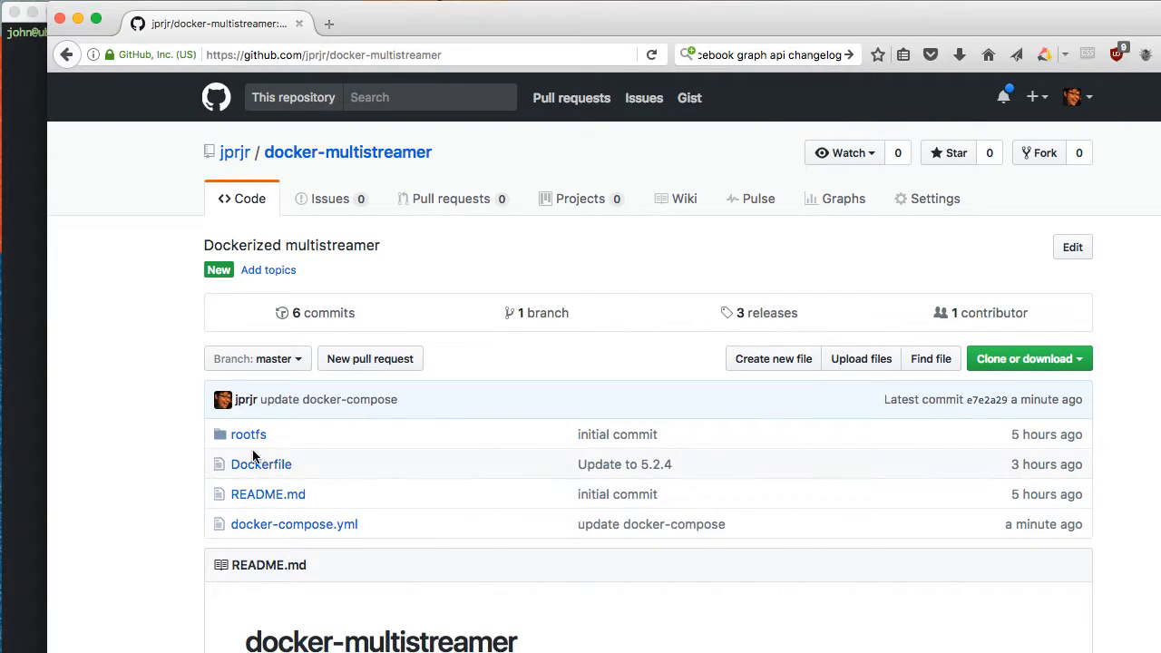
Read through the Dockerfile's build steps: MULTISTREAMER_VER=5.2.4 on Alpine 3.5.
left_click(261, 463)
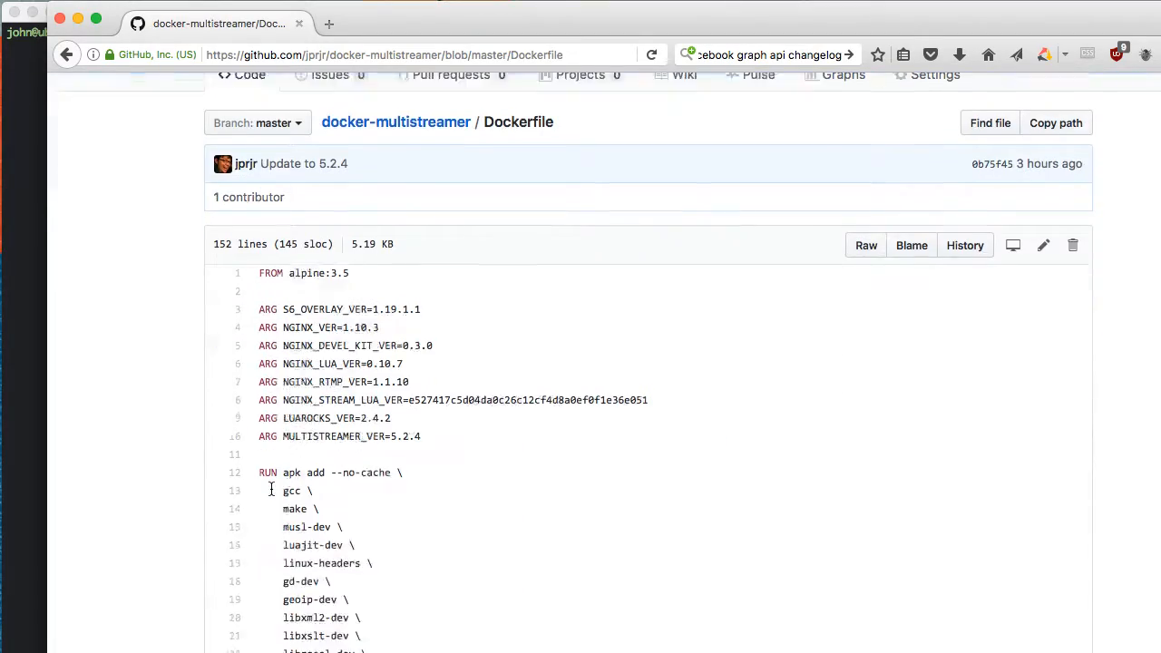
scroll("down", 3)
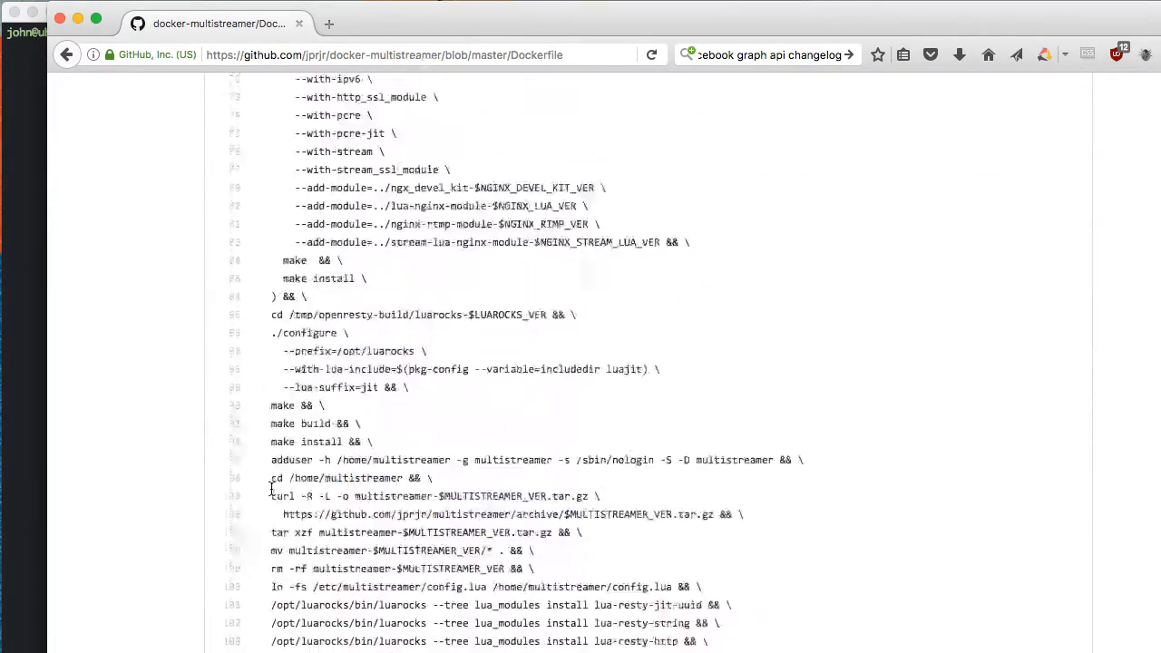
scroll("down", 3)
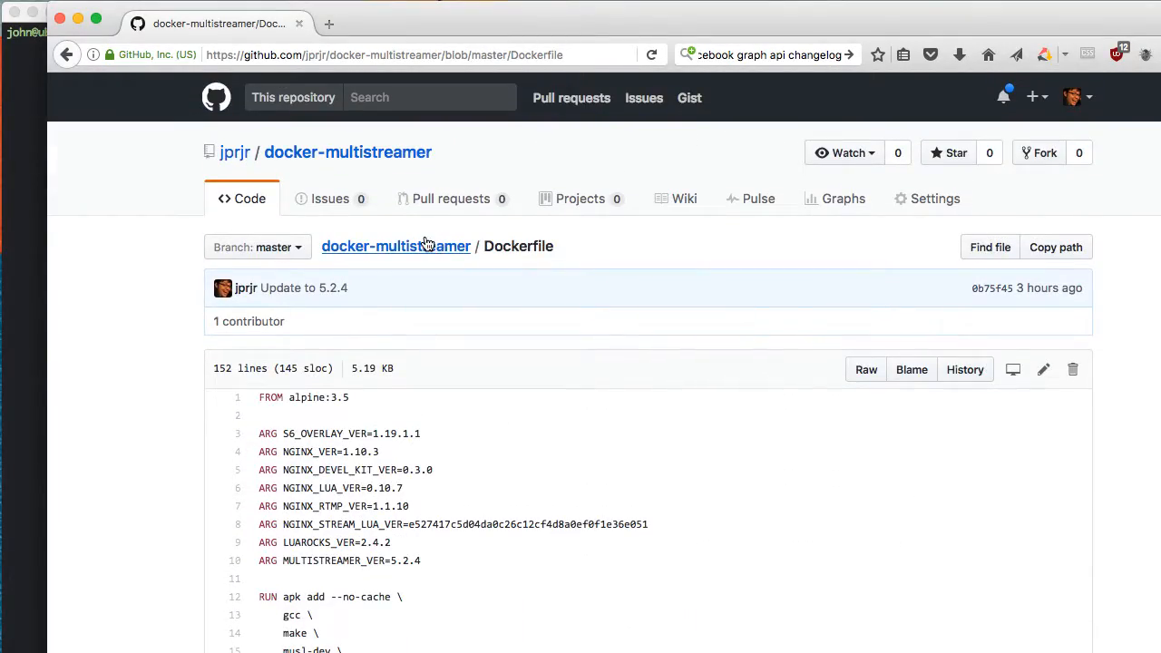
Read docker-compose.yml's redis, postgresql and multistreamer services and environment variables.
left_click(395, 246)
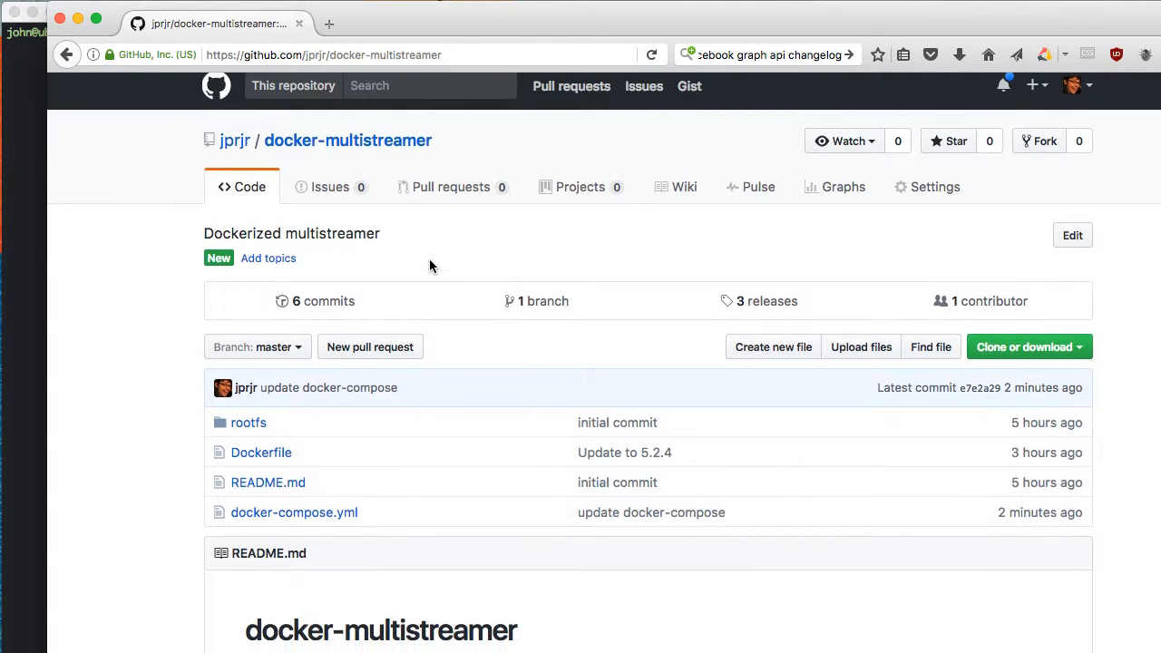
left_click(293, 513)
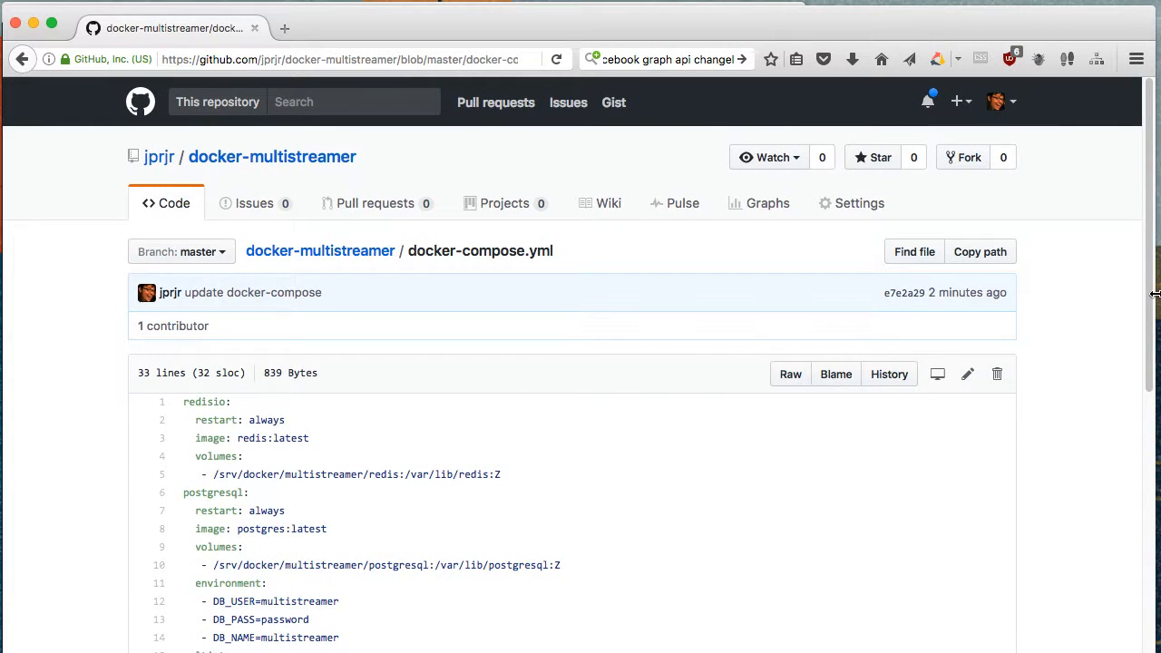
scroll("down", 3)
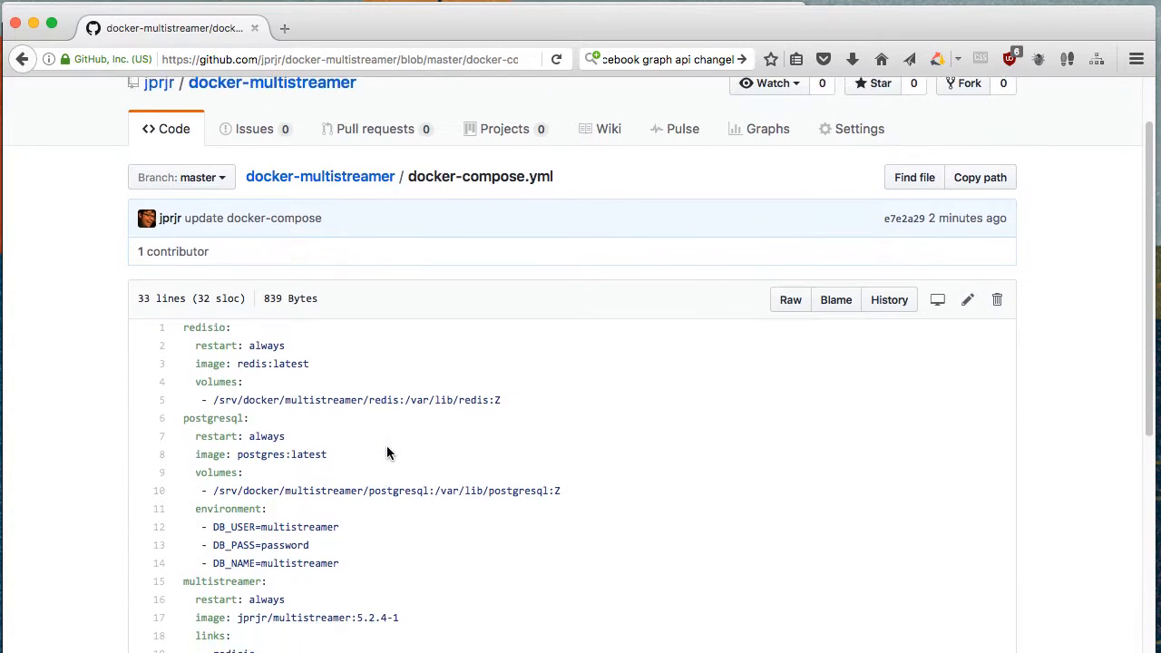
scroll("down", 3)
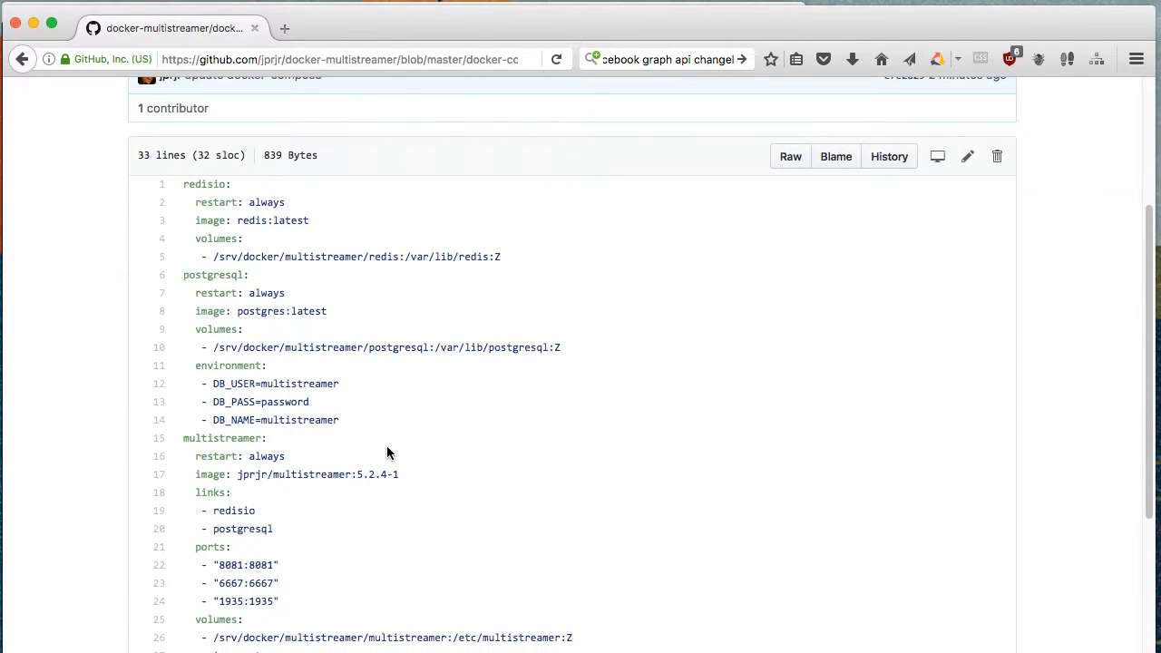
mouse_move(356, 289)
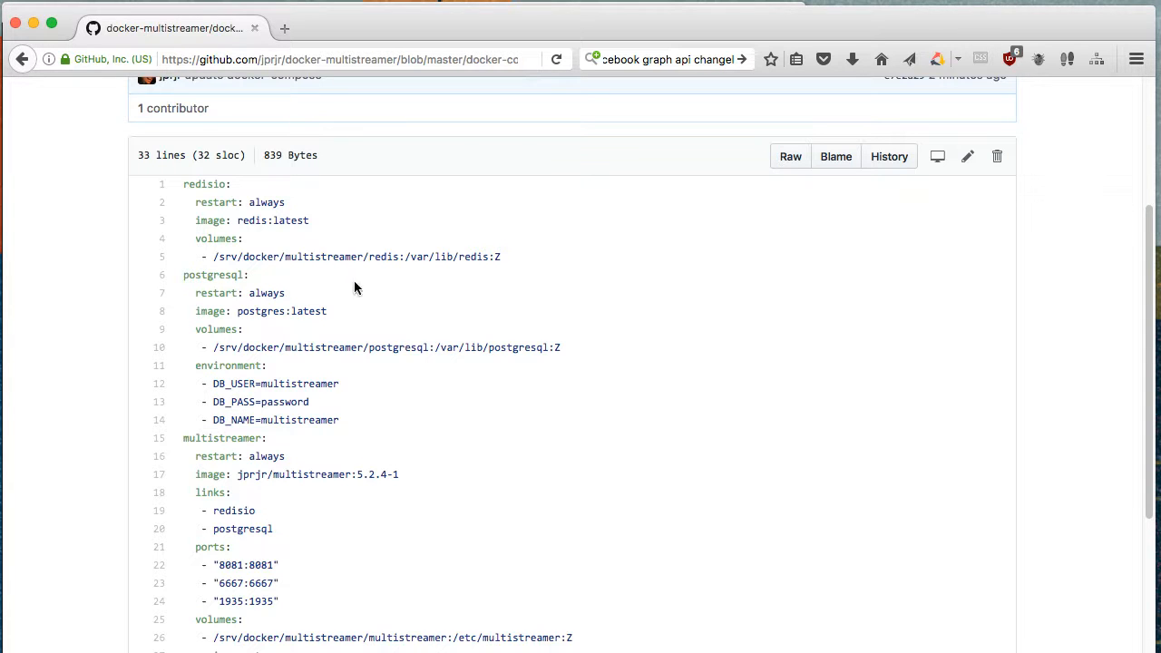
scroll("down", 3)
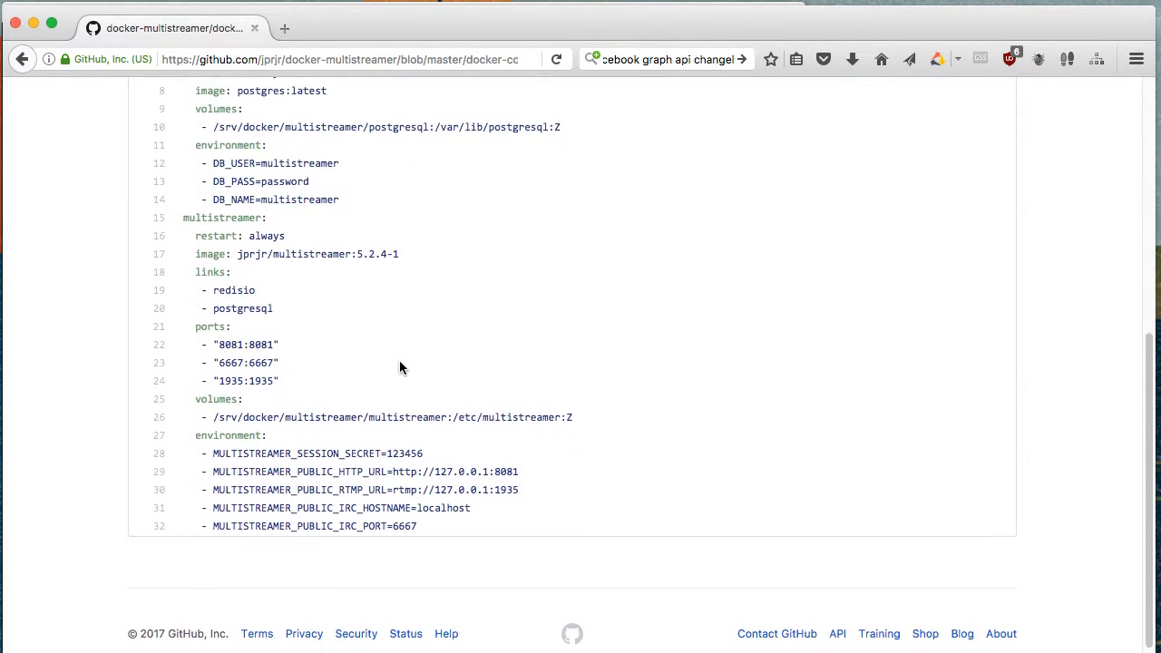
scroll("up", 3)
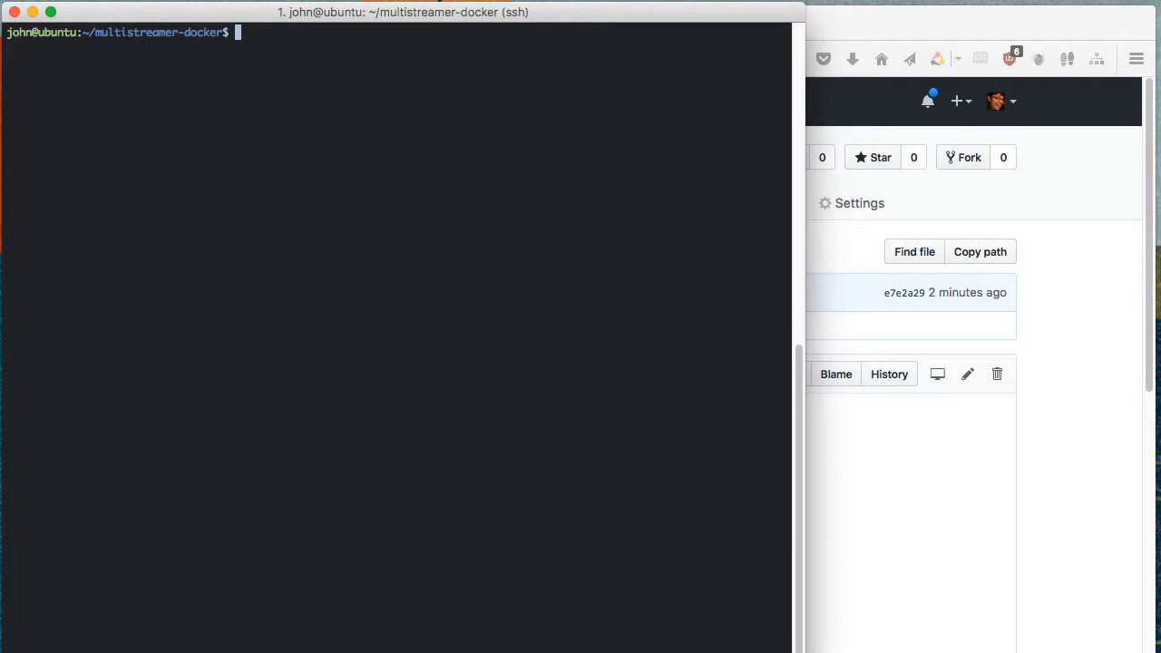
Run 'docker-compose up' over SSH and watch the containers initialize.
type("d")
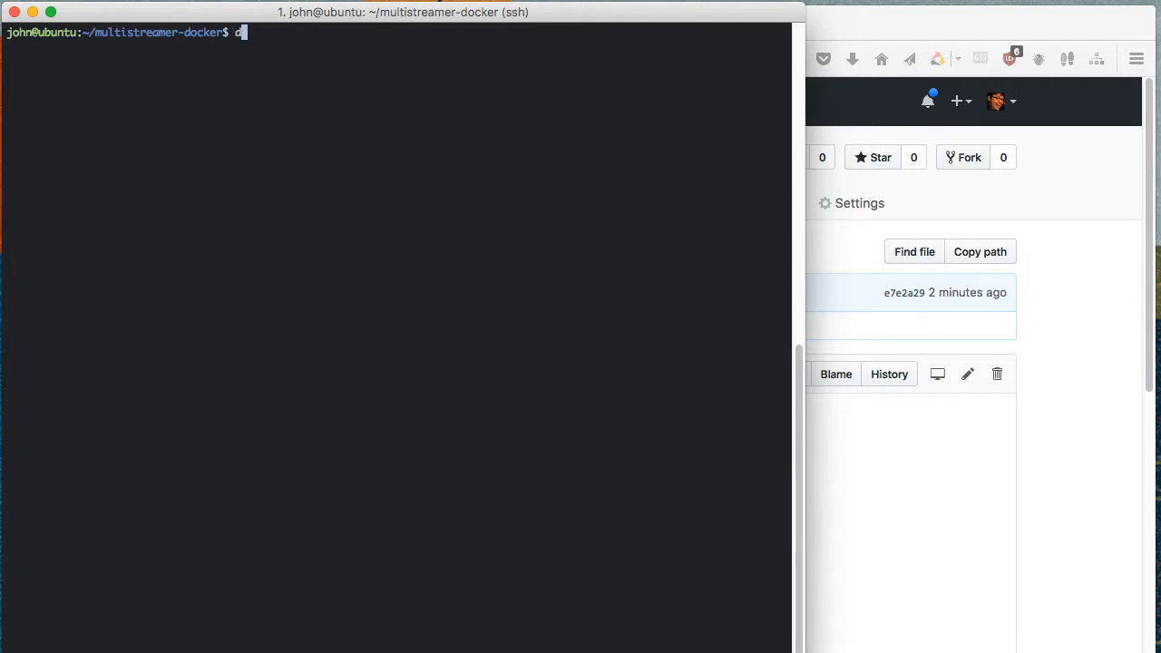
type("ocker-compose up")
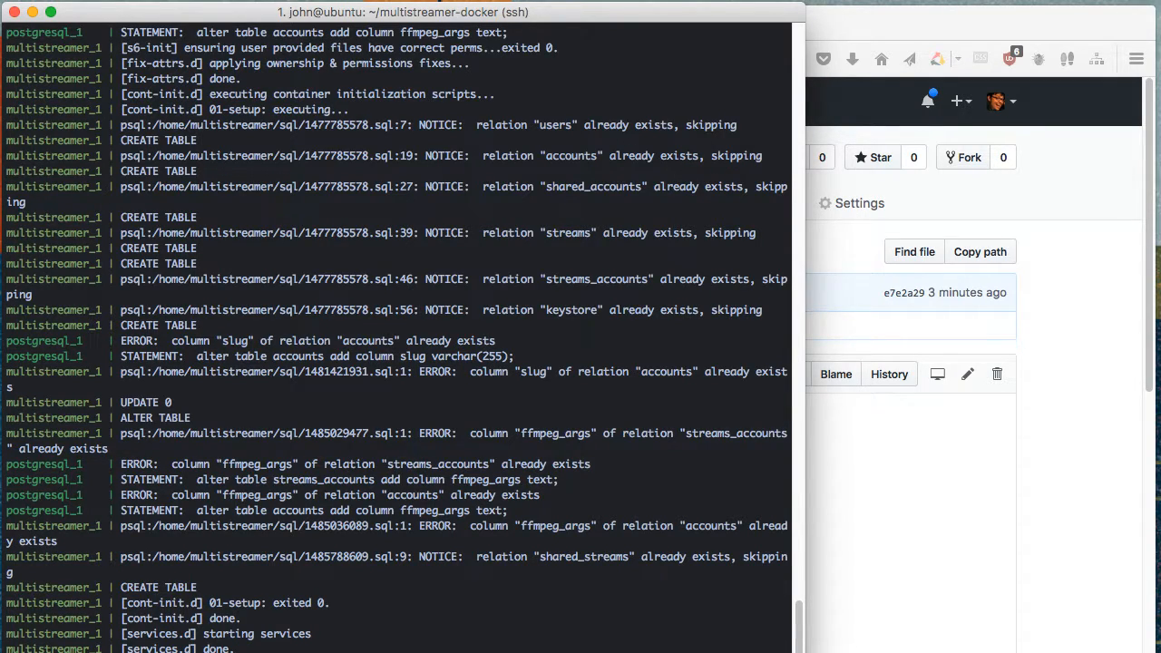
mouse_move(353, 334)
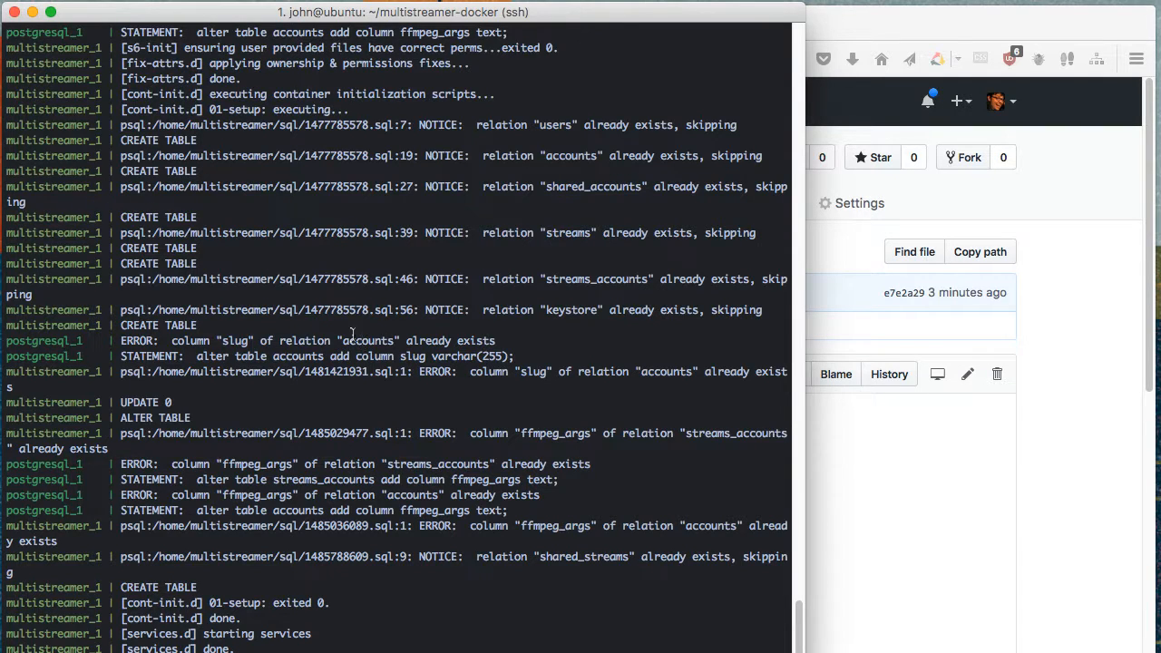
mouse_move(304, 168)
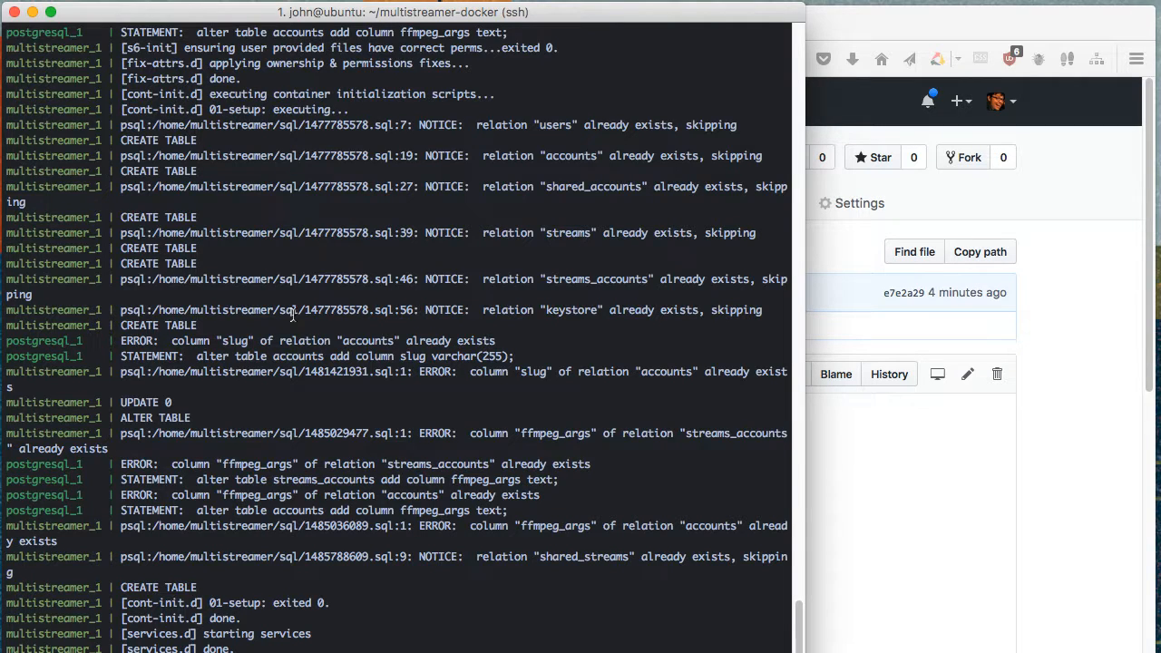
mouse_move(617, 300)
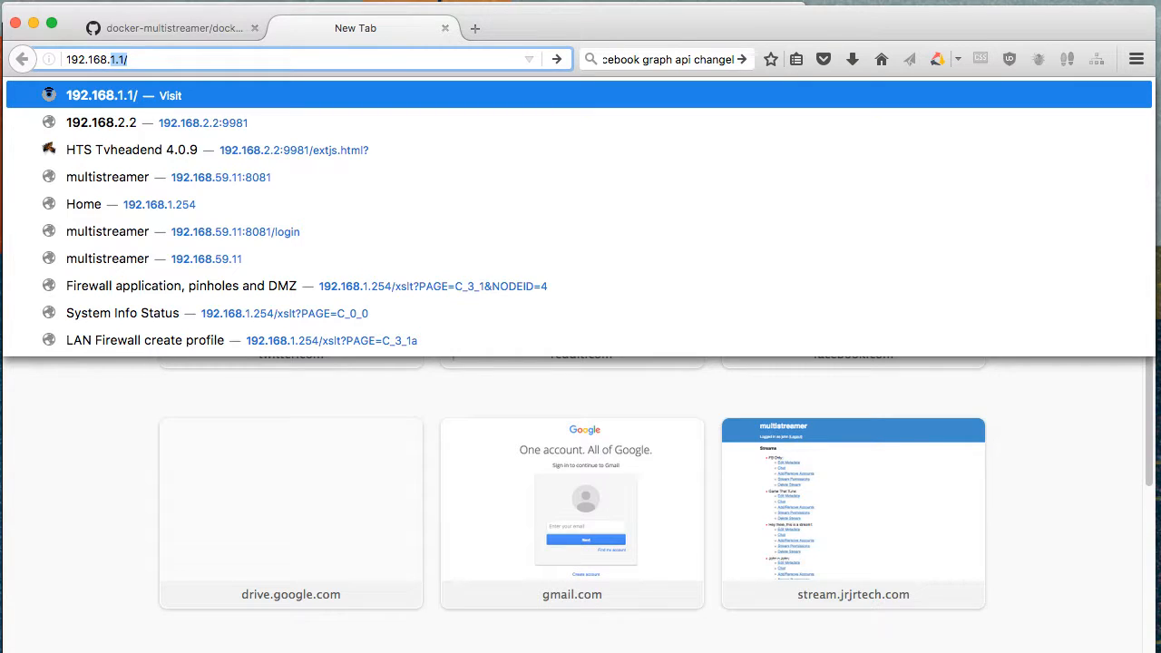
Log in to multistreamer at 192.168.59.11:8081 and view its empty home page.
type("192.168.59.11")
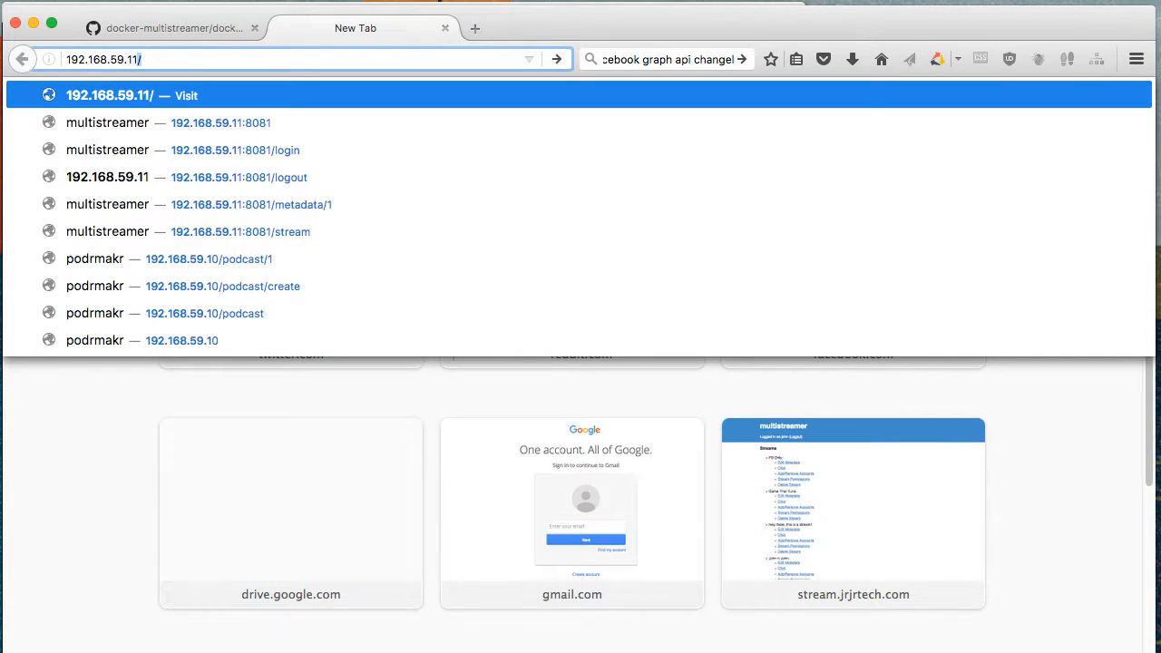
left_click(234, 150)
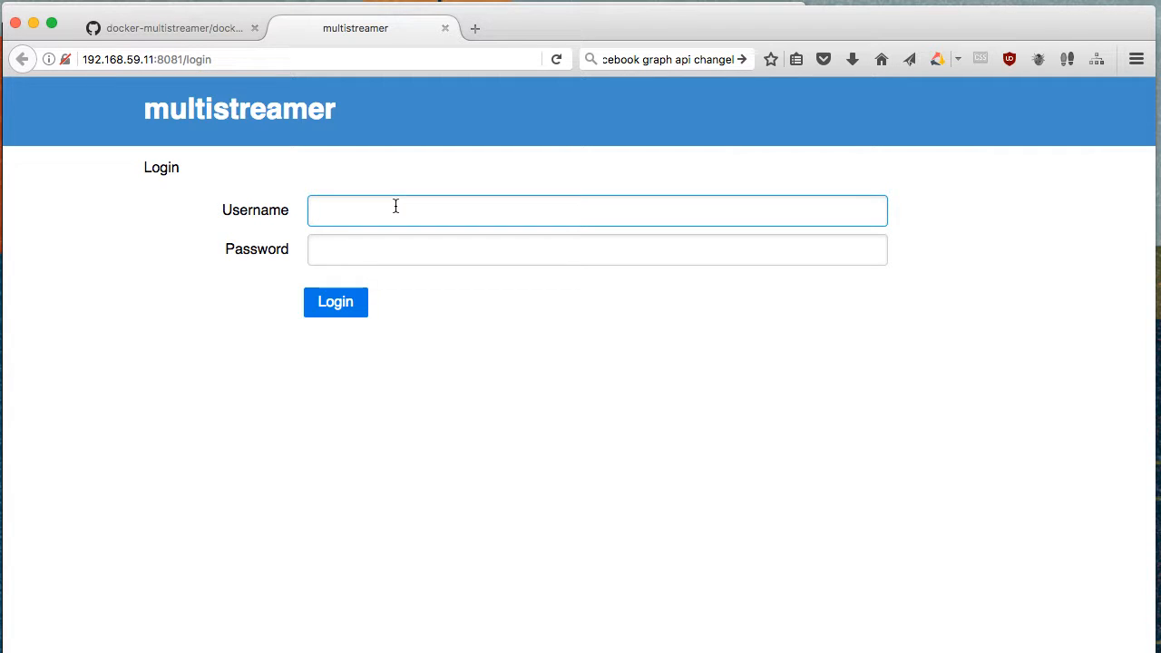
left_click(336, 302)
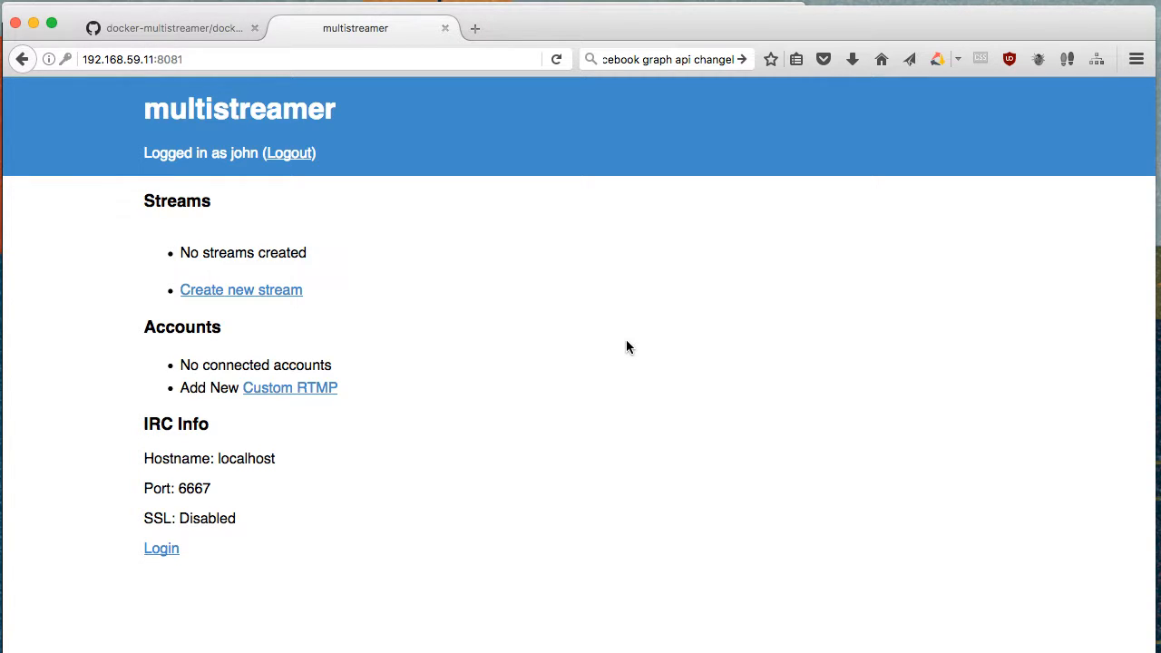
mouse_move(309, 395)
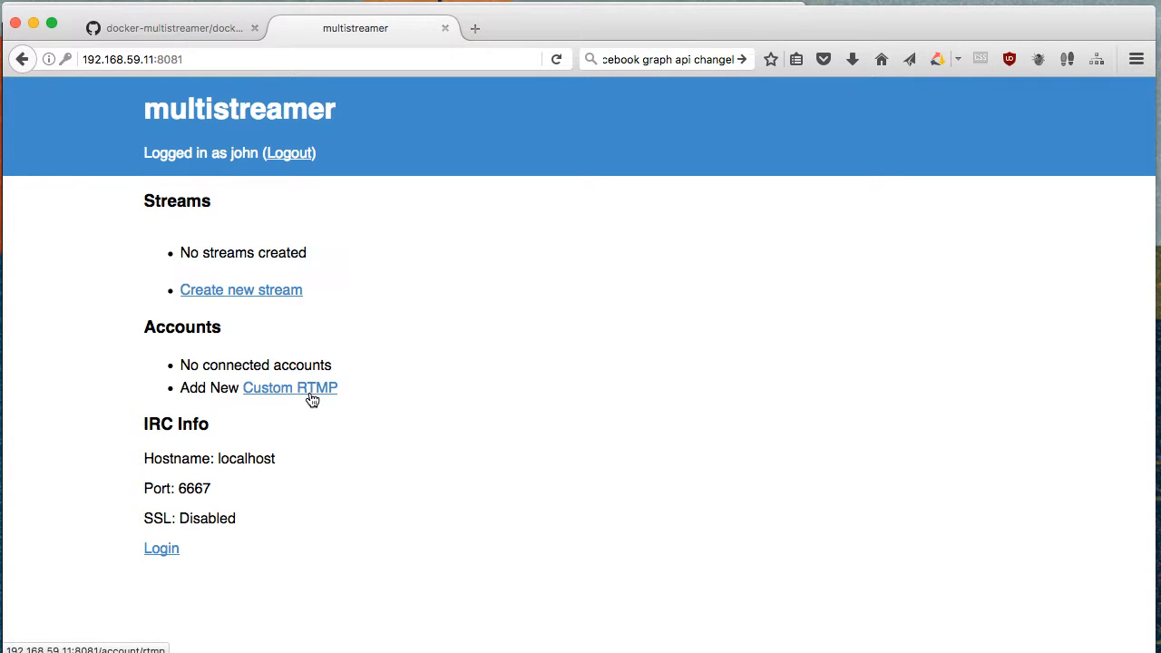
mouse_move(299, 393)
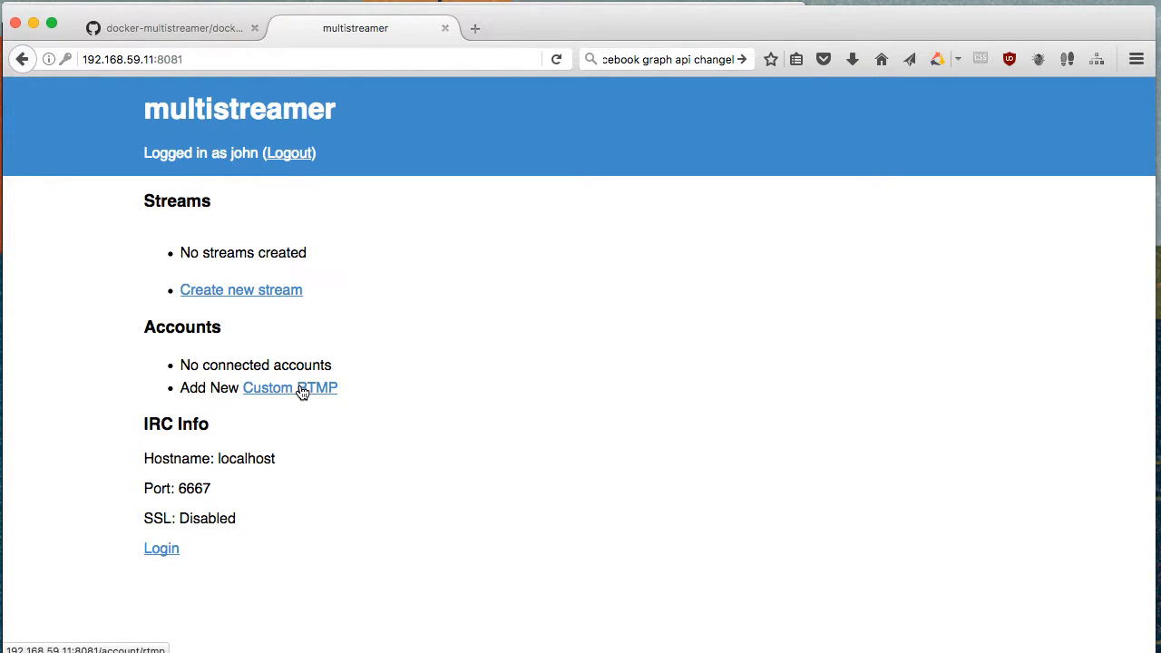
mouse_move(277, 396)
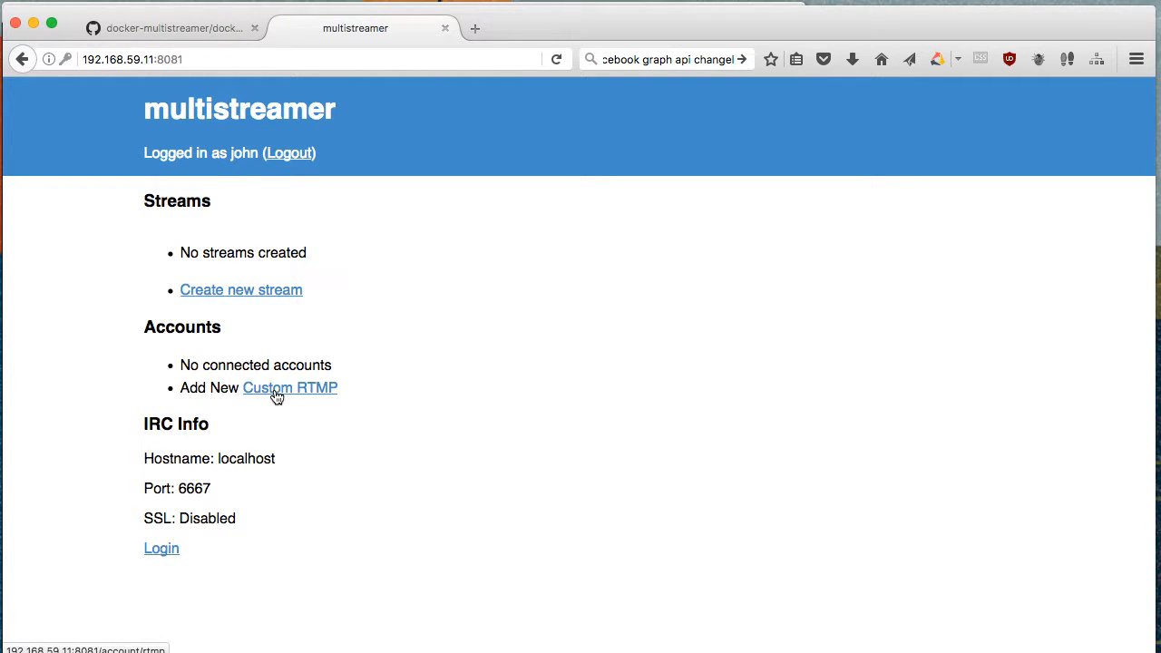
left_click(181, 27)
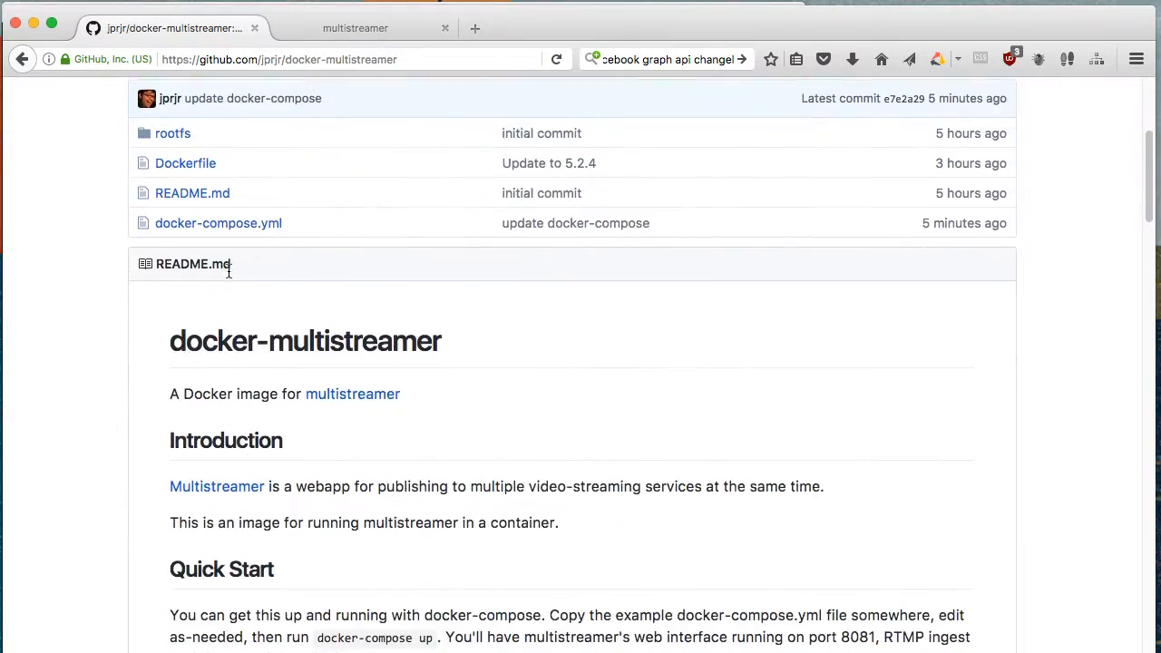
Scroll the README to the session secret and public URL variables.
scroll("down", 3)
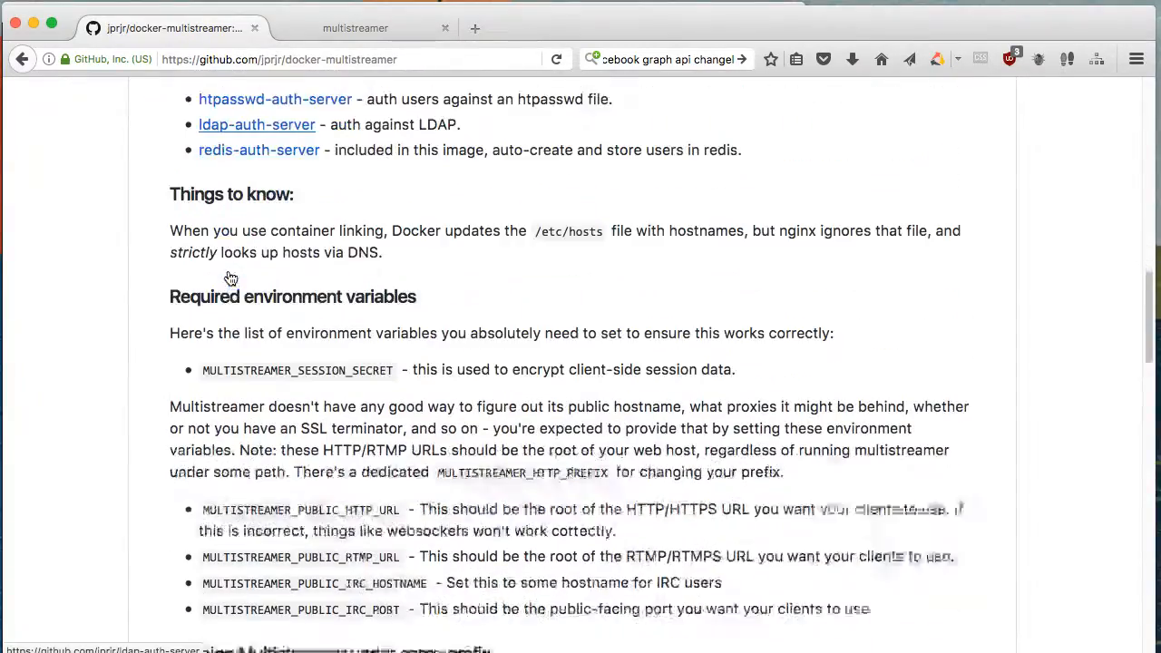
scroll("down", 3)
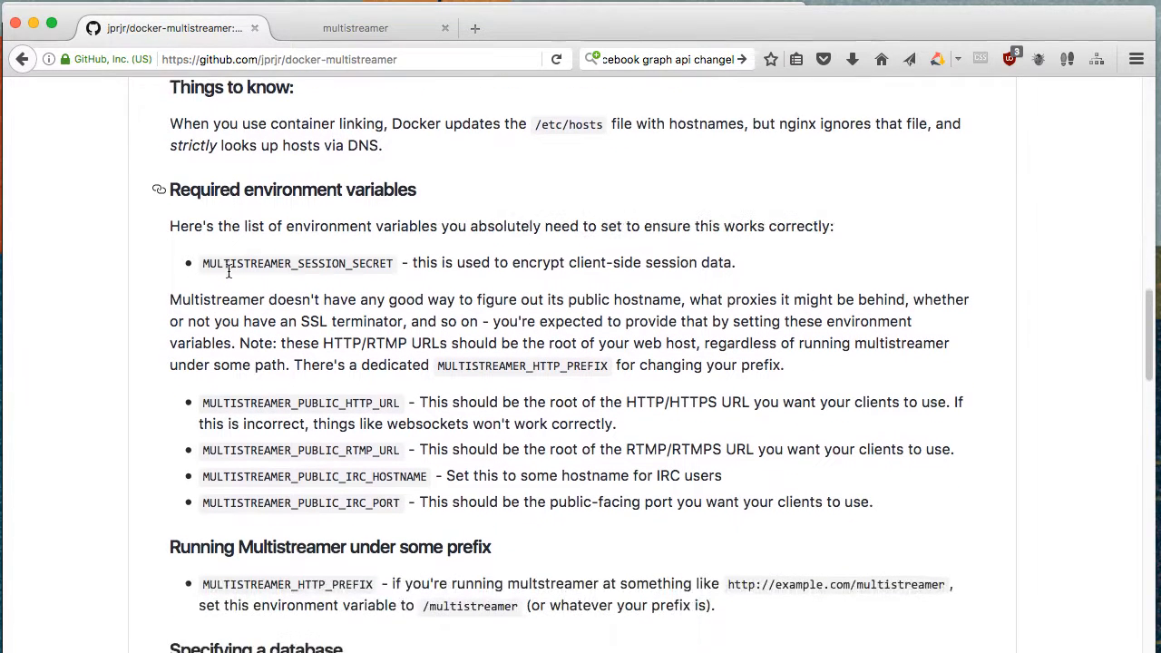
scroll("down", 3)
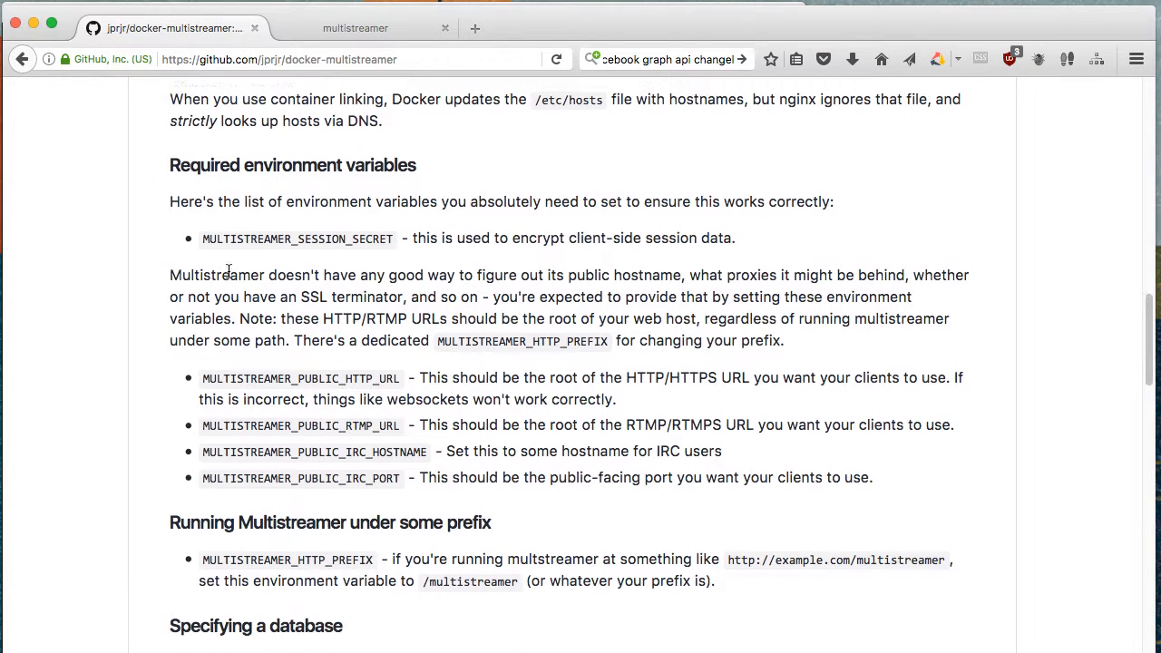
scroll("up", 3)
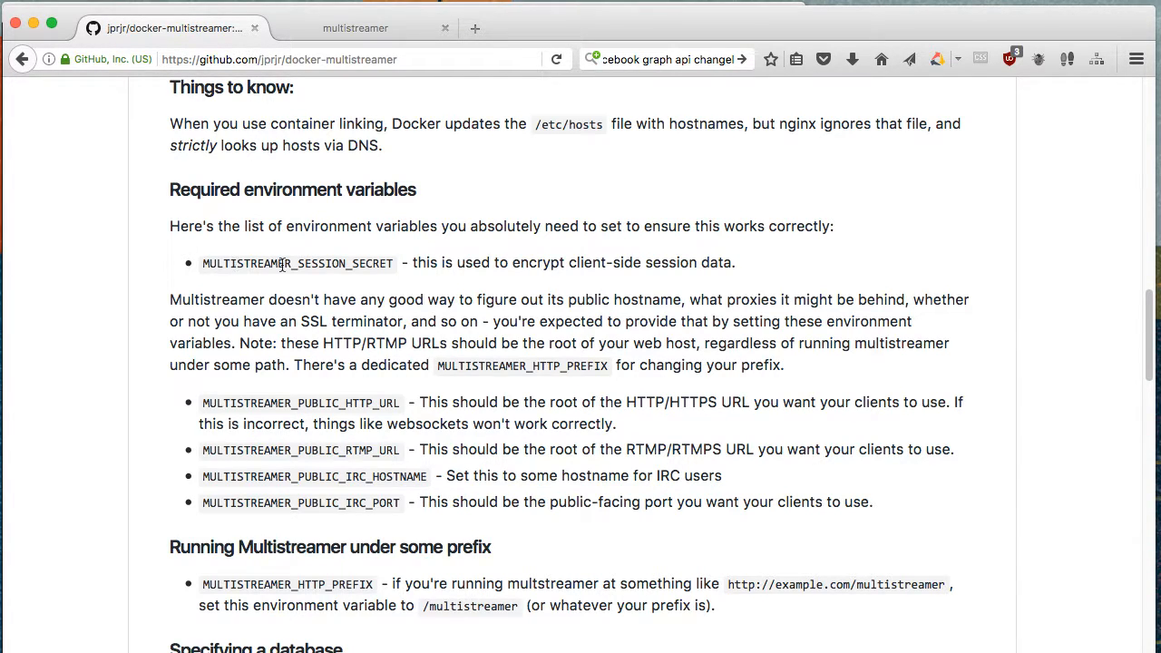
double_click(370, 263)
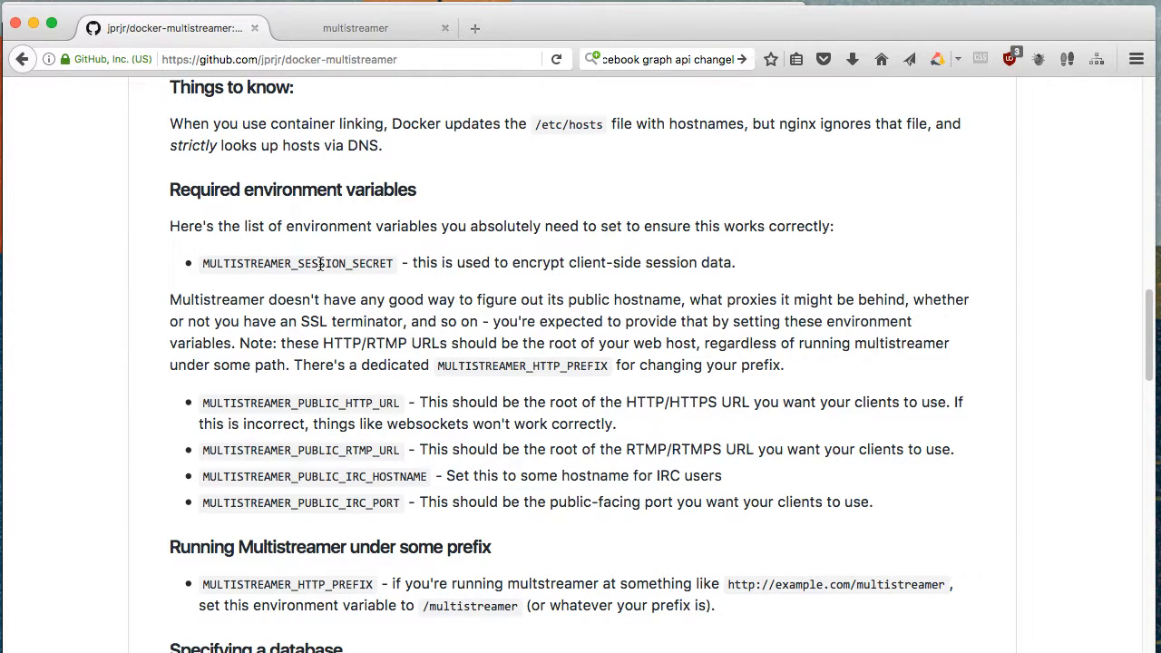
mouse_move(345, 145)
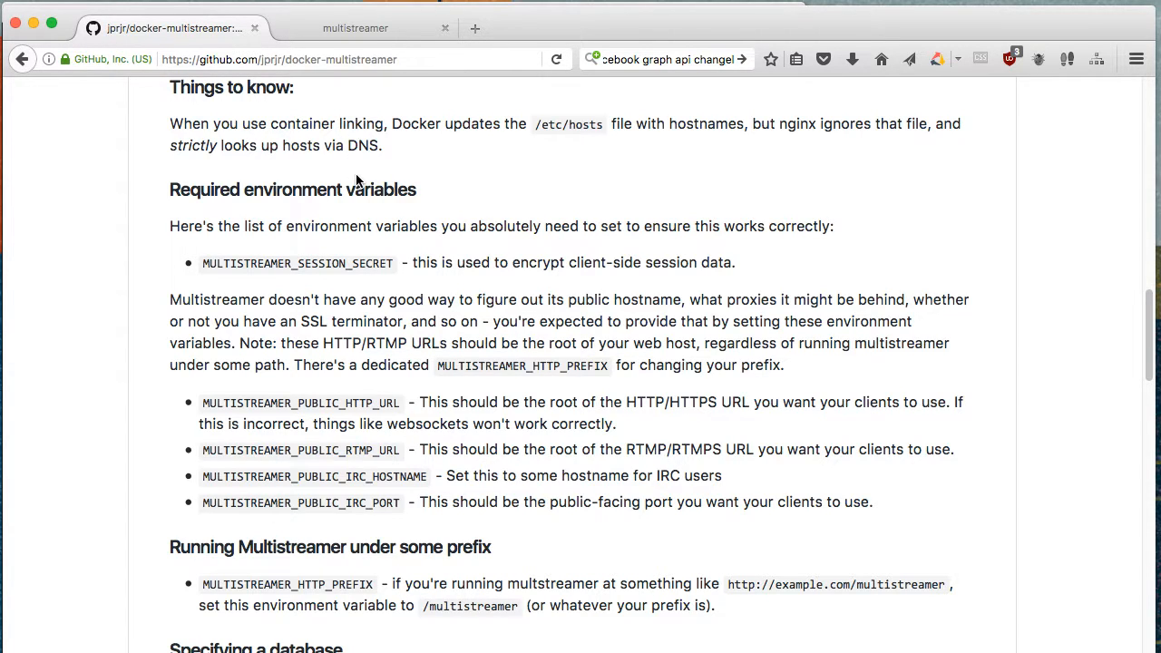
mouse_move(466, 192)
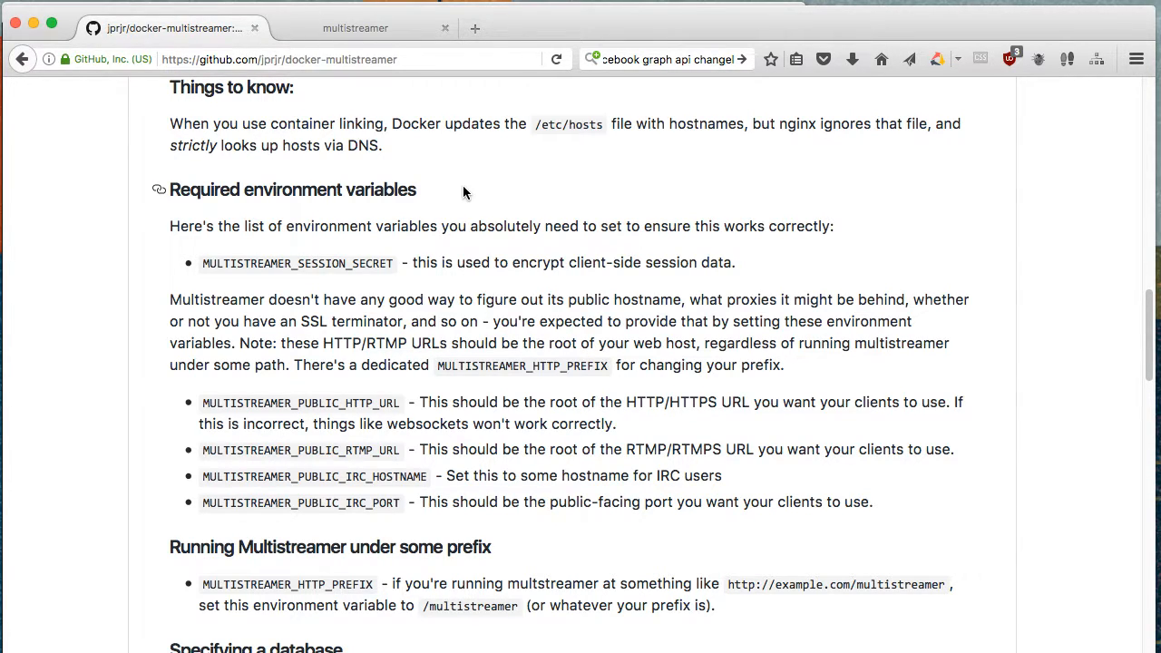
Highlight HTTP in the public URL variable and the HTTP prefix paragraph.
scroll("down", 3)
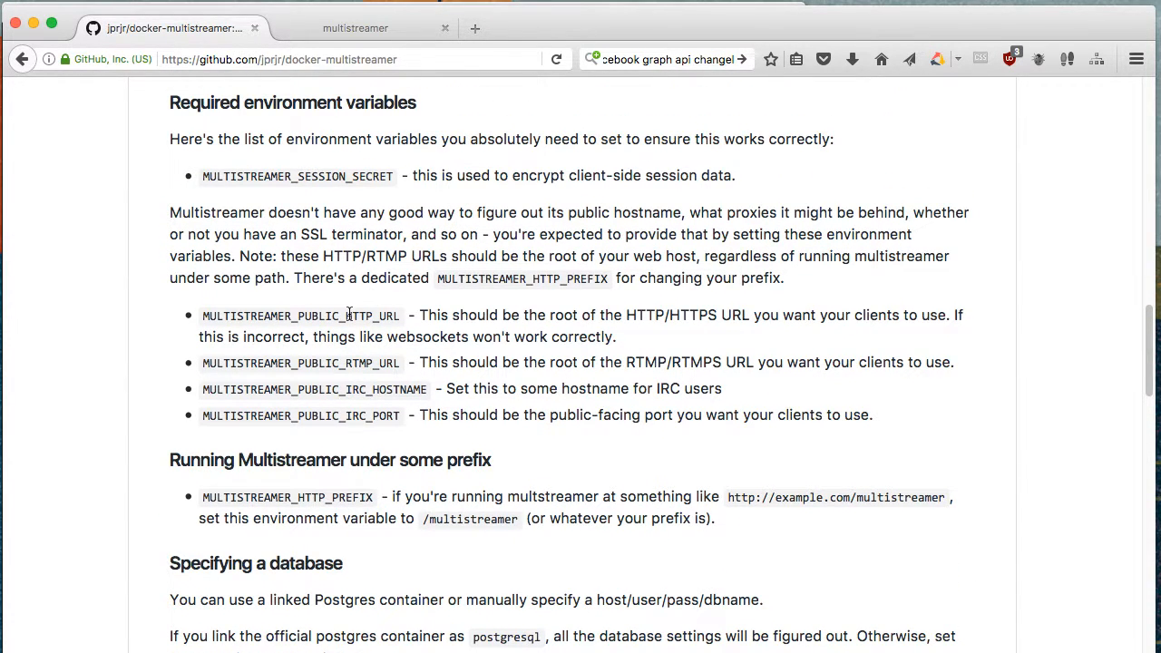
double_click(363, 314)
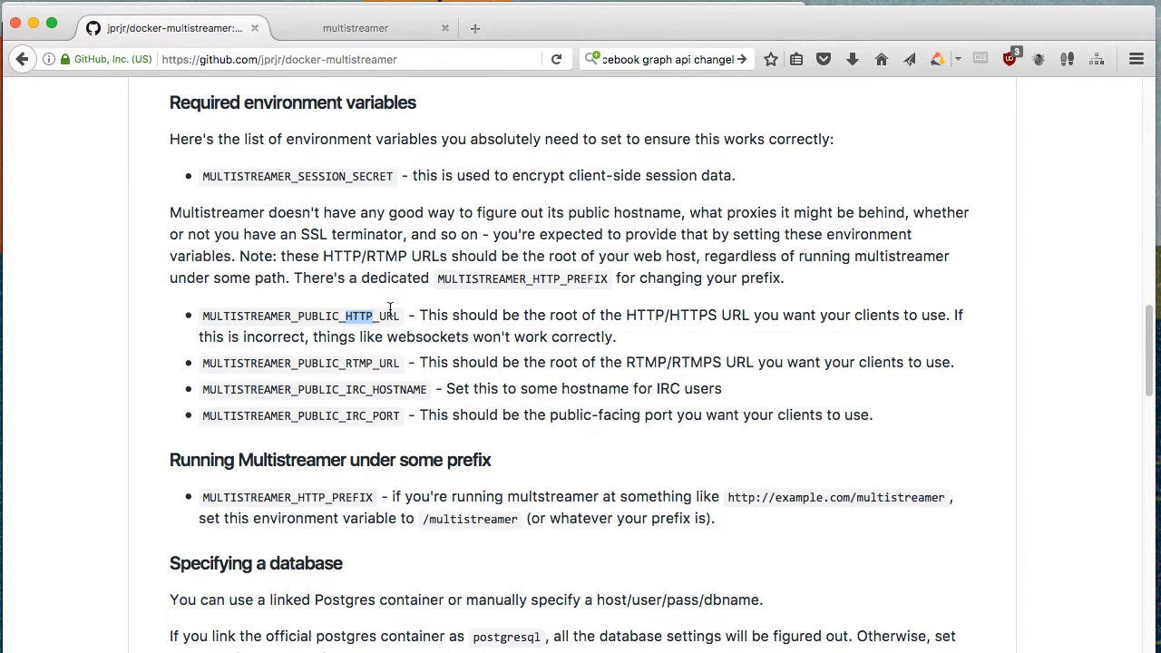
double_click(299, 315)
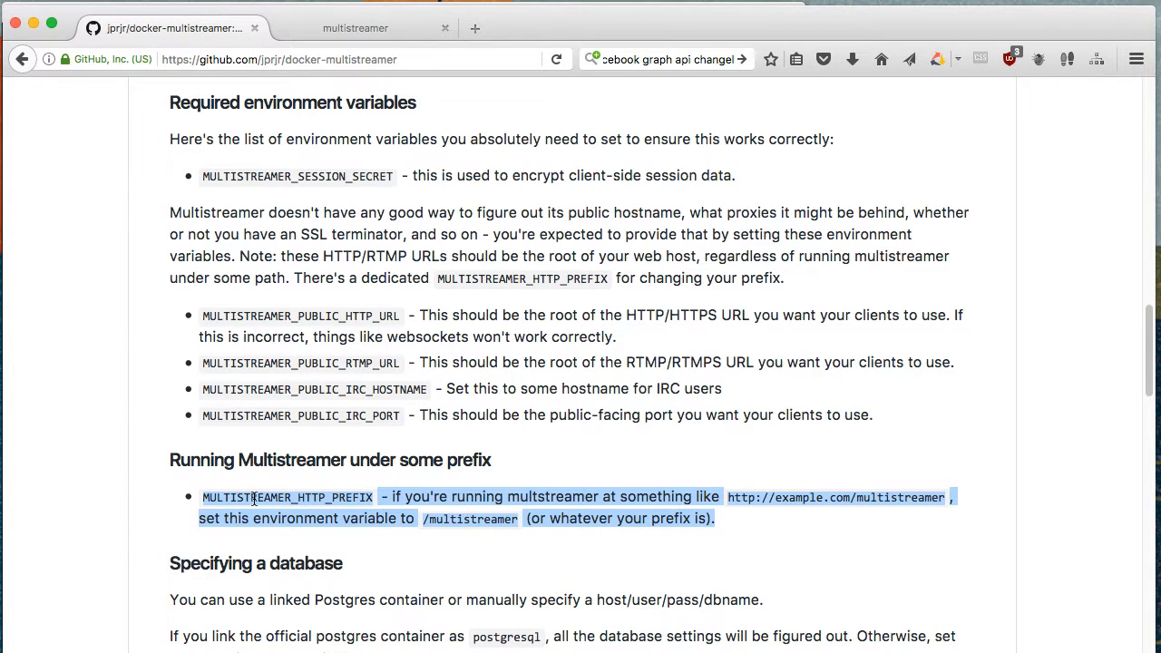
Highlight postgresql and the DB_HOST, DB_PORT, DB_USER, DB_PASS, DB_NAME variables.
scroll("down", 3)
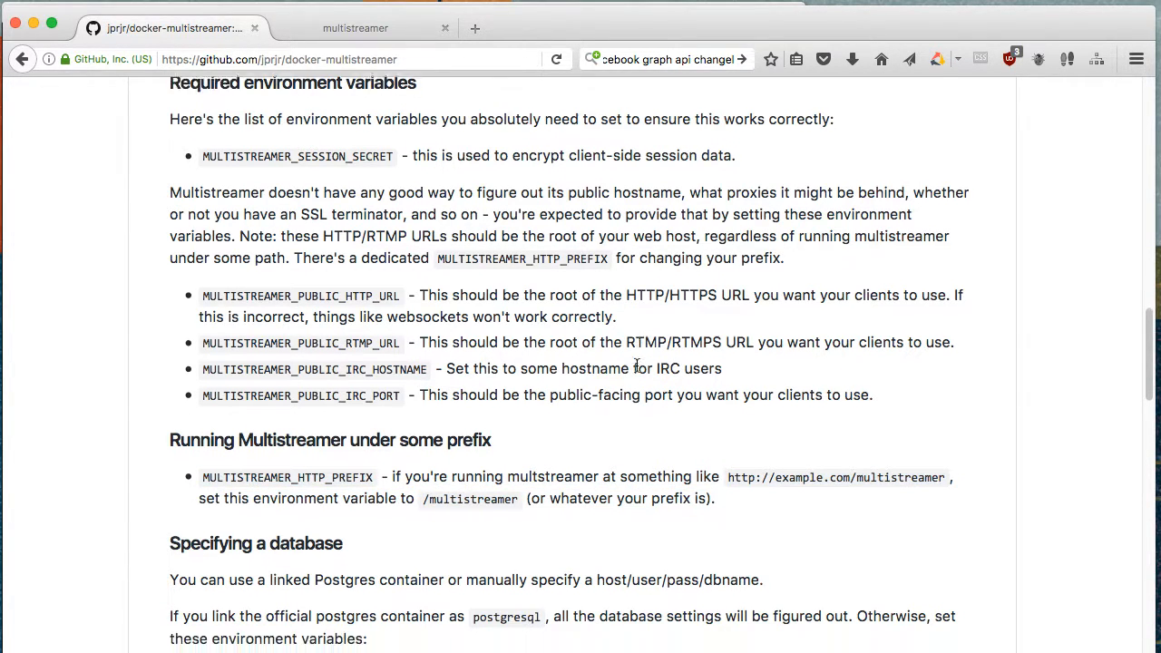
scroll("down", 3)
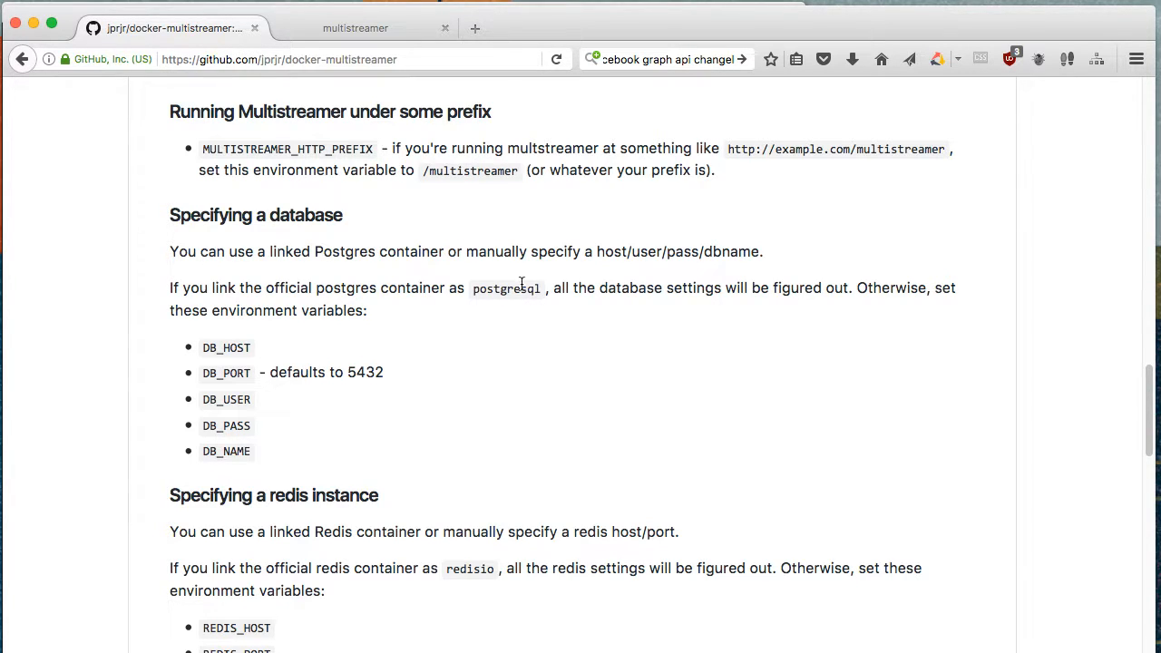
double_click(505, 288)
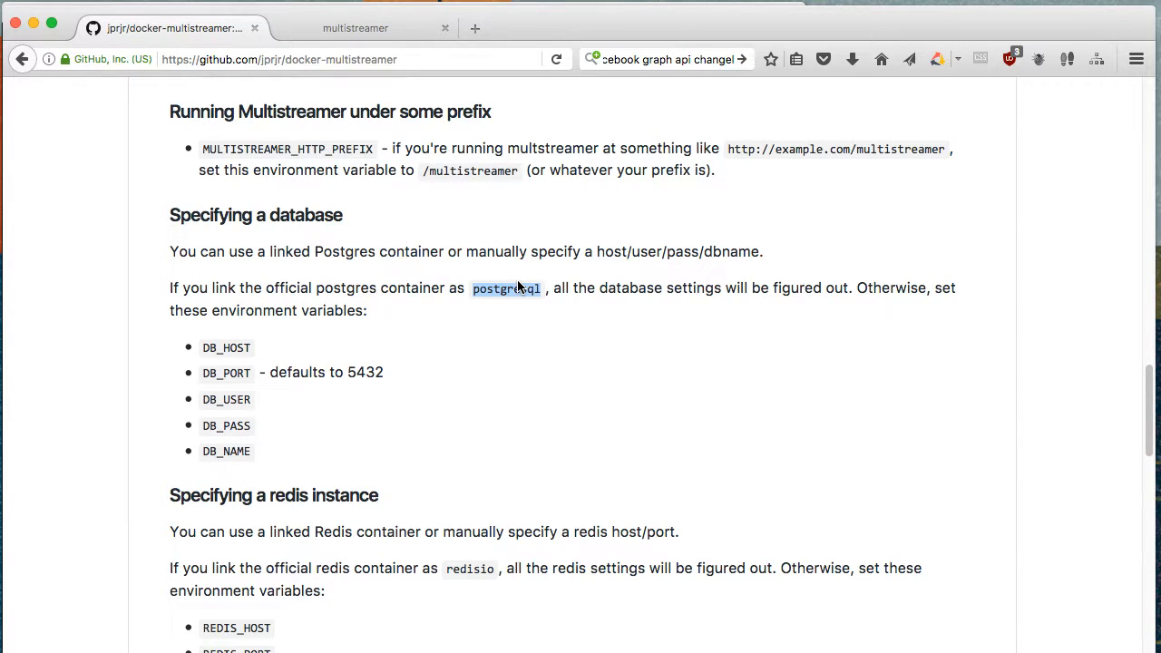
mouse_move(232, 349)
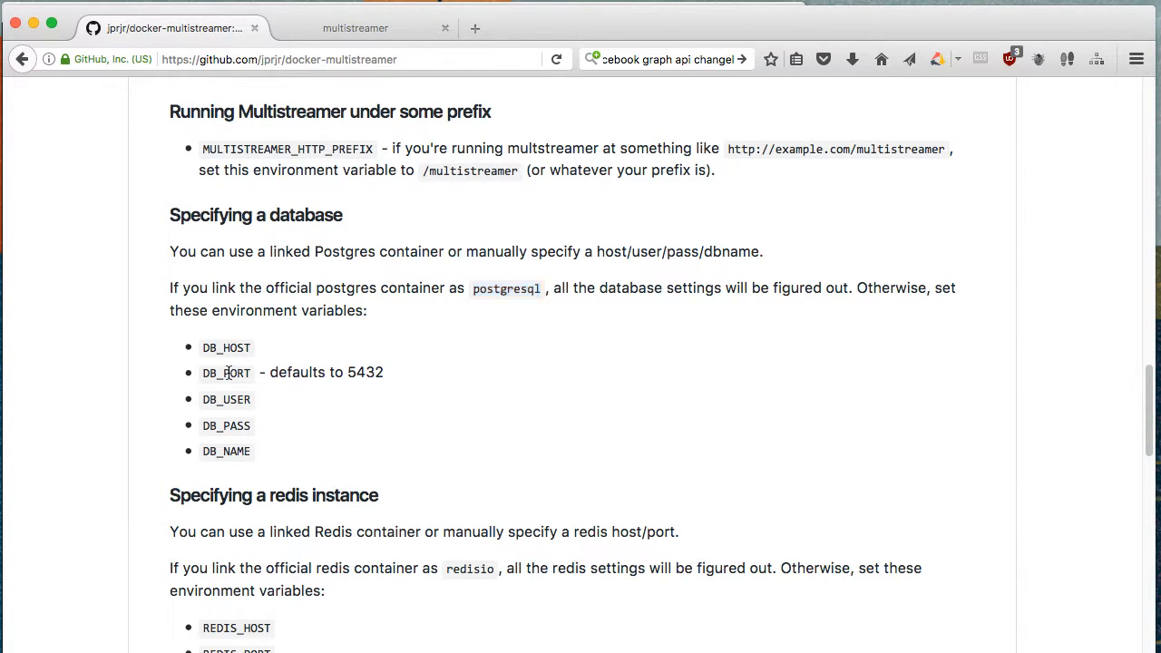
double_click(226, 372)
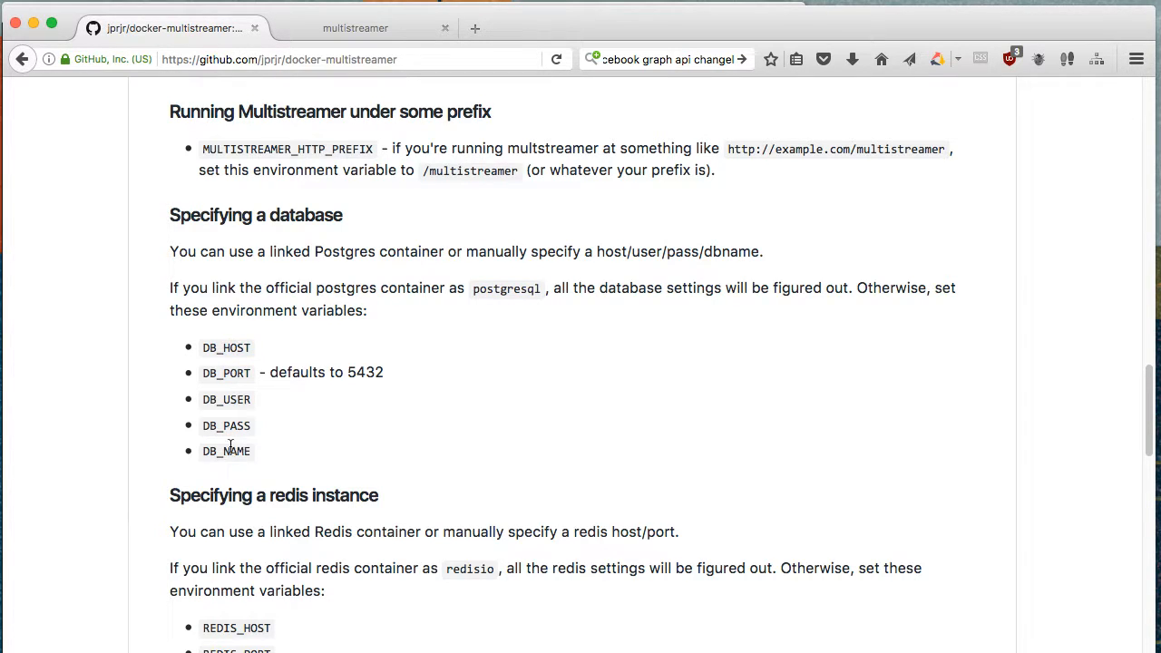
mouse_move(469, 394)
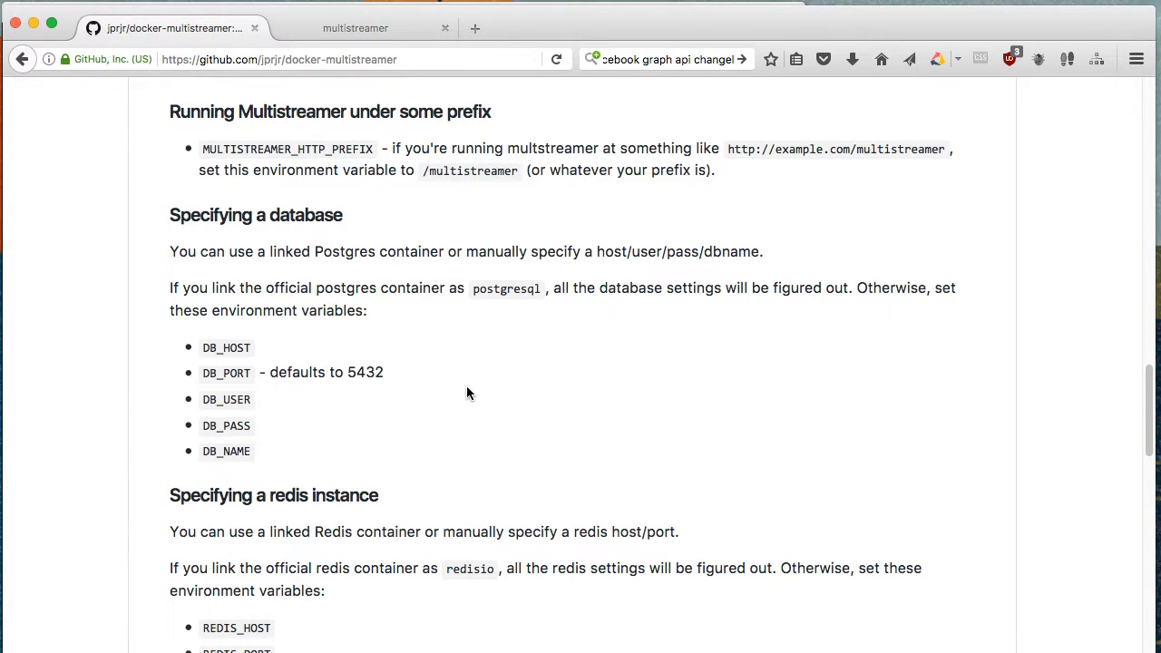
Highlight PORT in REDIS_PORT and scroll to the Twitch and YouTube streaming variables.
scroll("down", 3)
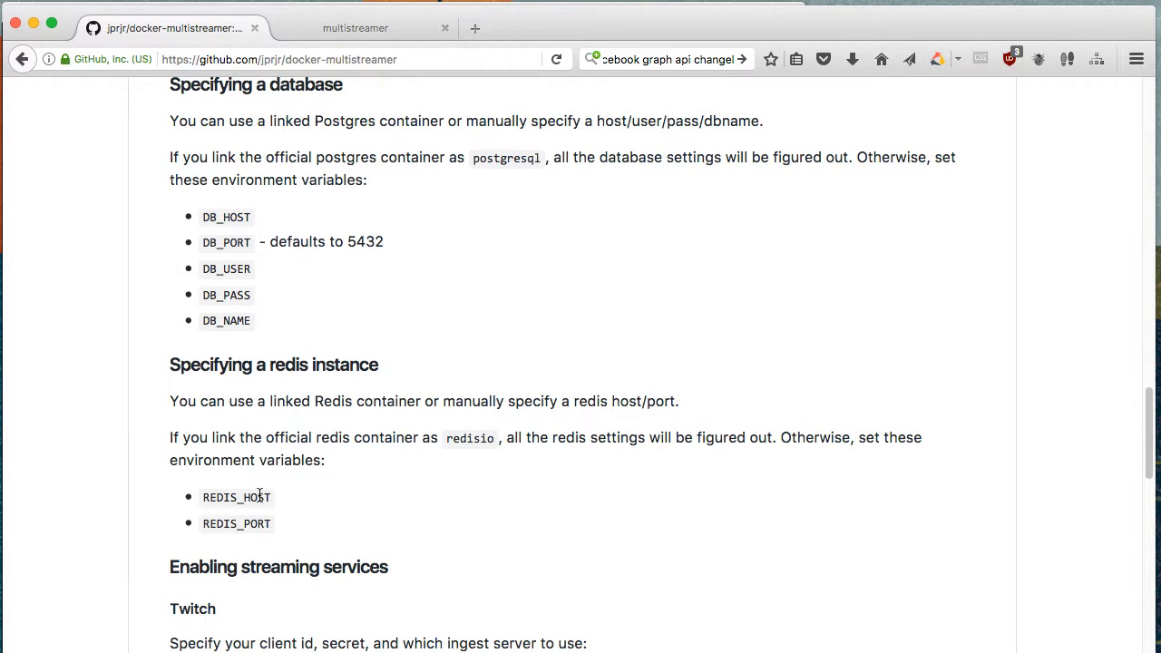
double_click(236, 524)
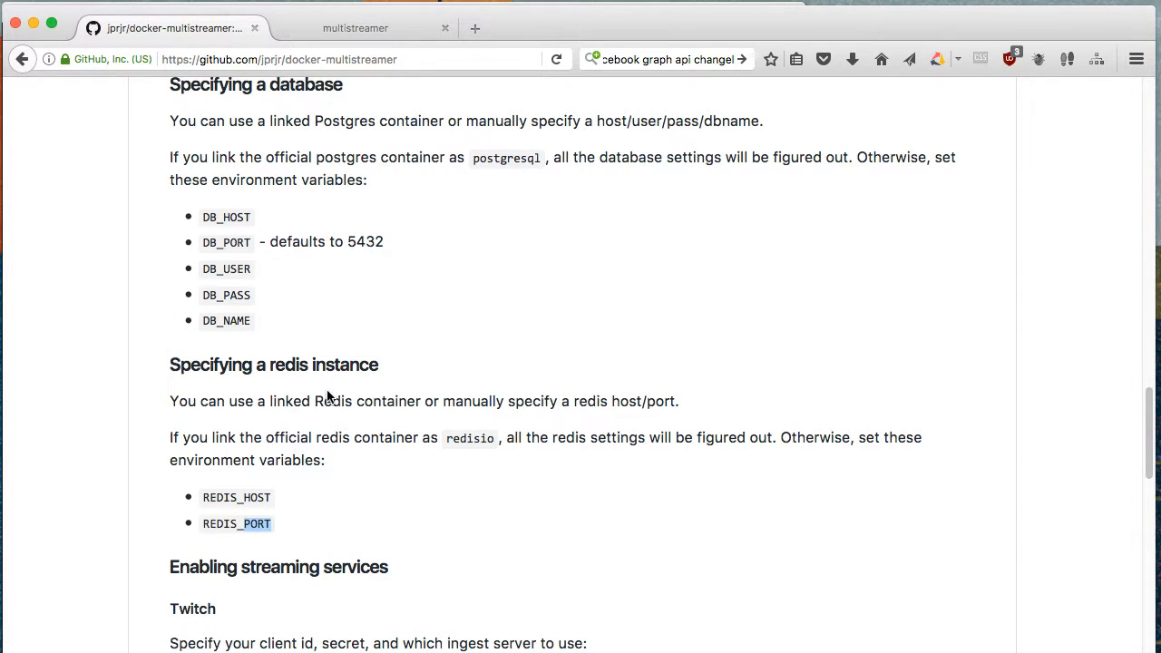
scroll("down", 3)
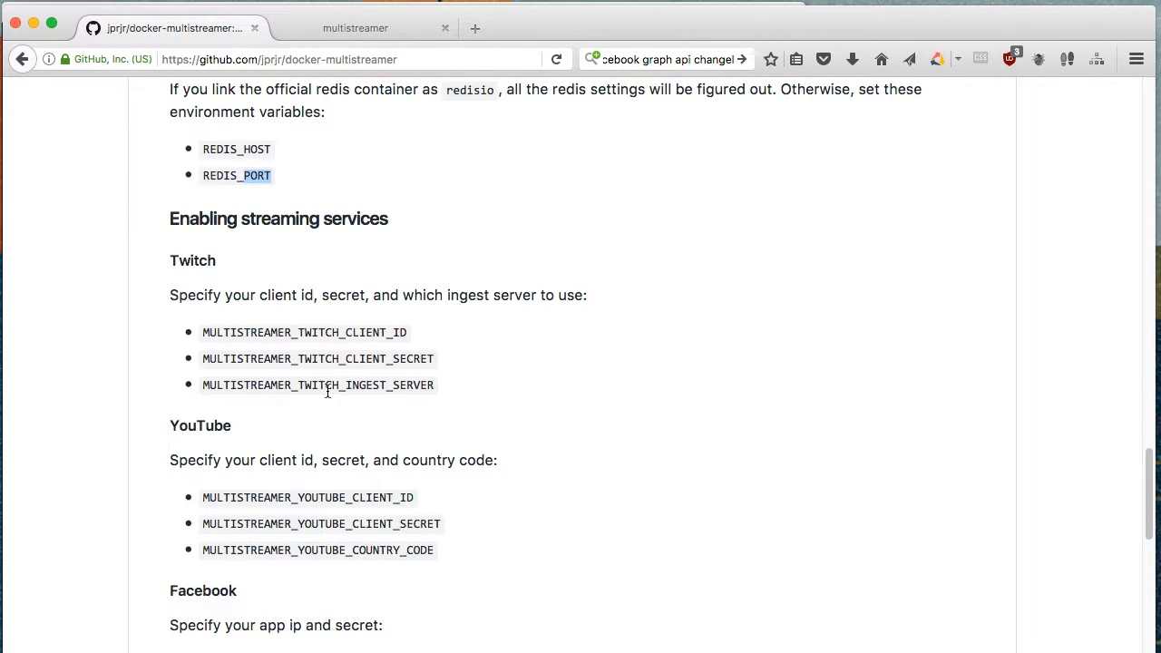
scroll("down", 3)
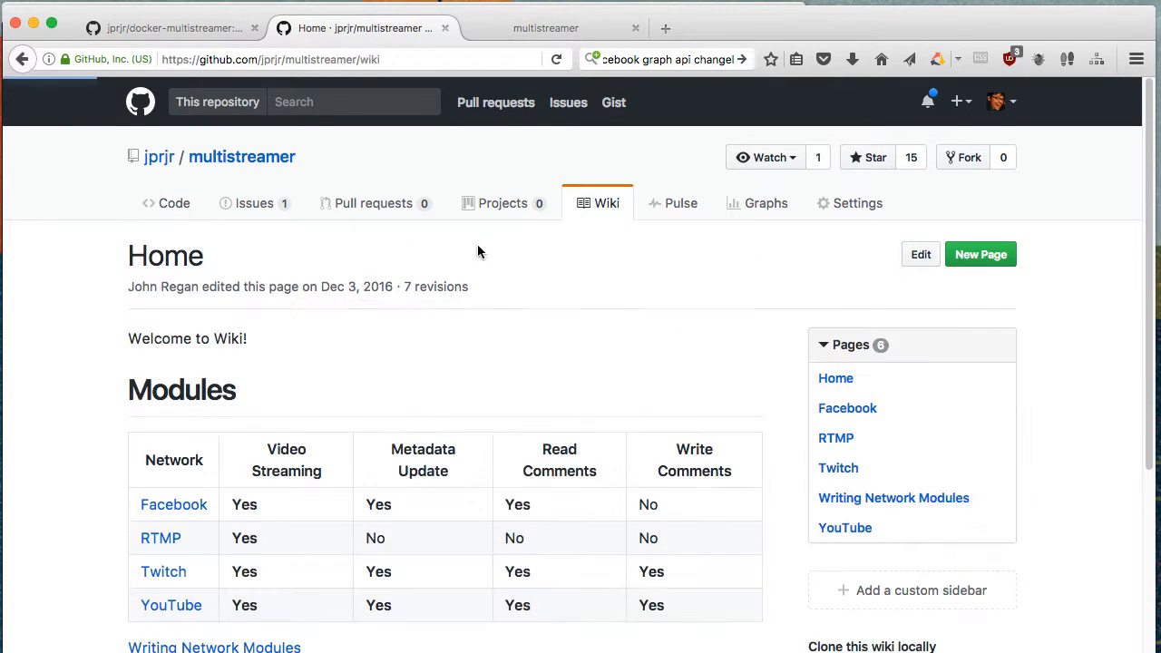
Open the multistreamer wiki's Twitch page, then return to the README.
scroll("down", 3)
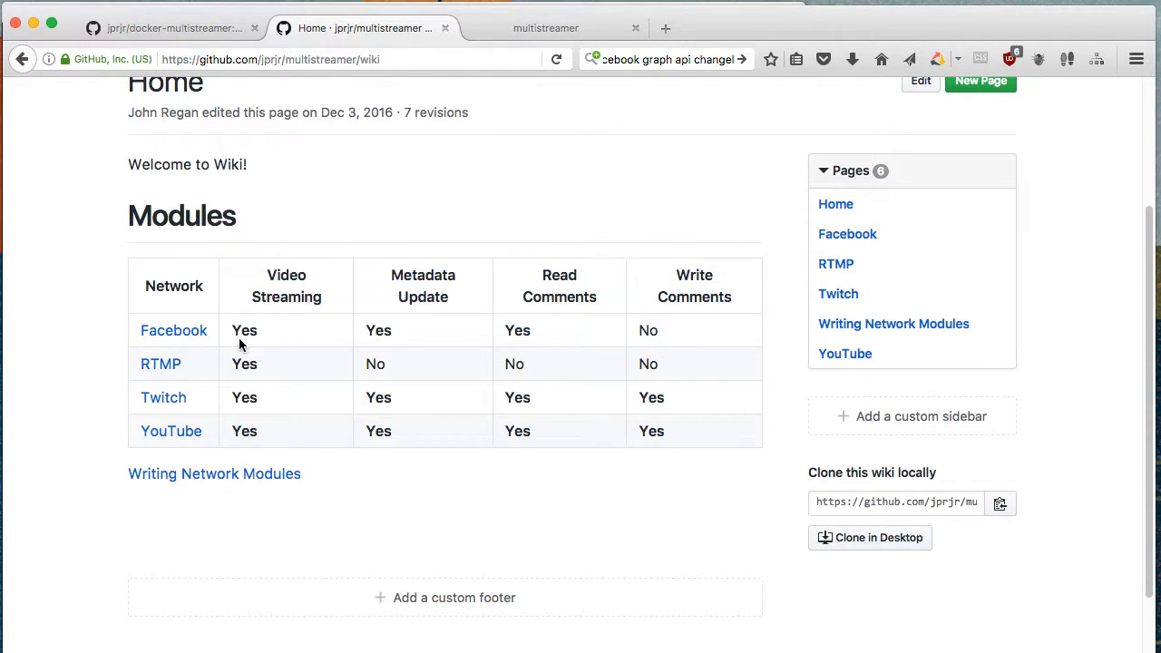
left_click(164, 397)
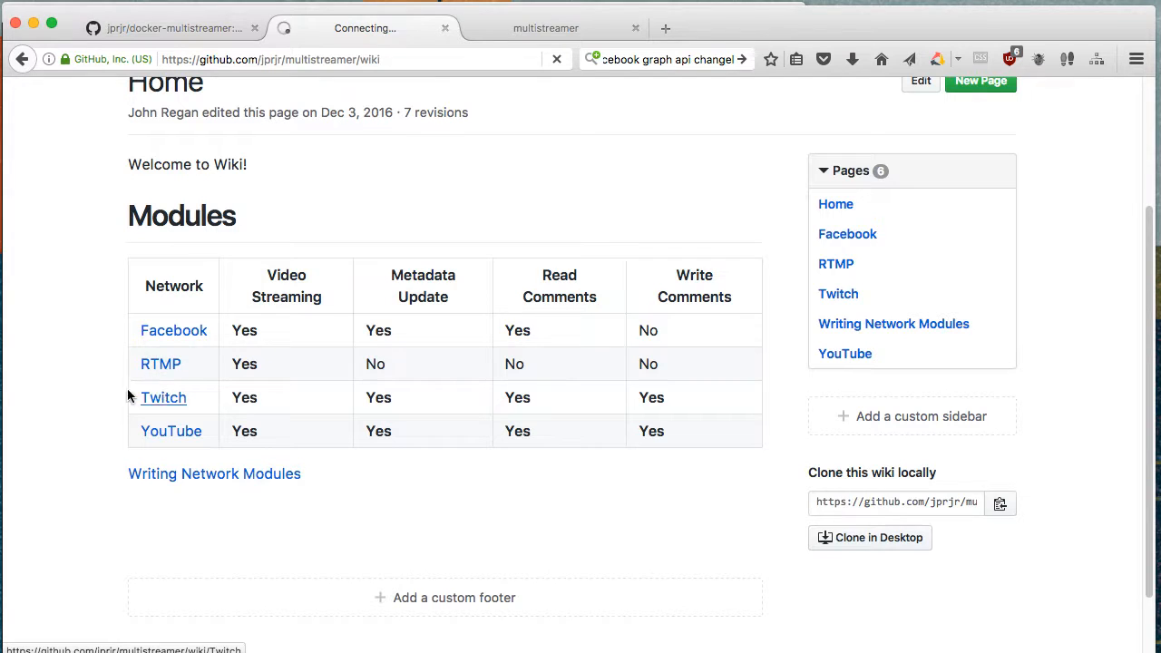
left_click(163, 397)
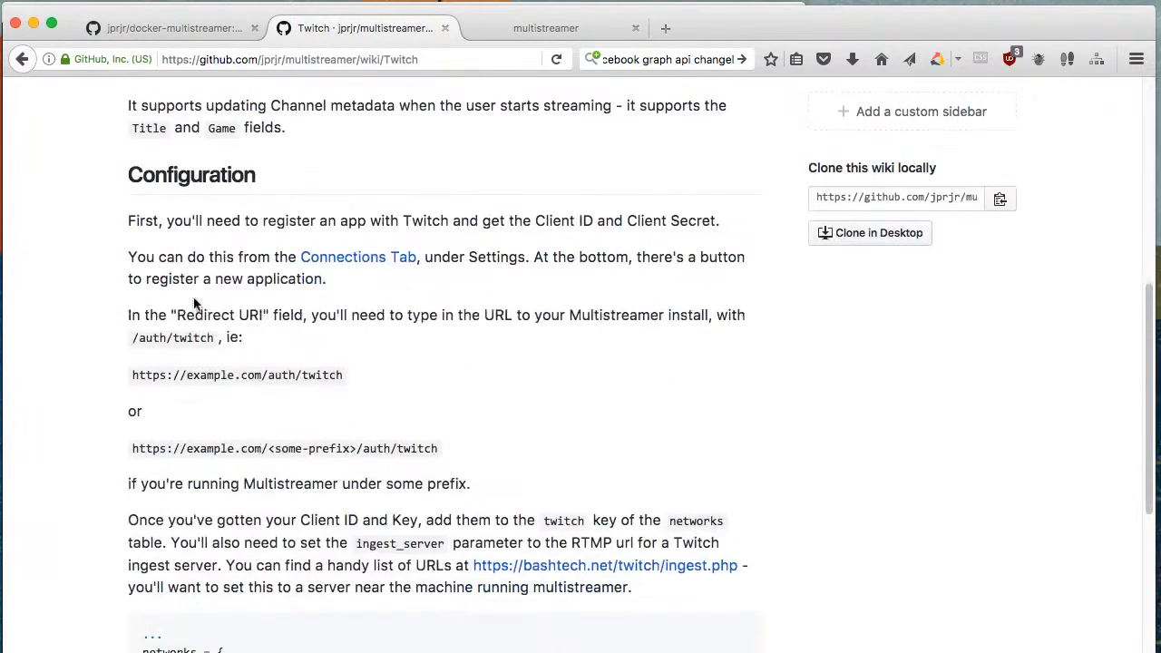
mouse_move(369, 263)
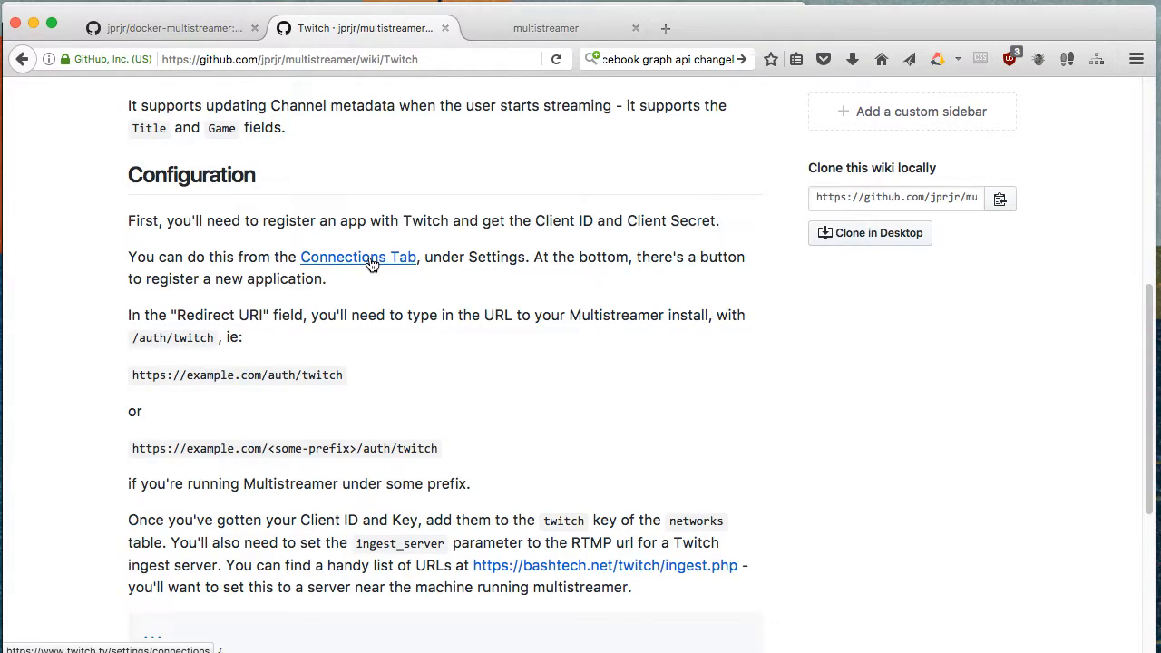
left_click(163, 30)
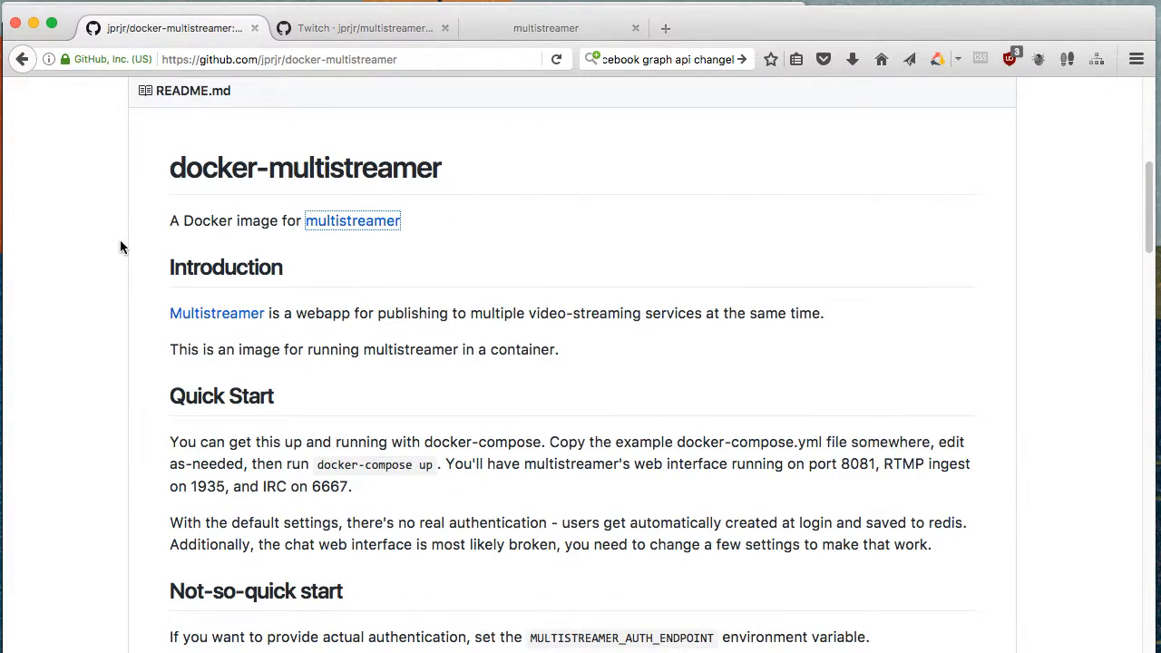
Highlight the Twitch client secret variable and view the wiki's networks table example.
scroll("down", 3)
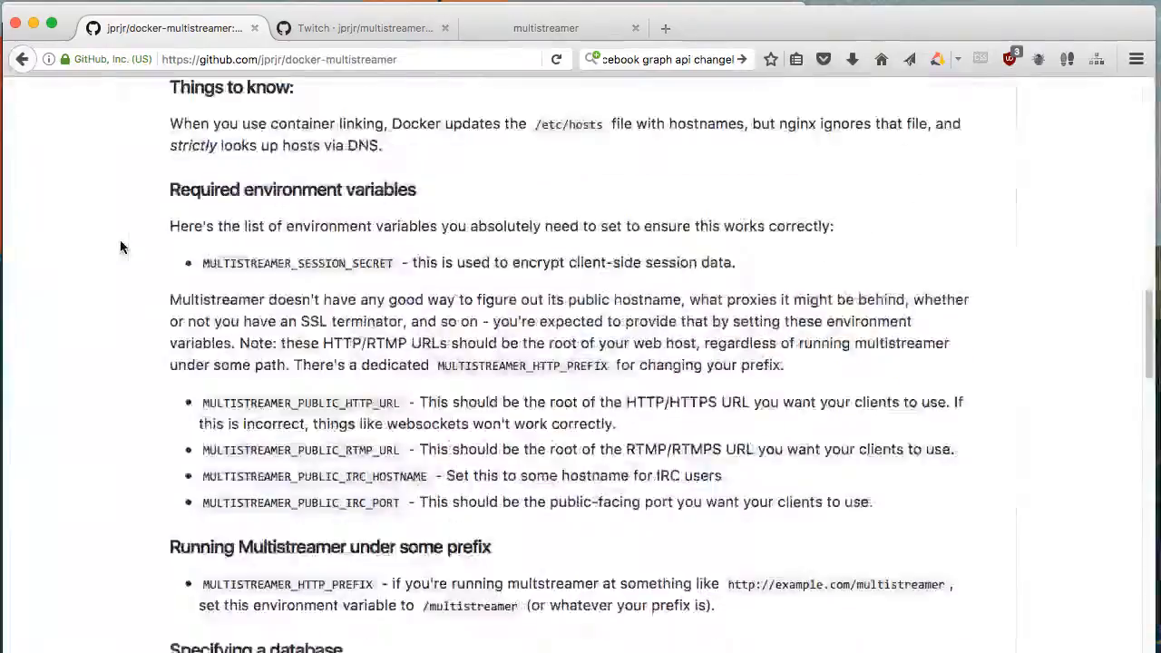
scroll("down", 3)
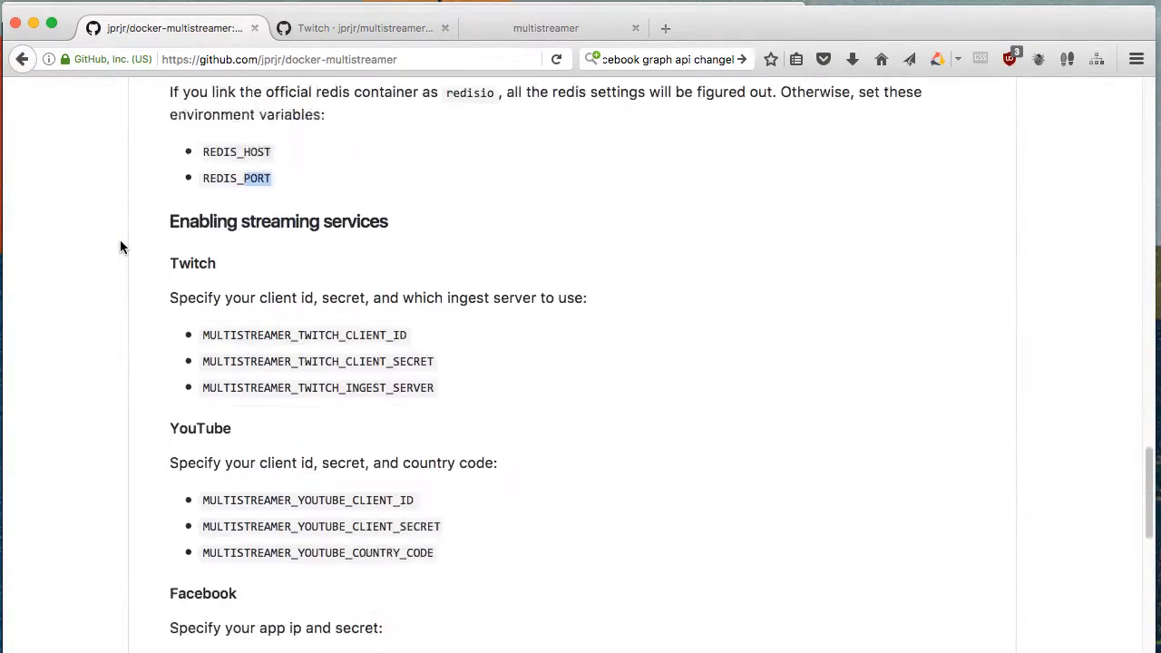
scroll("down", 3)
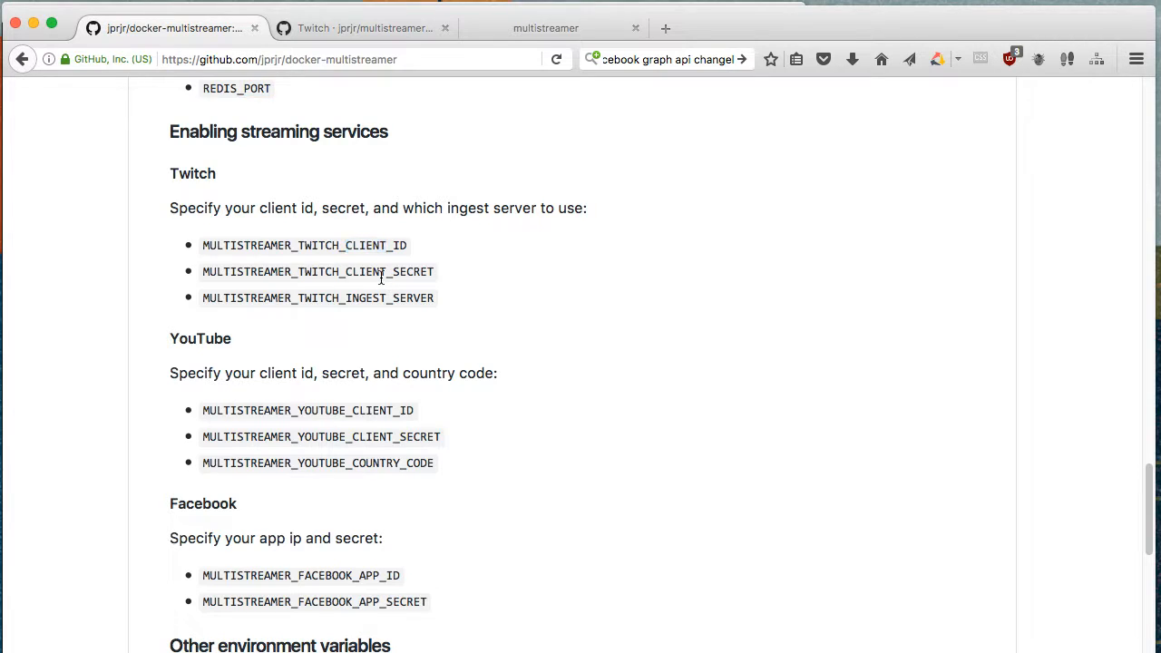
double_click(368, 271)
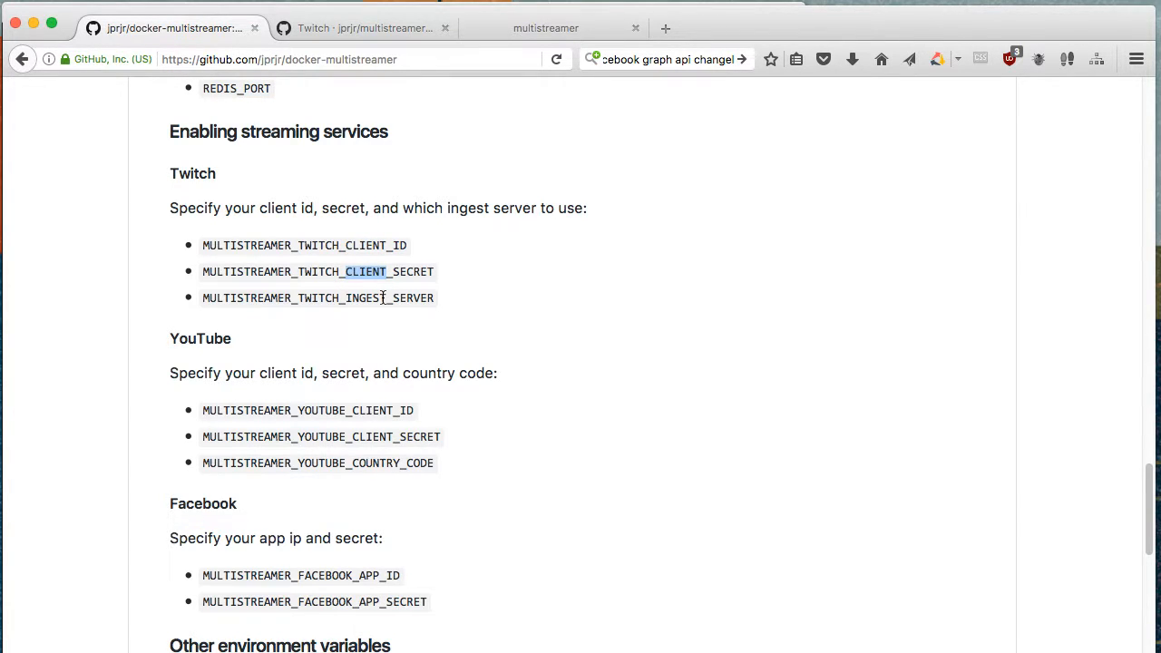
mouse_move(363, 303)
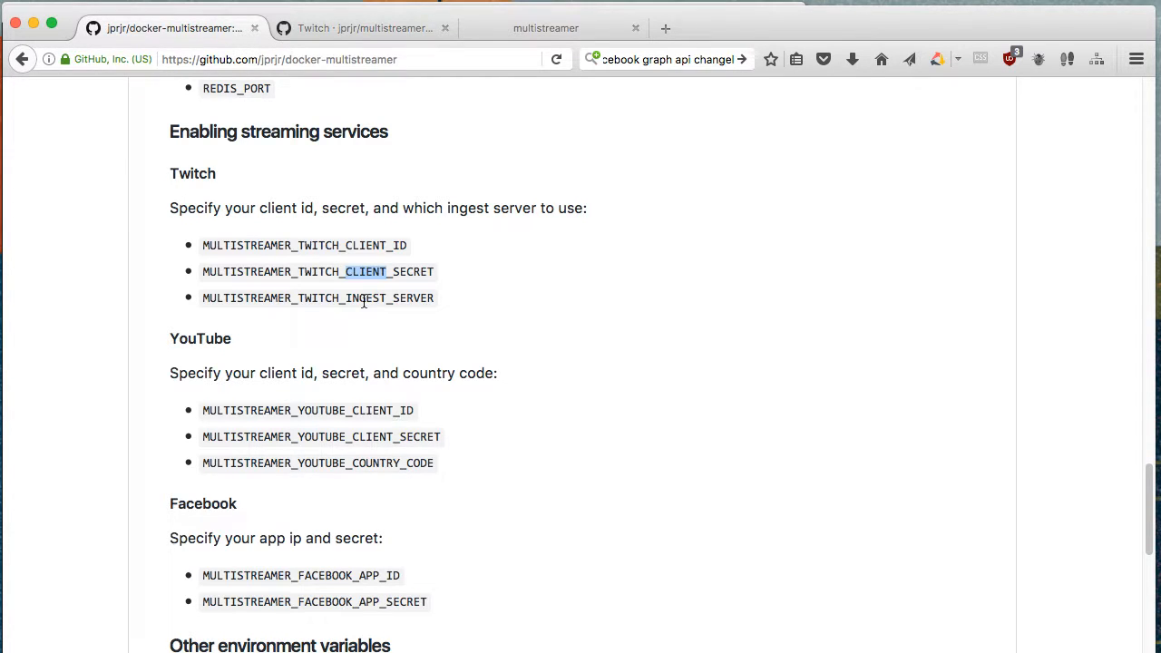
left_click(377, 28)
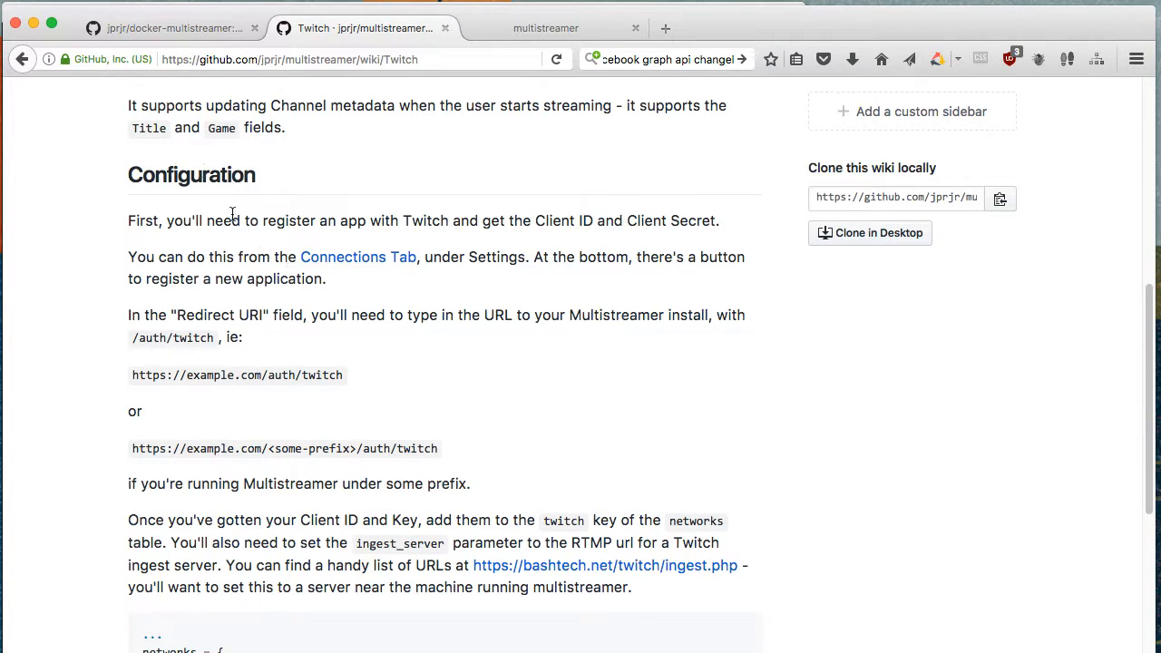
scroll("down", 3)
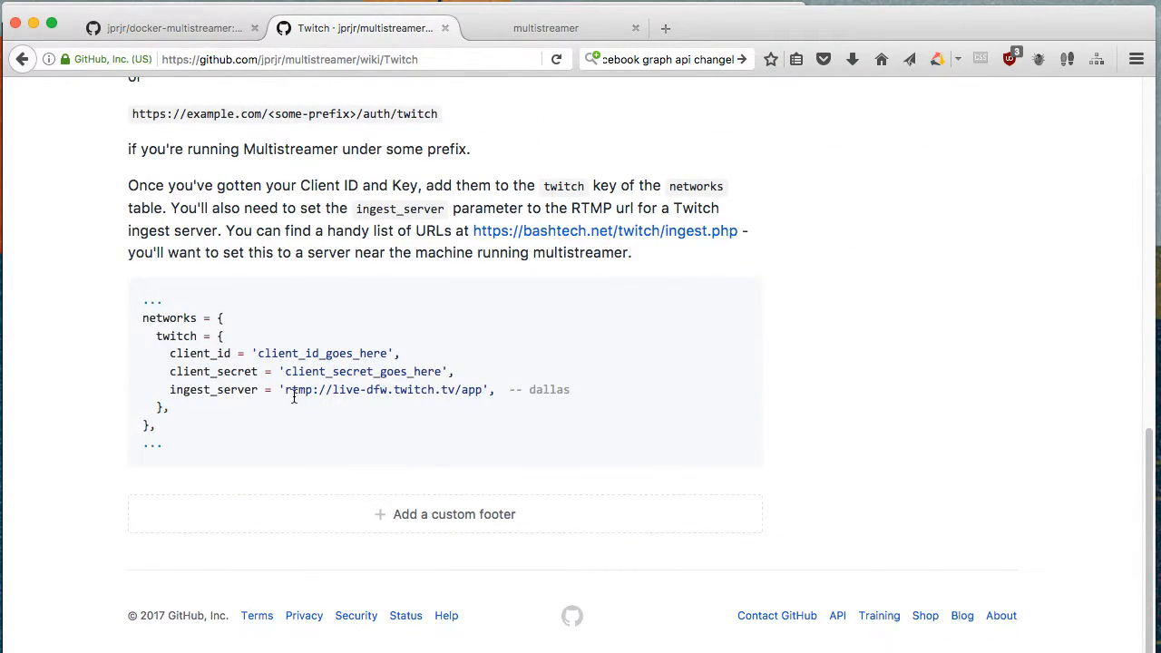
mouse_move(517, 380)
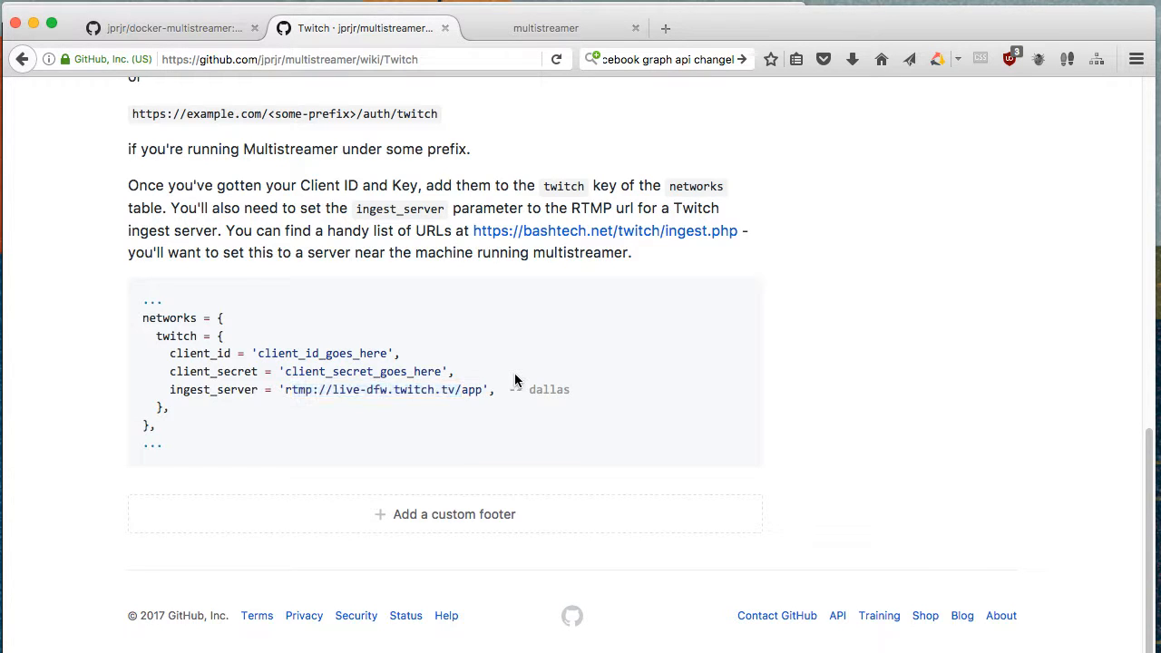
Switch to the docker-multistreamer README and scroll past Twitch, YouTube and Facebook to Other environment variables.
left_click(168, 27)
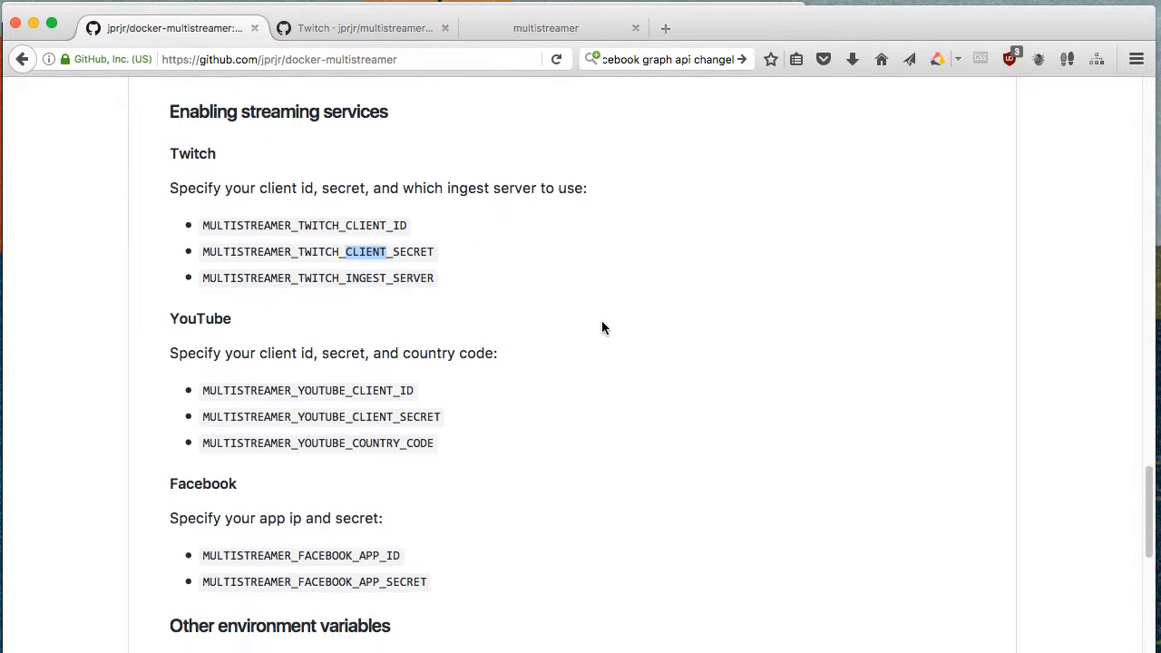
scroll("down", 3)
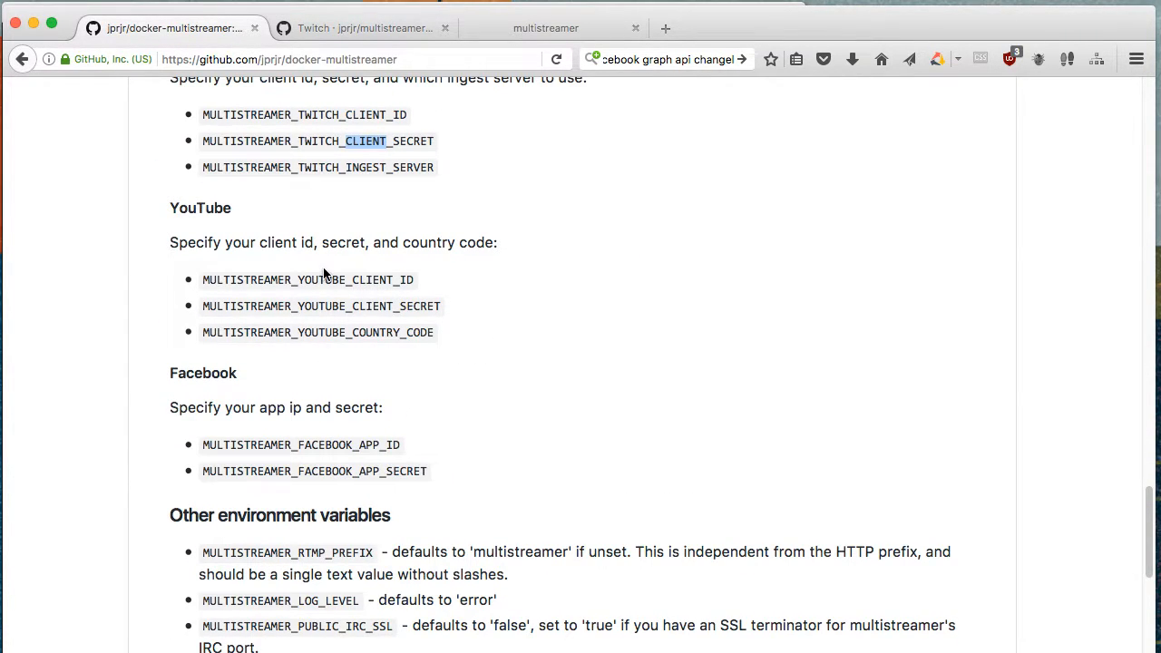
mouse_move(388, 320)
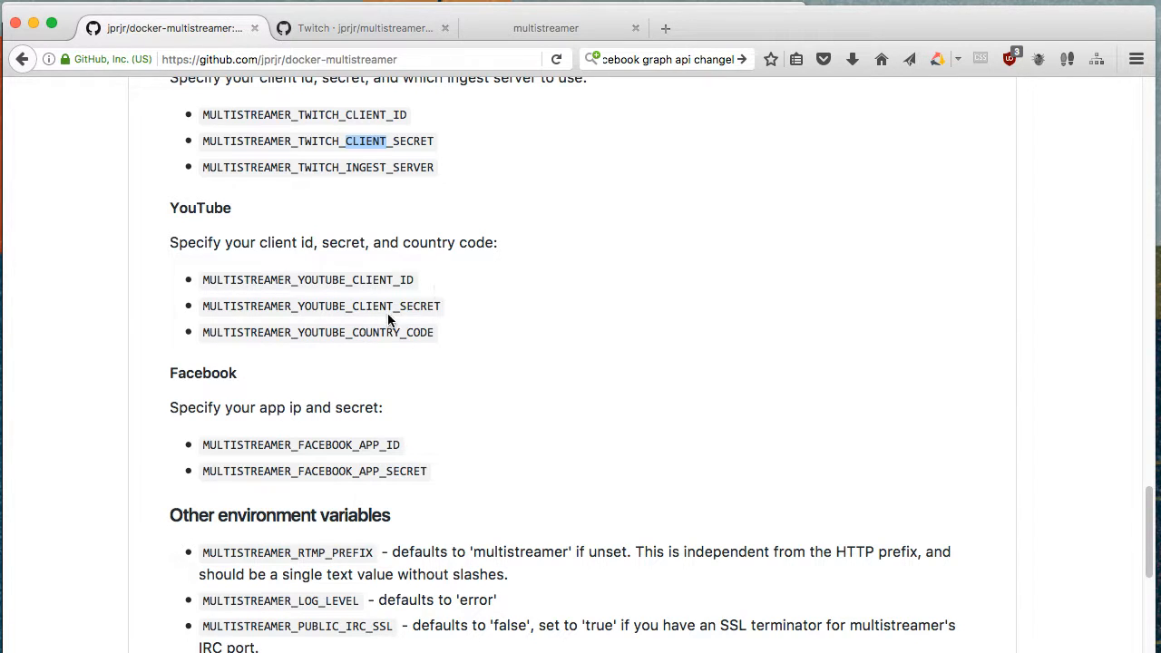
mouse_move(346, 333)
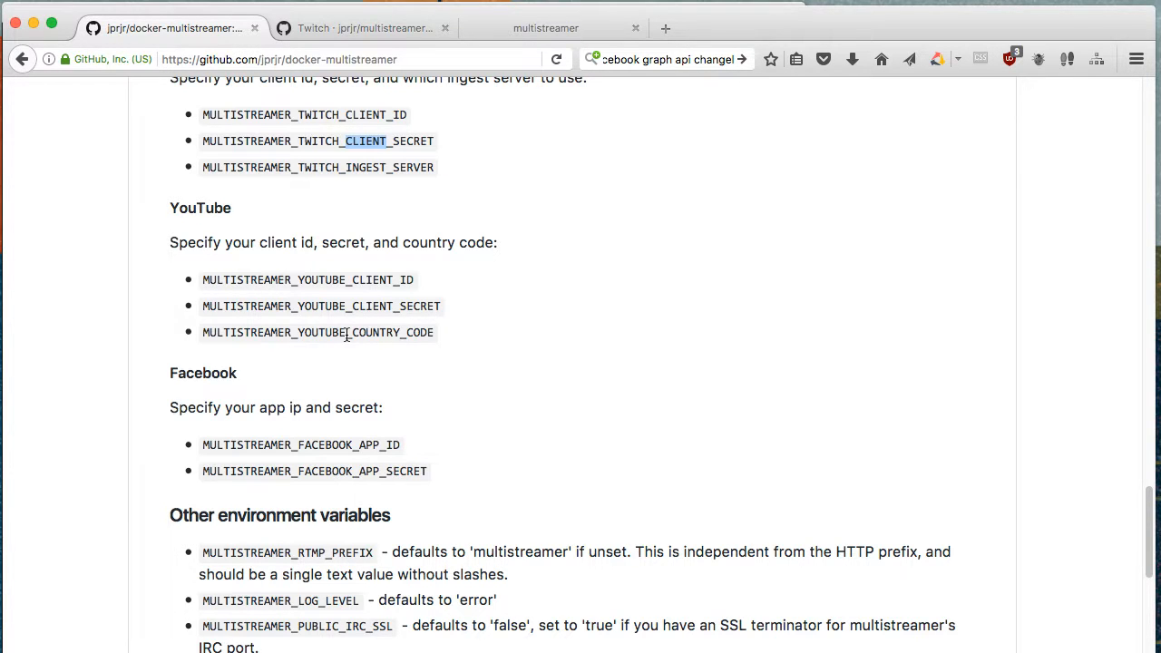
scroll("down", 3)
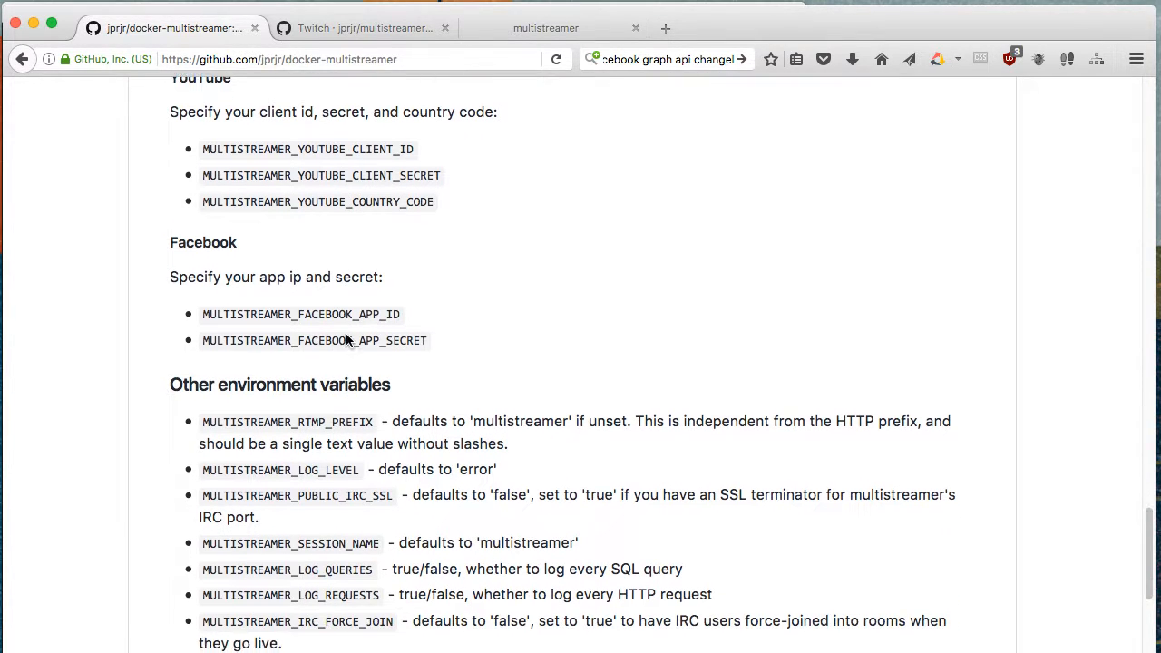
mouse_move(520, 237)
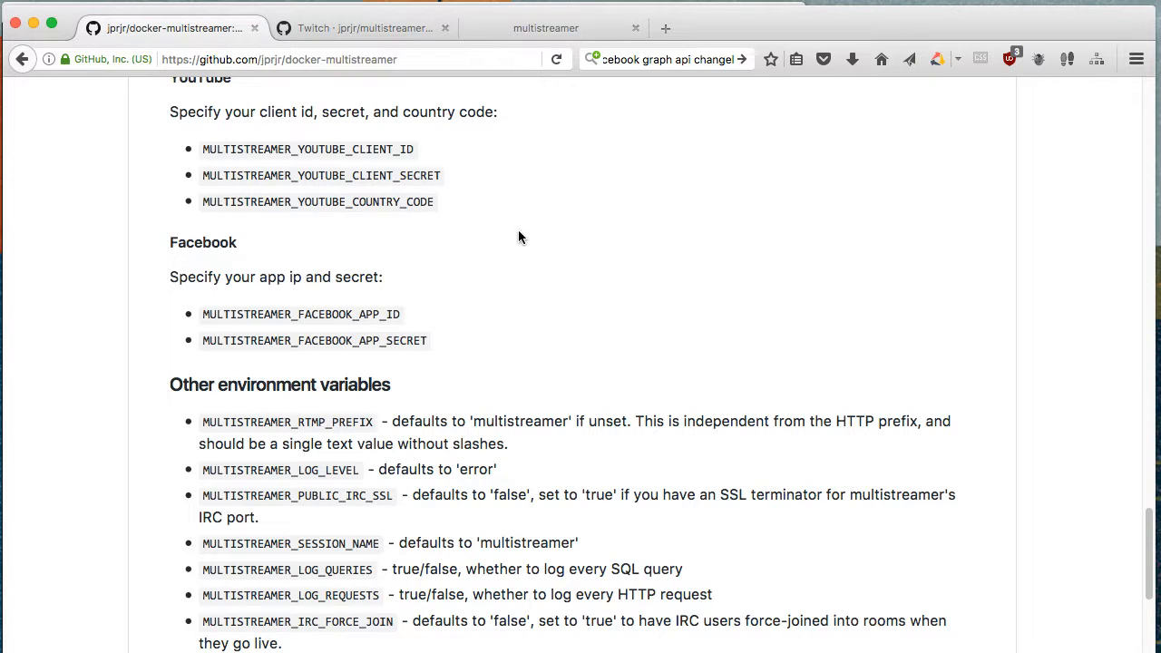
mouse_move(369, 327)
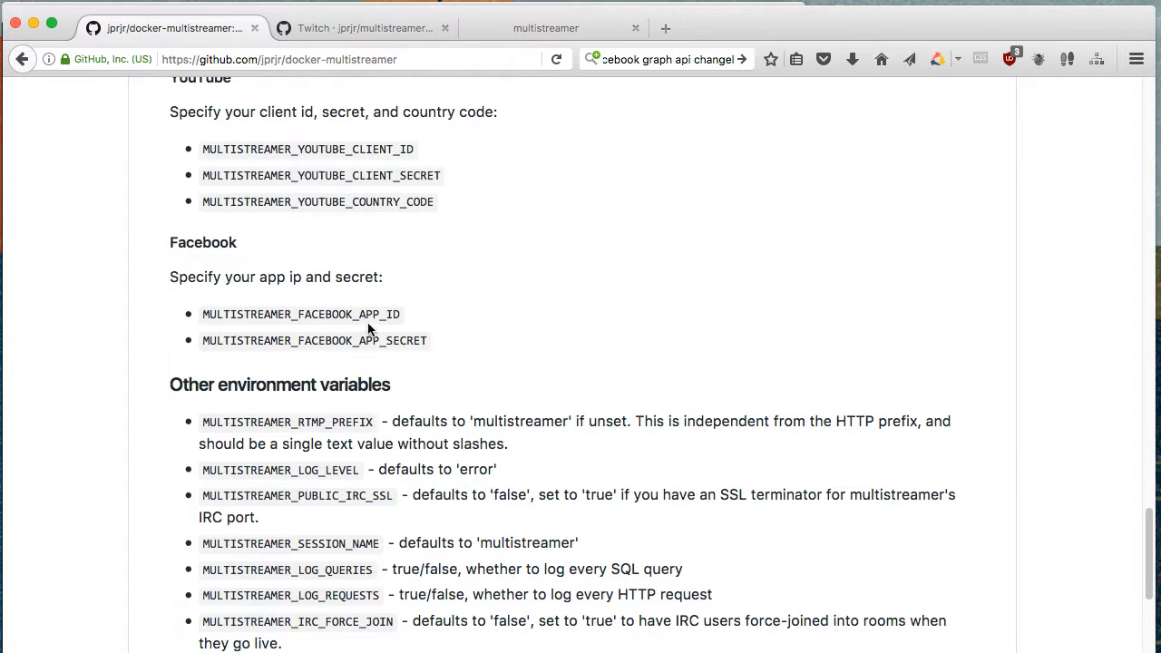
mouse_move(368, 314)
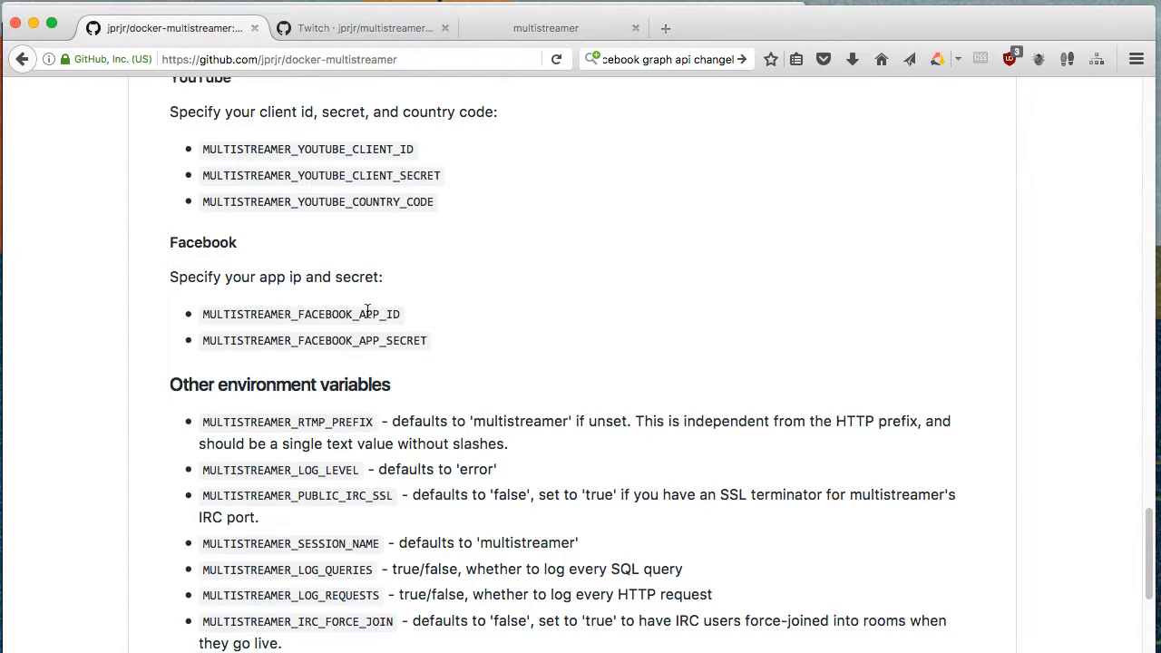
mouse_move(399, 334)
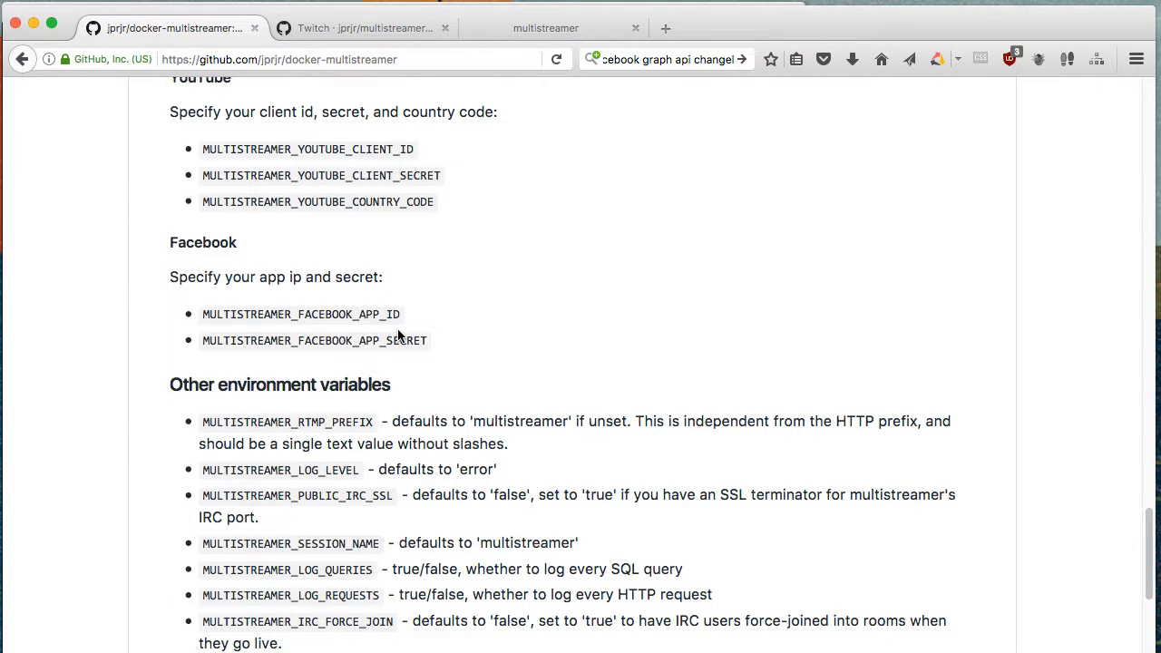
scroll("down", 3)
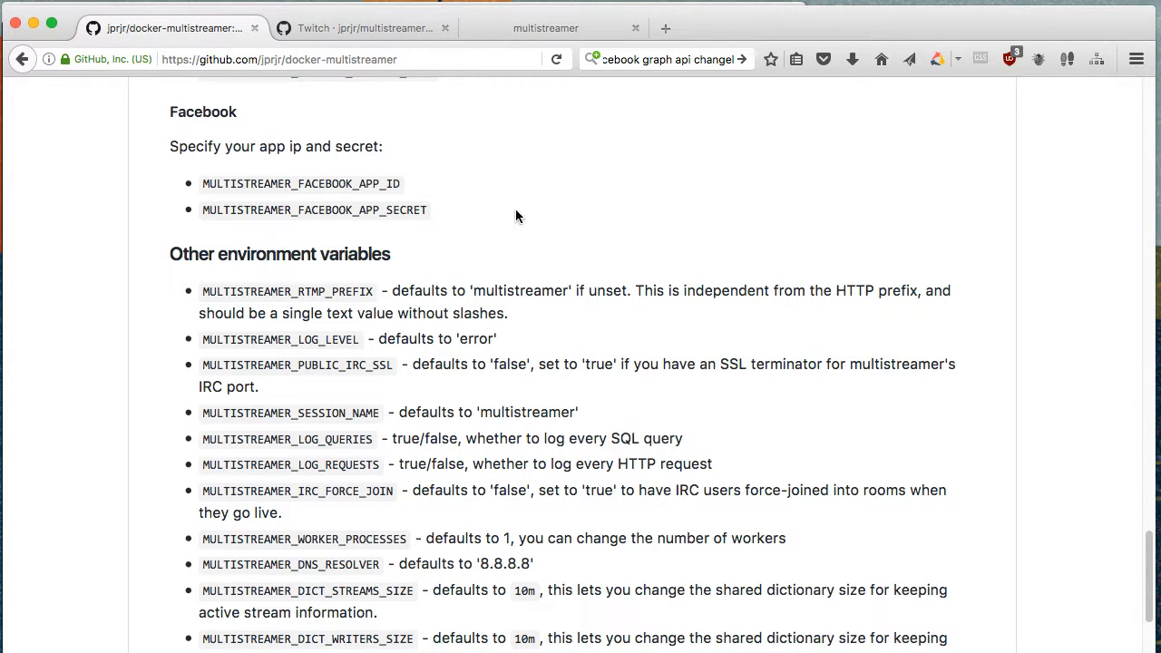
scroll("down", 3)
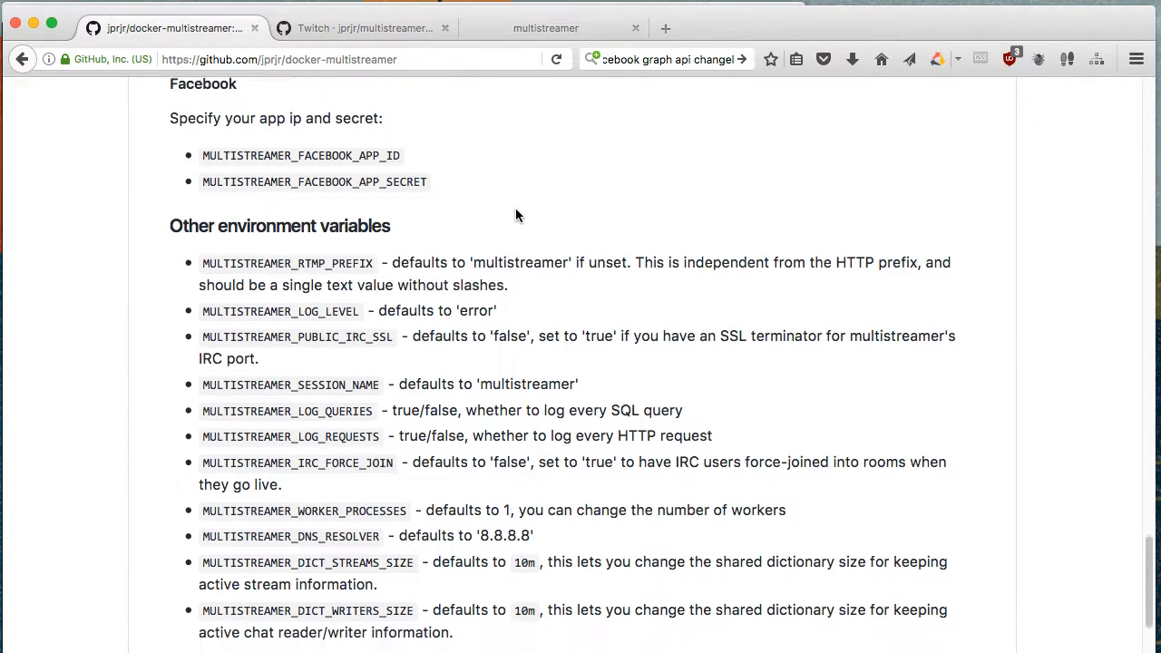
scroll("down", 3)
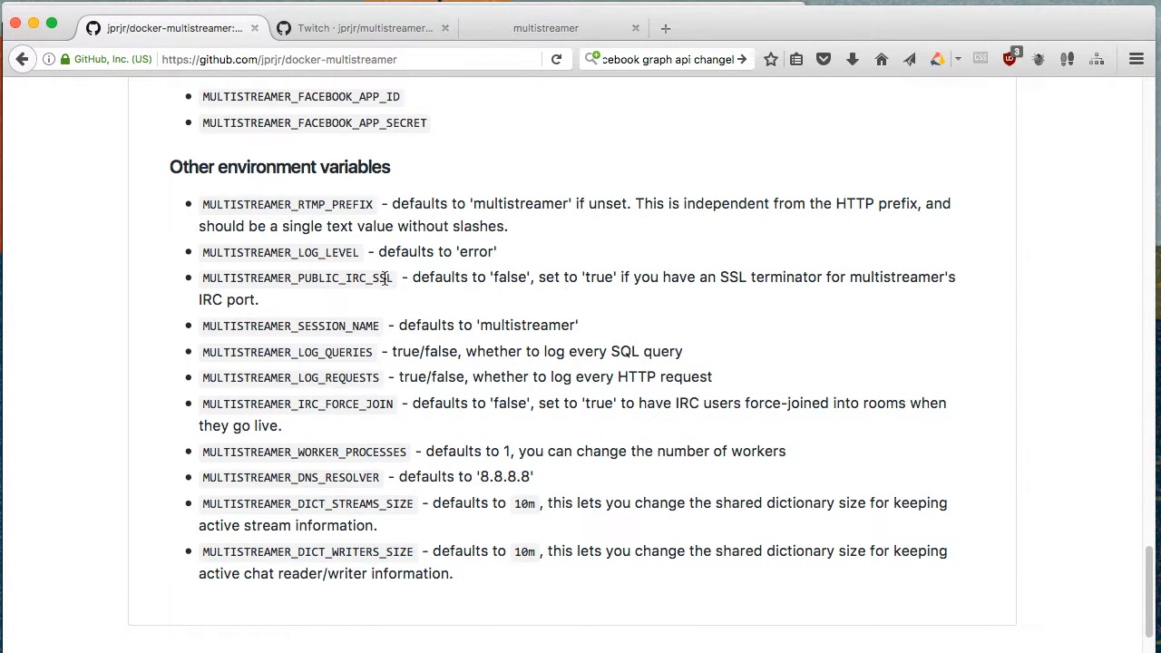
mouse_move(204, 284)
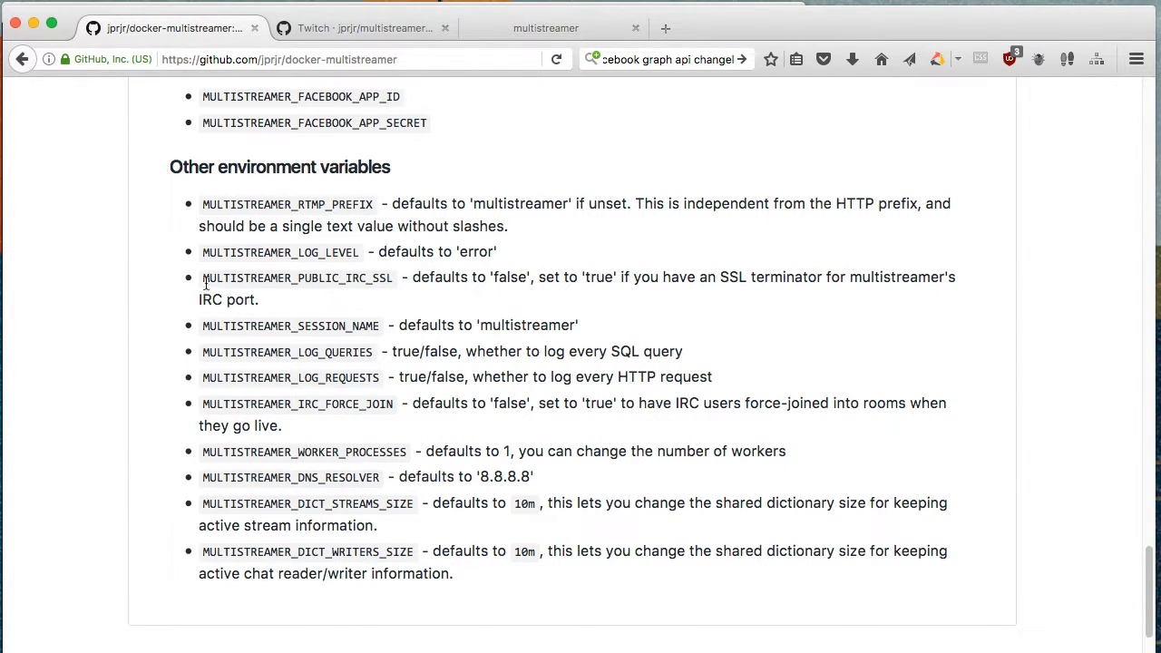
double_click(246, 277)
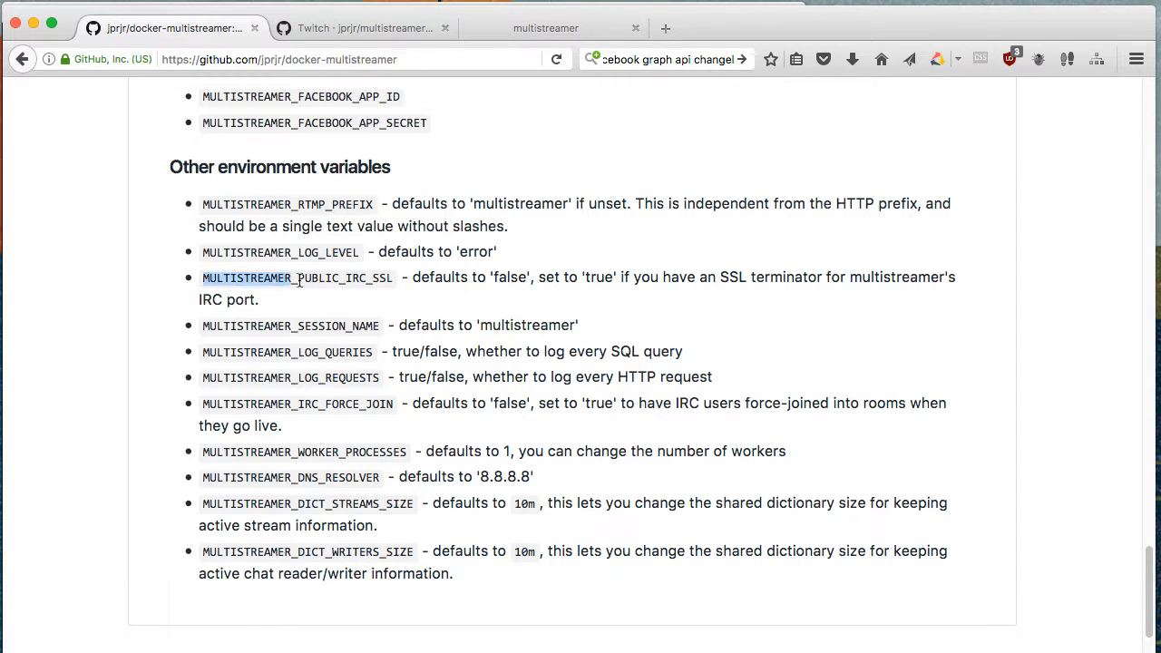
left_click_drag(295, 277, 394, 277)
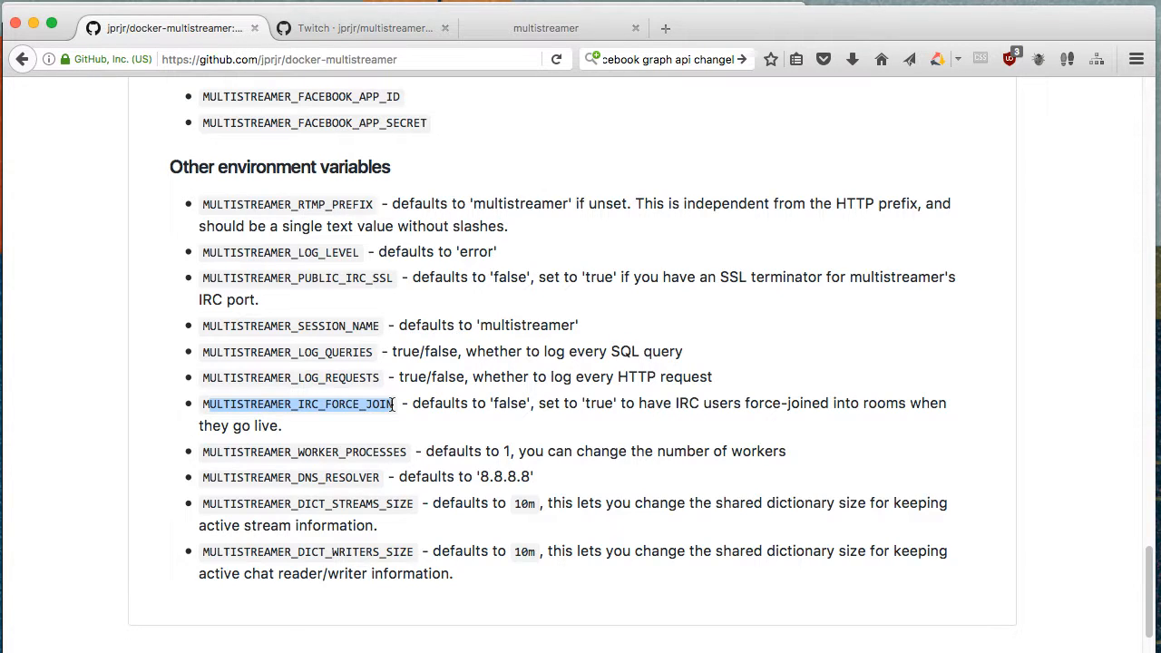
double_click(317, 451)
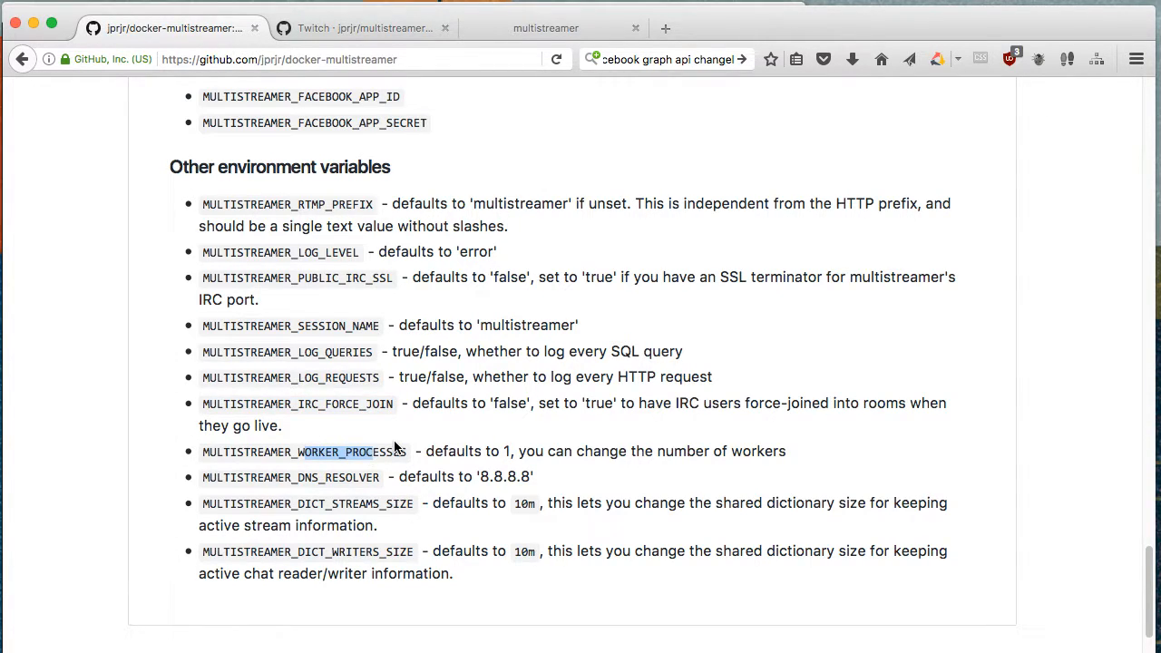
scroll("down", 3)
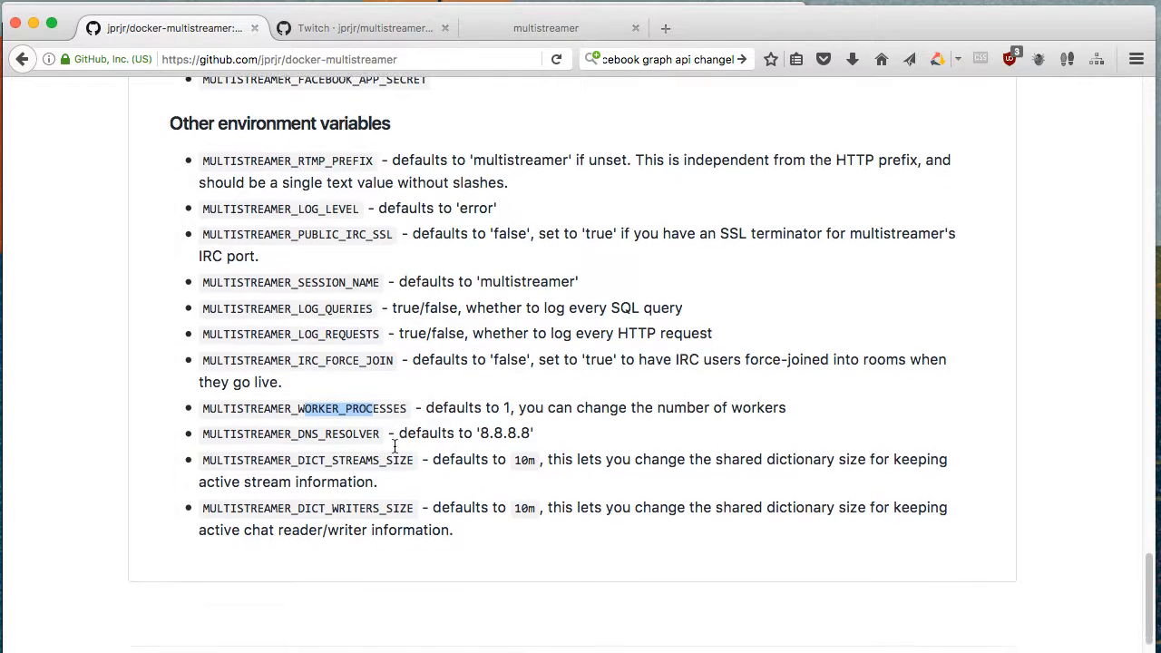
scroll("up", 3)
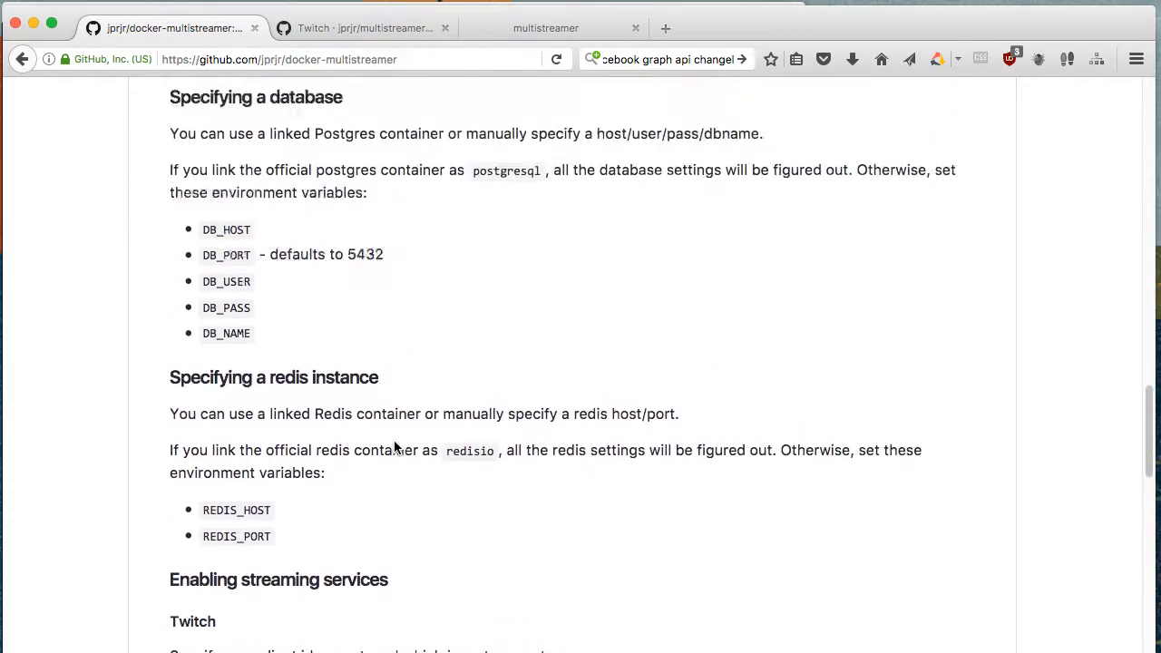
Review the Not-so-quick start authentication endpoints, then switch to the multistreamer repository README.
scroll("up", 3)
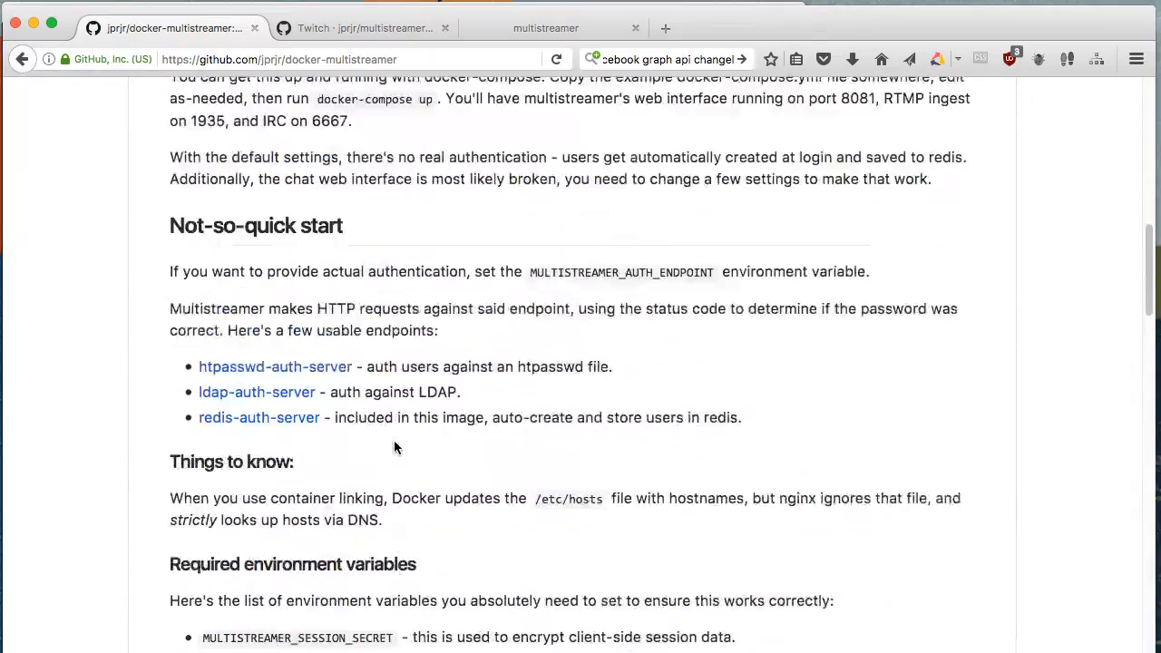
scroll("up", 3)
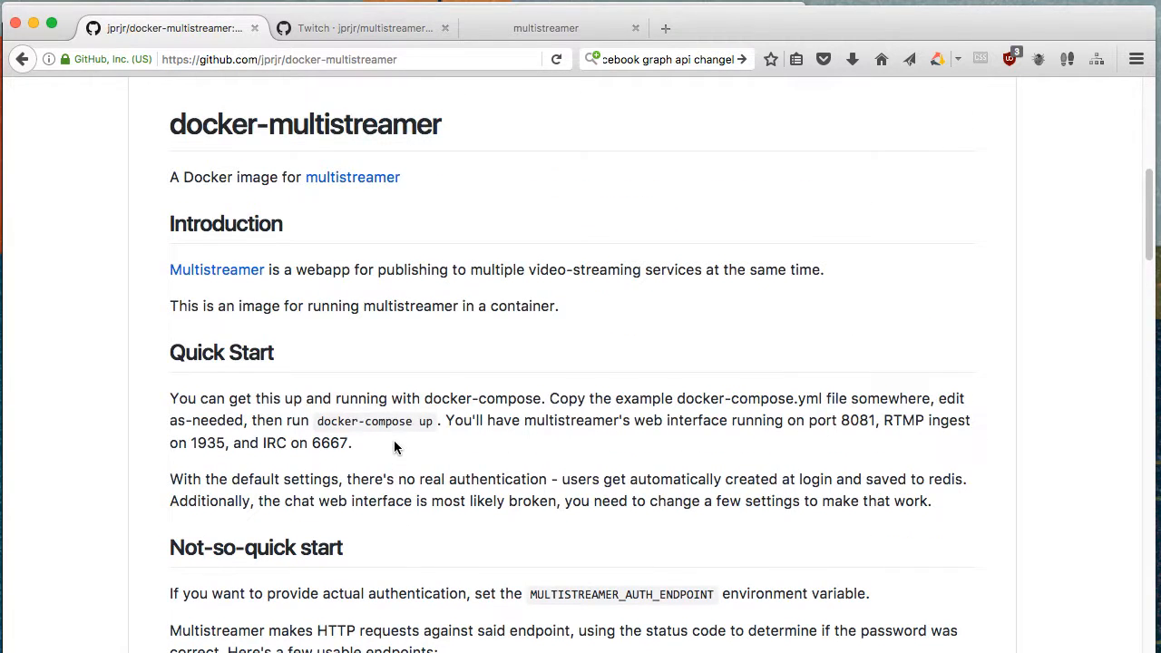
scroll("down", 3)
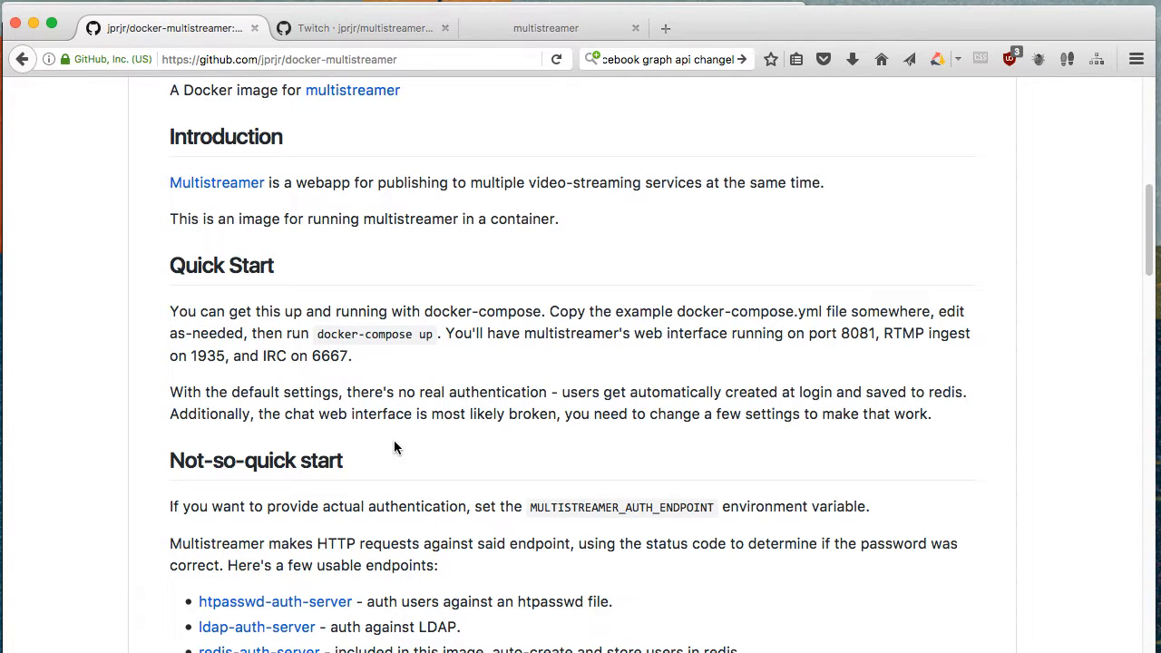
scroll("down", 3)
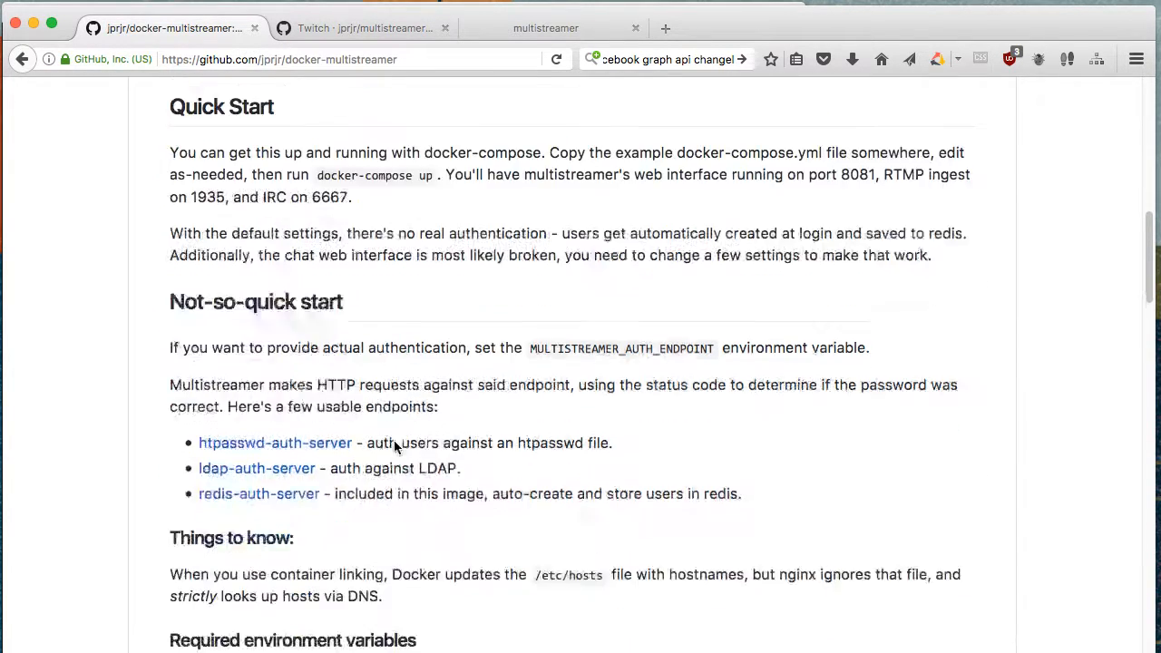
scroll("down", 3)
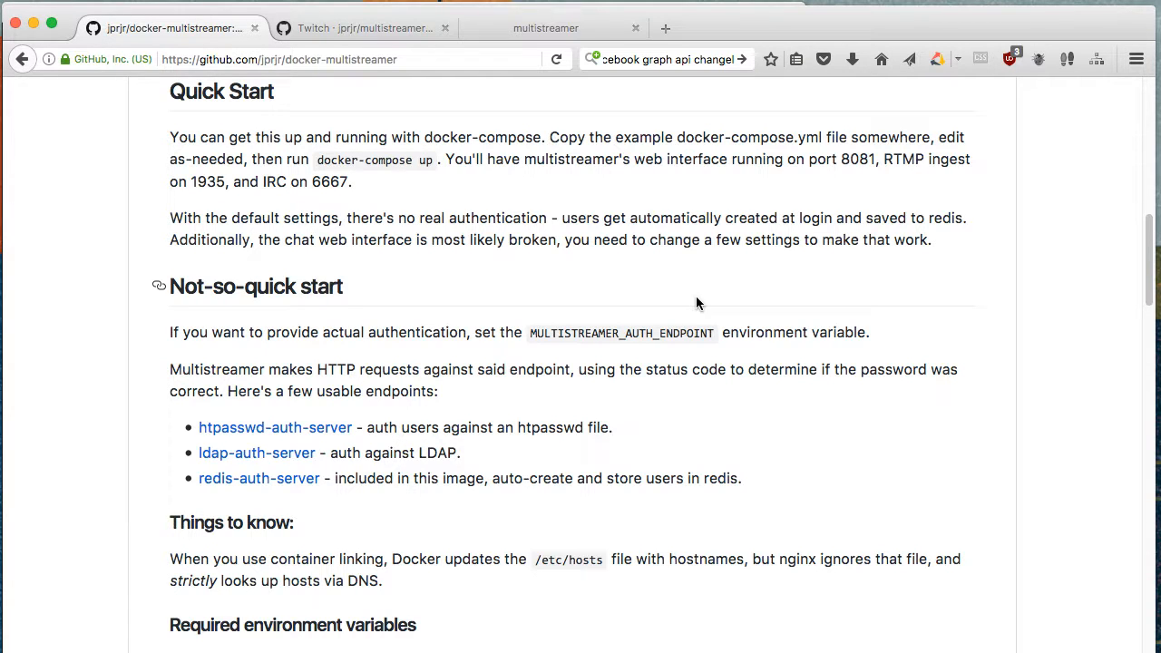
mouse_move(292, 431)
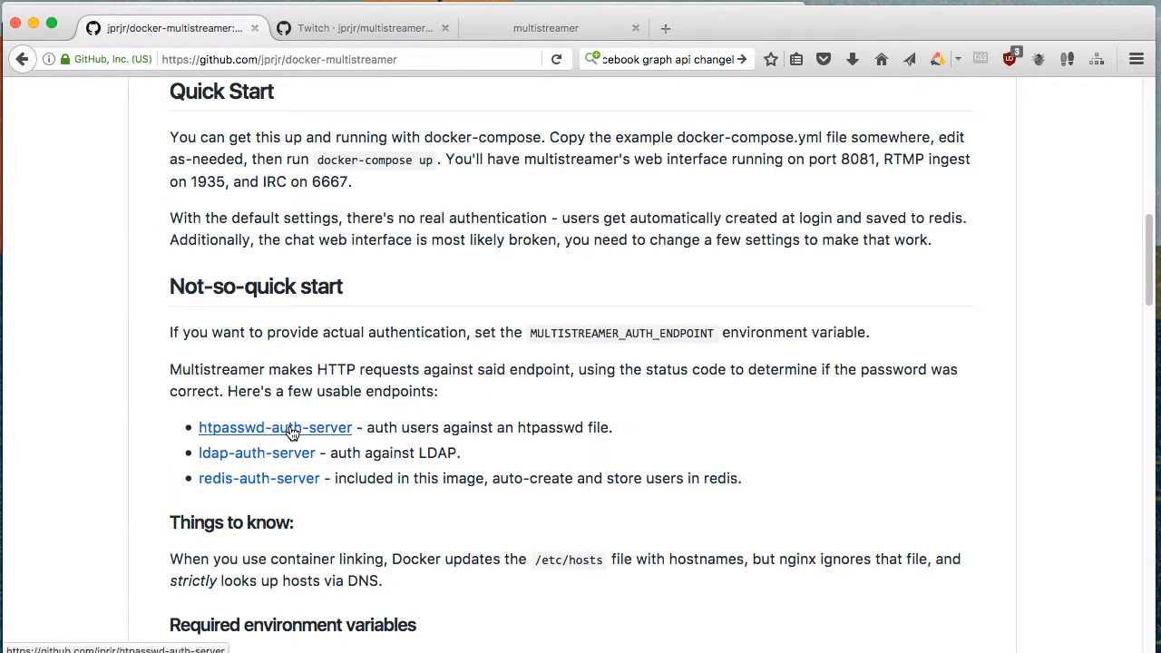
mouse_move(274, 465)
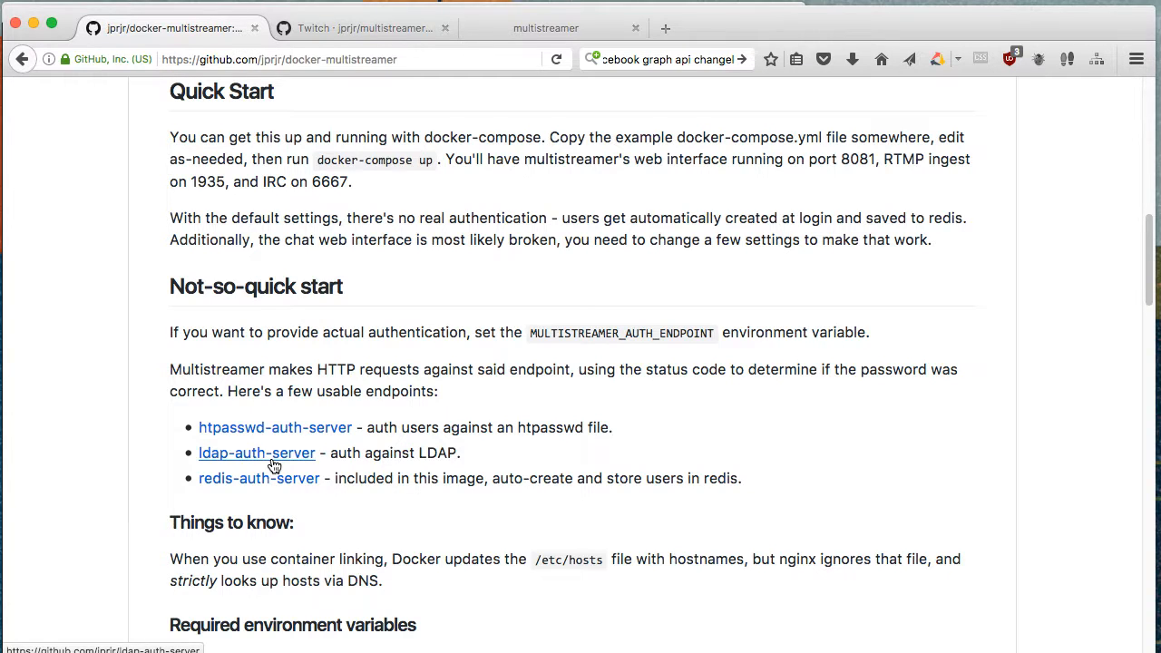
left_click(377, 27)
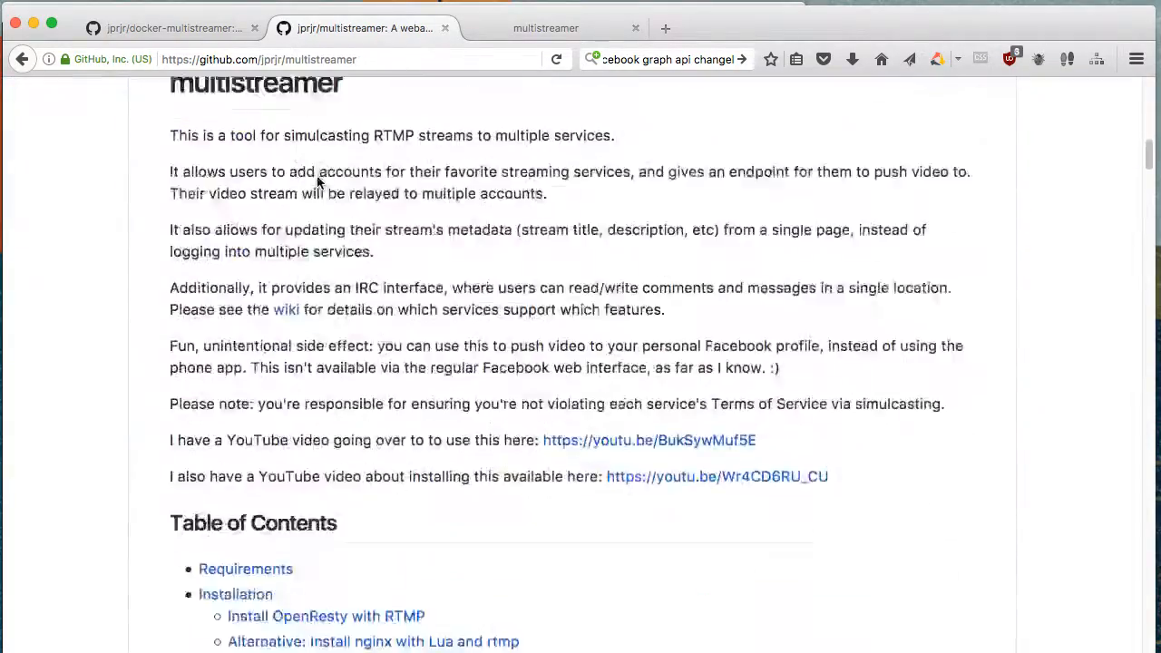
Scroll to multistreamer's Table of Contents, then go back to the docker-multistreamer README.
scroll("down", 3)
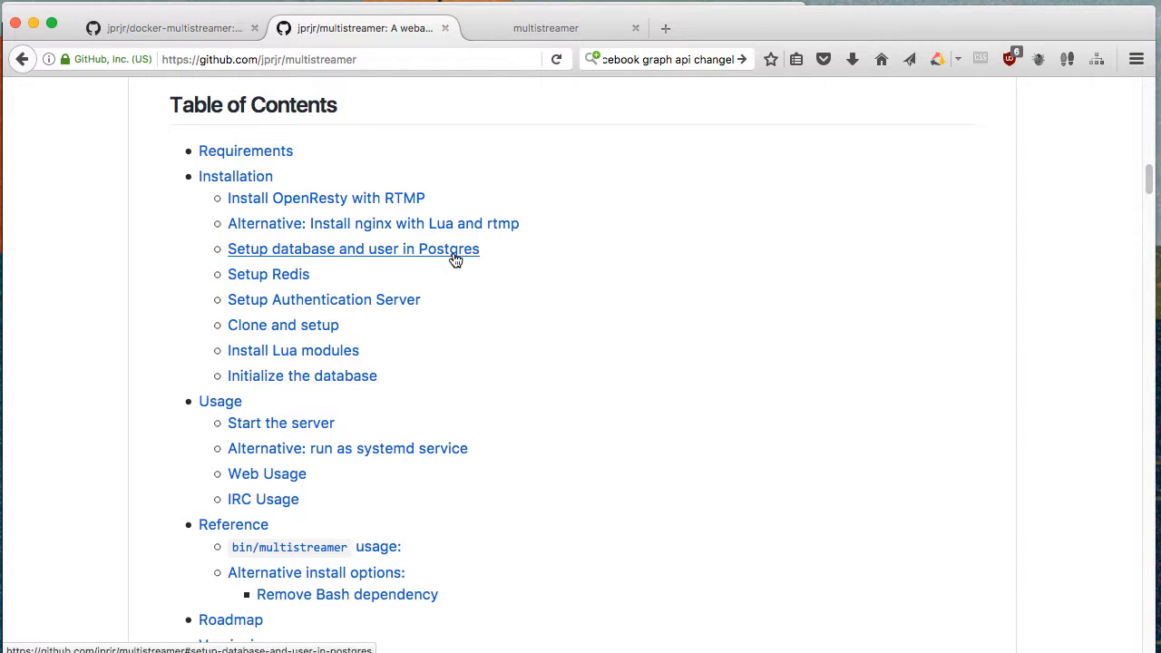
left_click(163, 30)
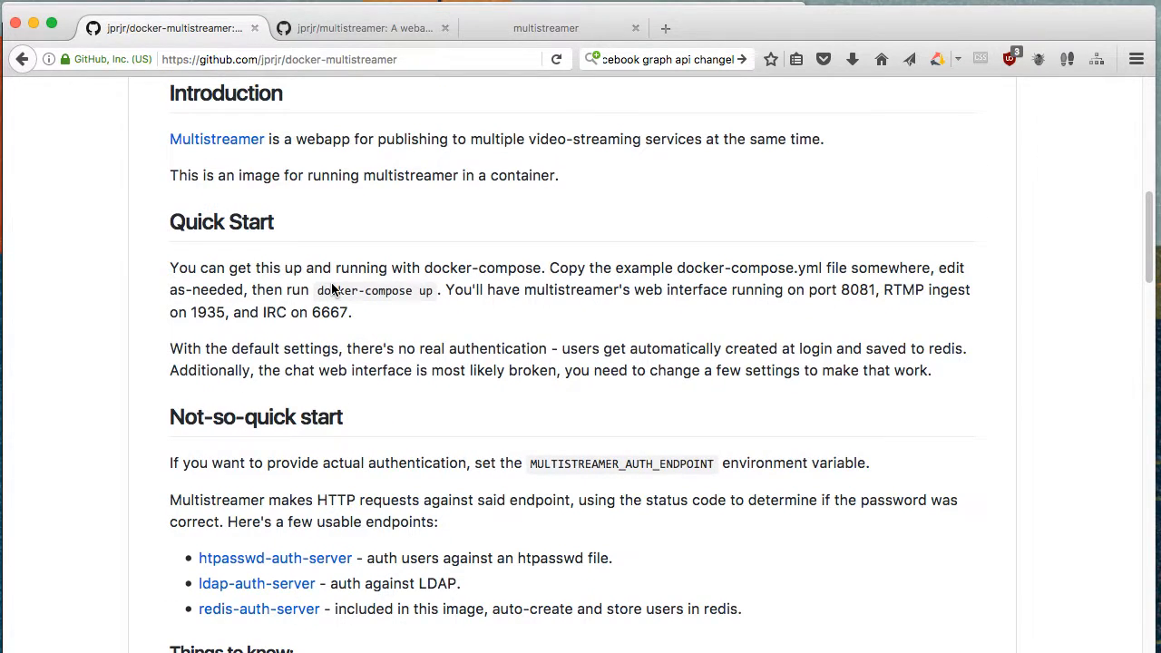